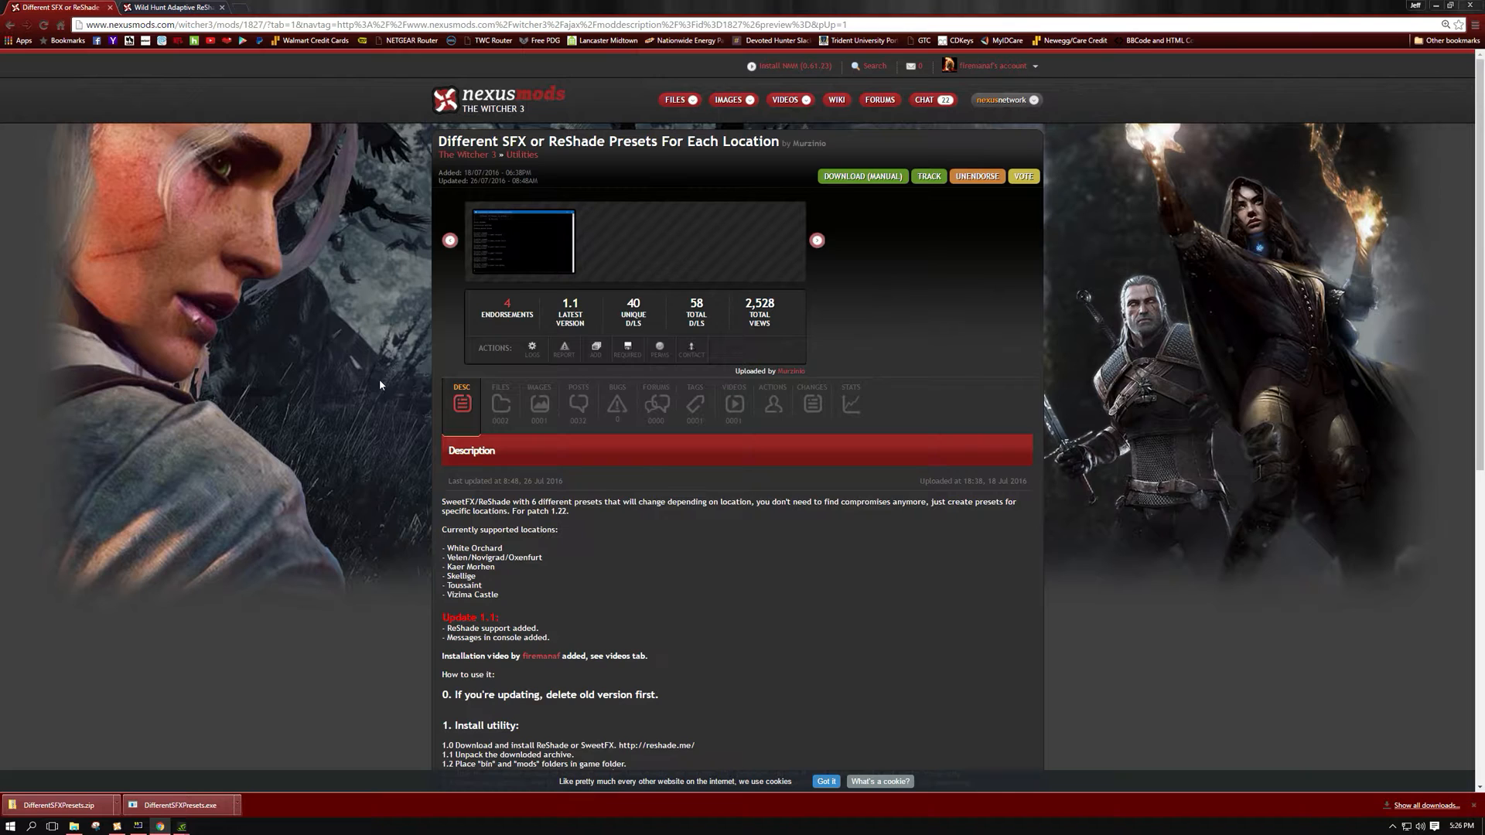
mouse_move(558, 278)
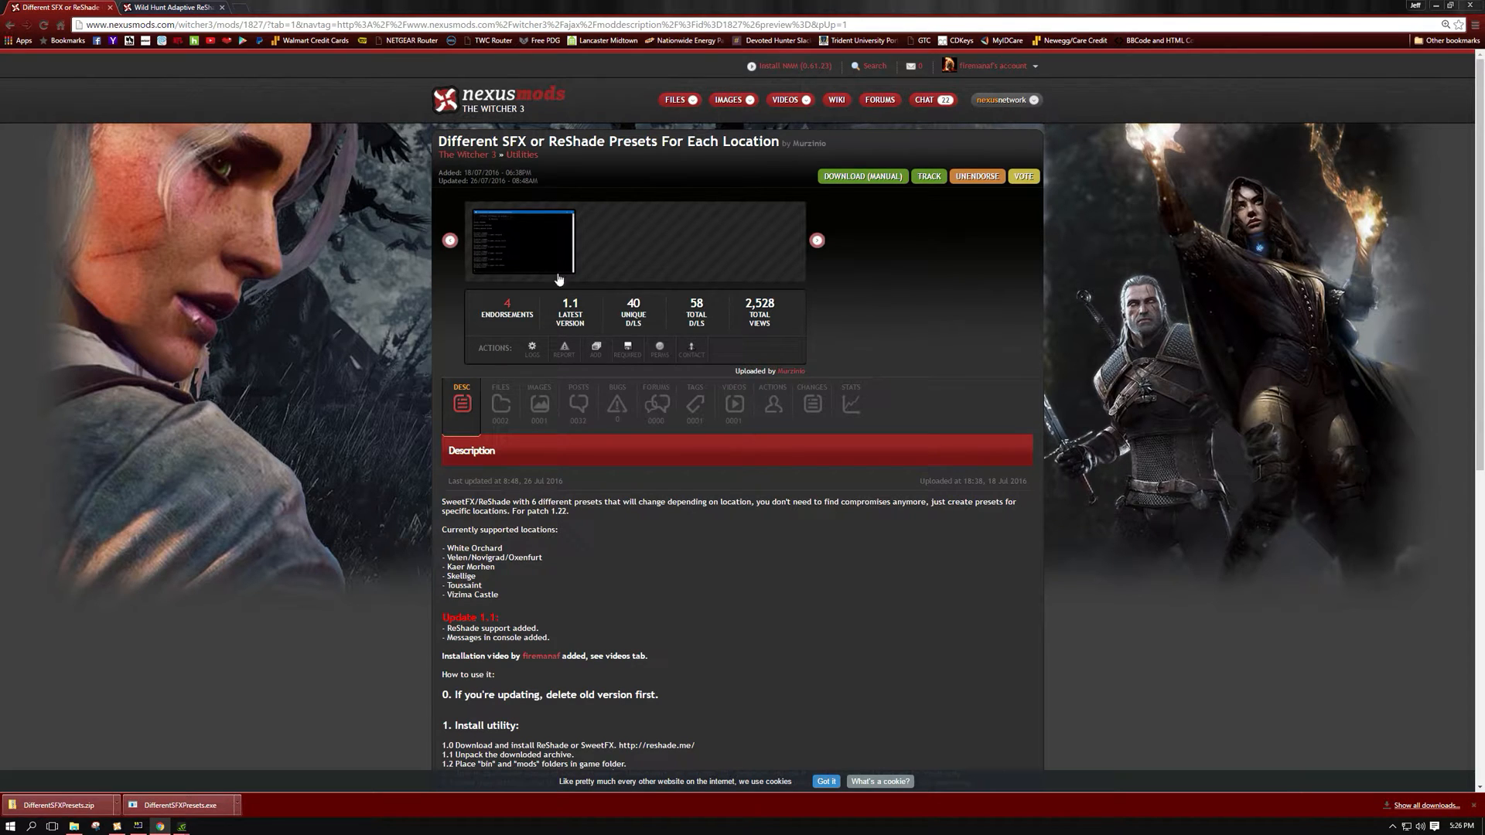
mouse_move(595, 182)
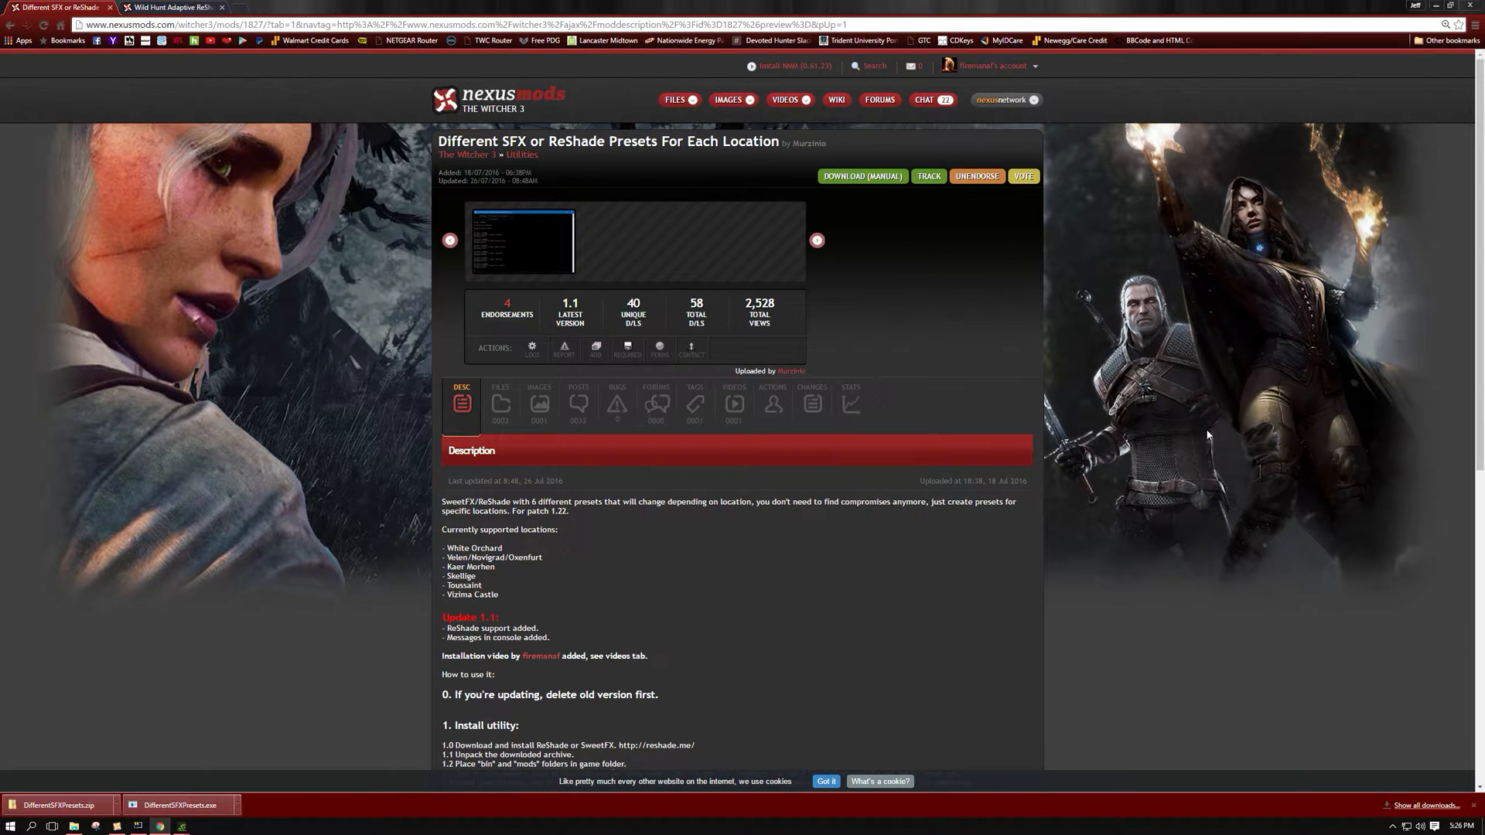
mouse_move(1073, 422)
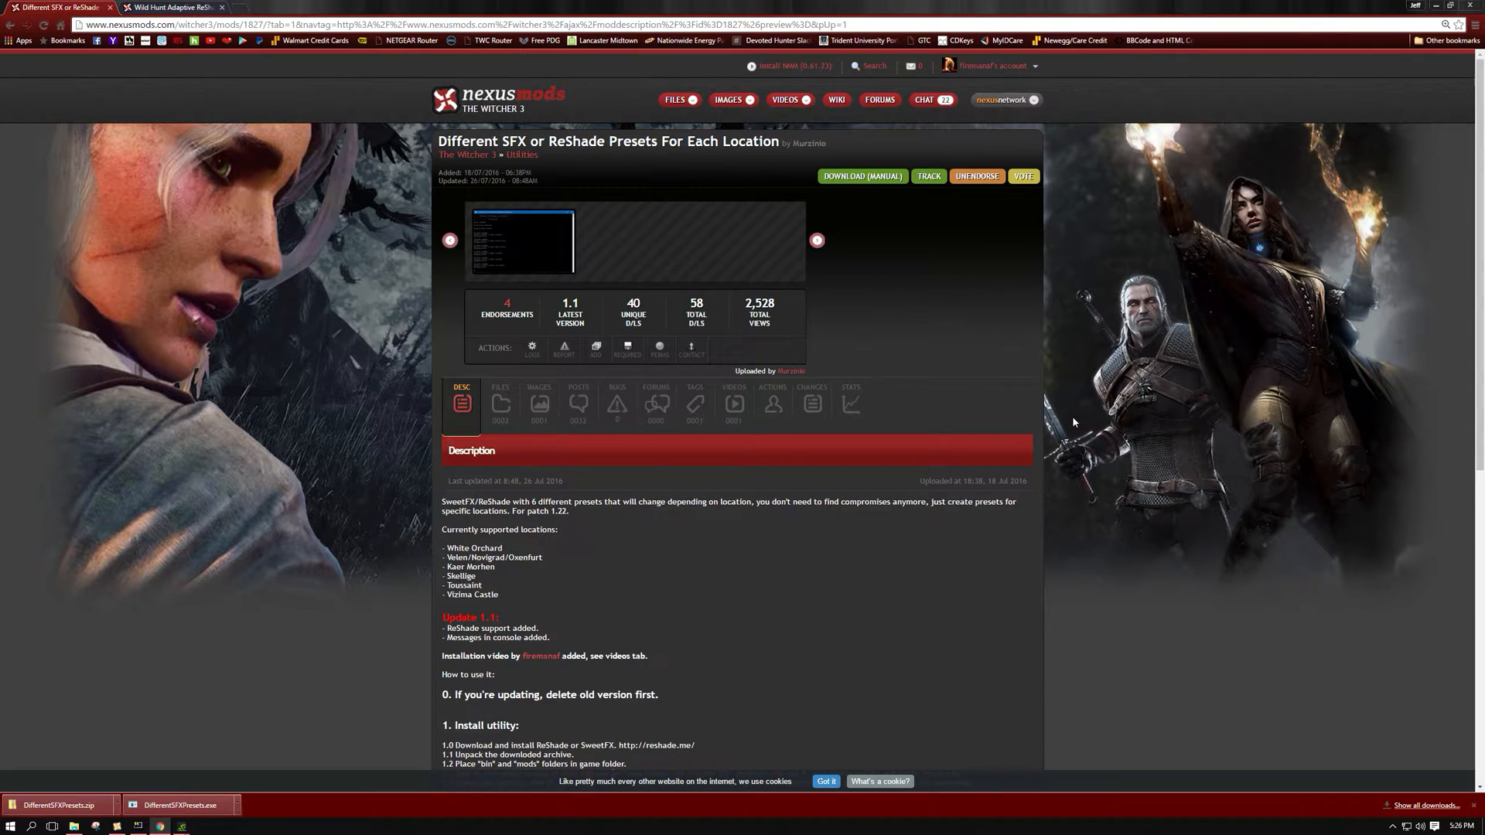
mouse_move(1040, 400)
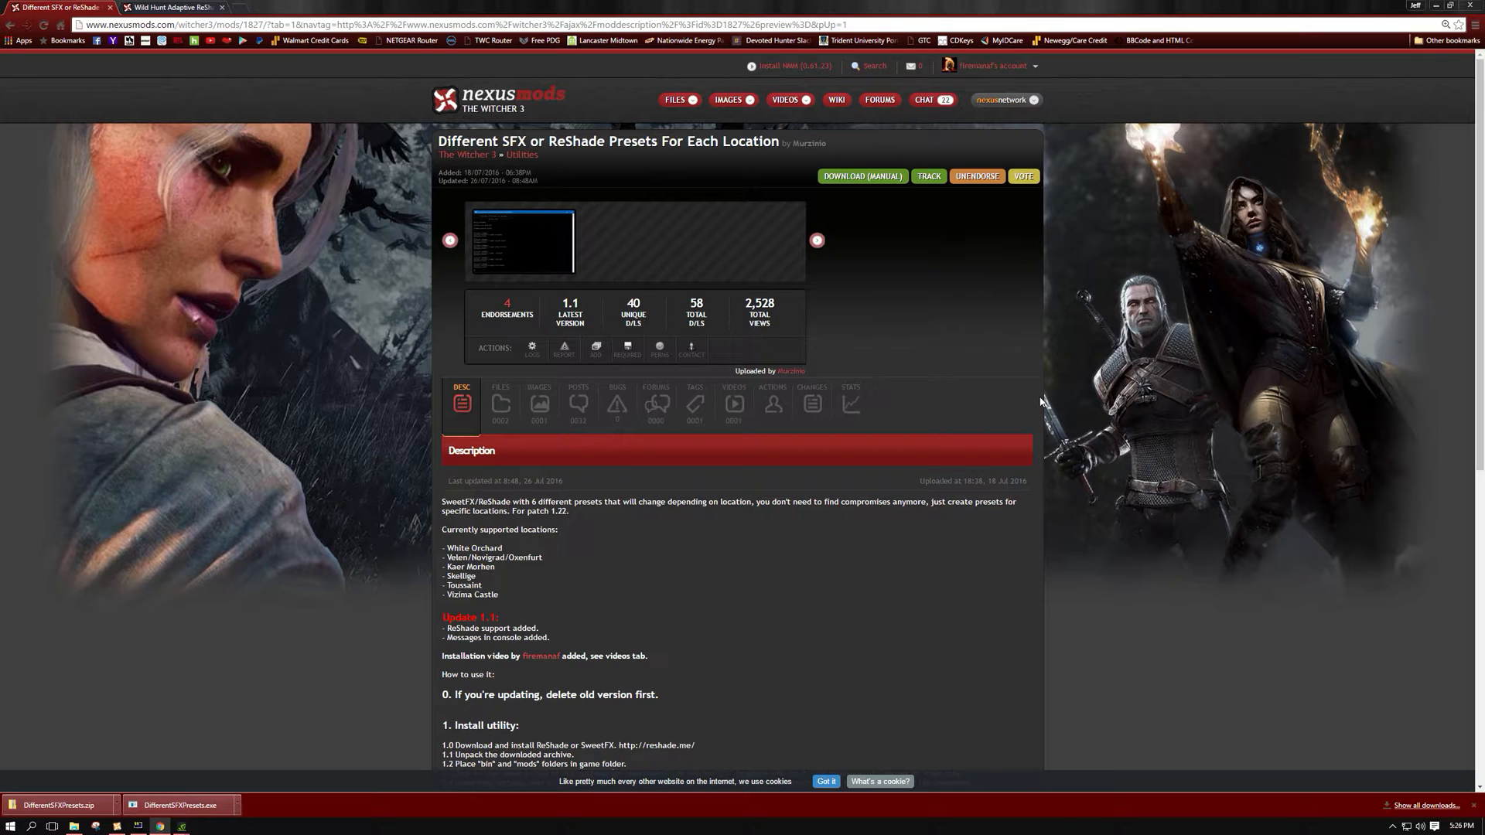
mouse_move(953, 418)
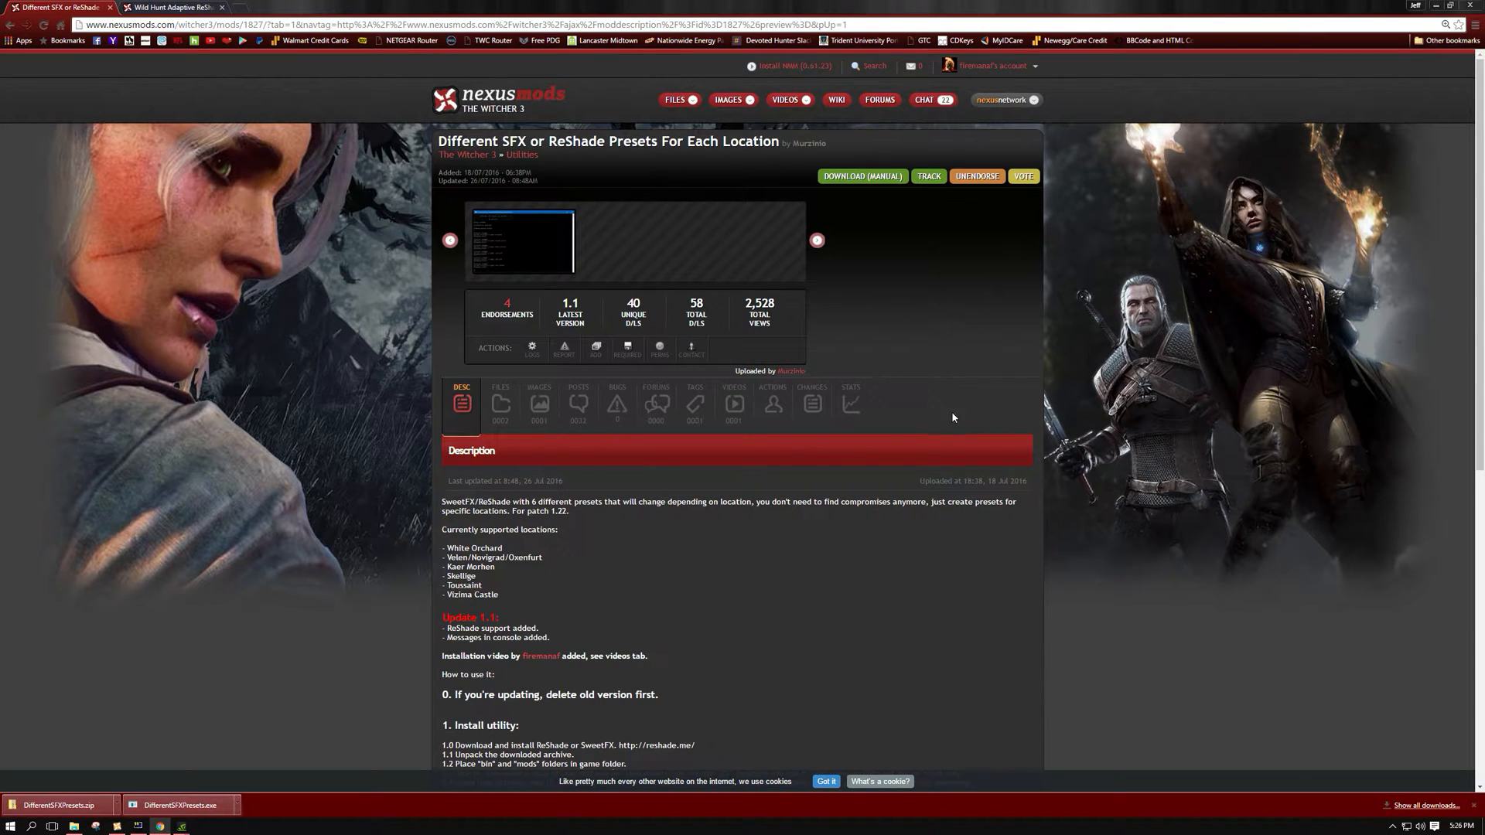
mouse_move(784, 362)
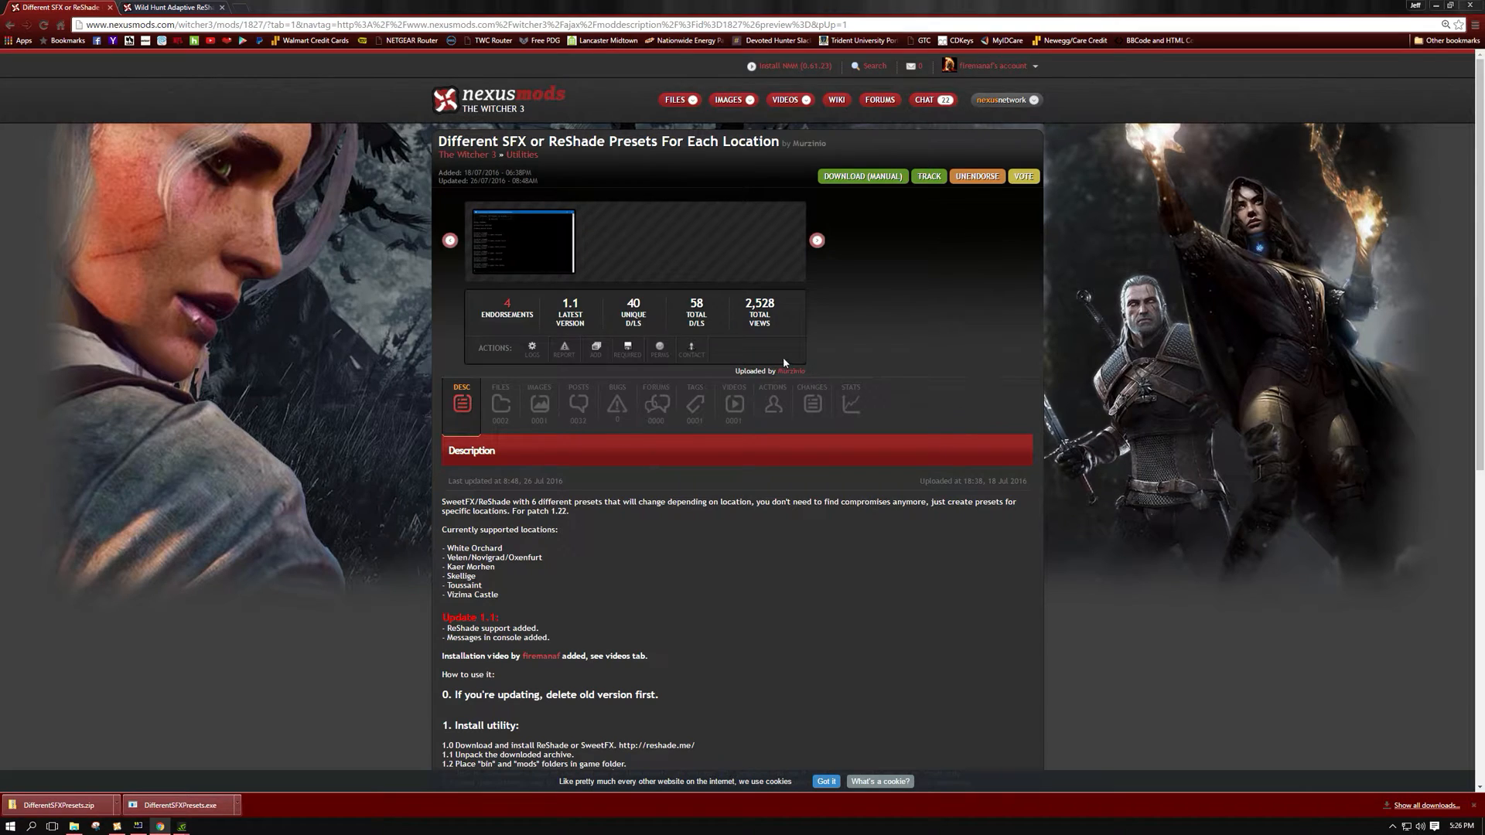
mouse_move(835, 362)
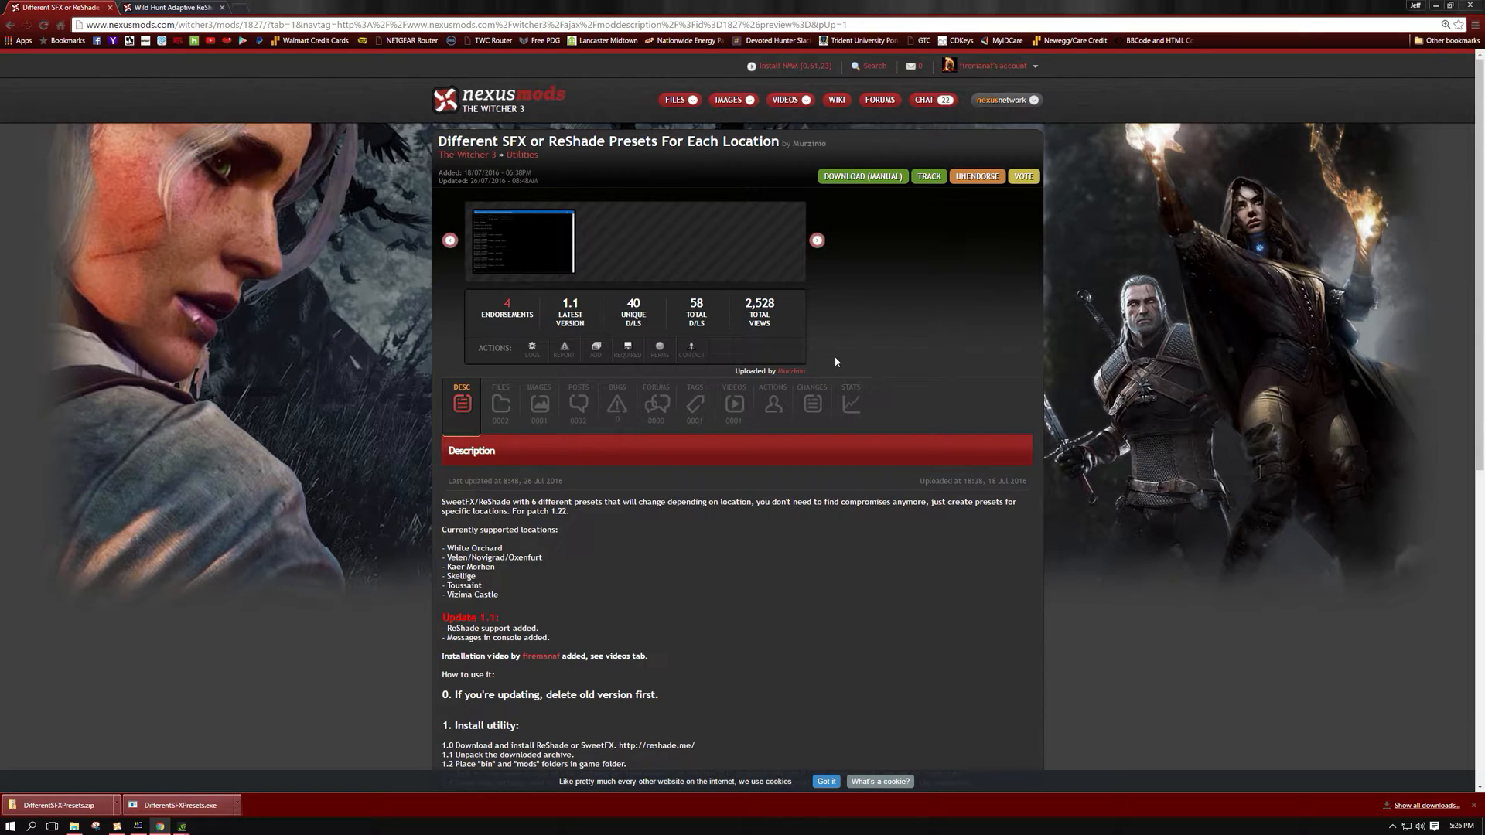
mouse_move(1020, 386)
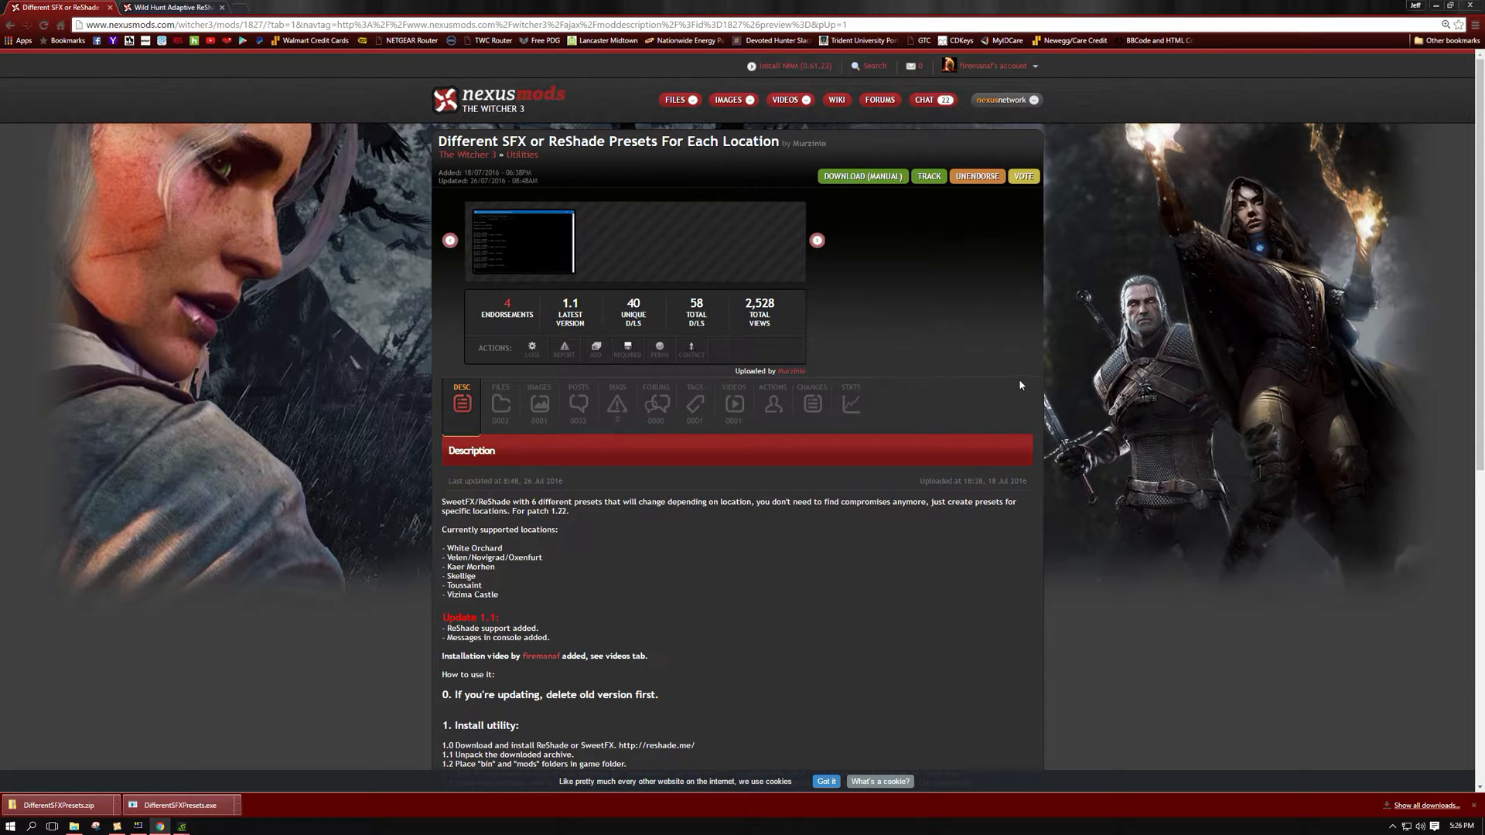
mouse_move(708, 568)
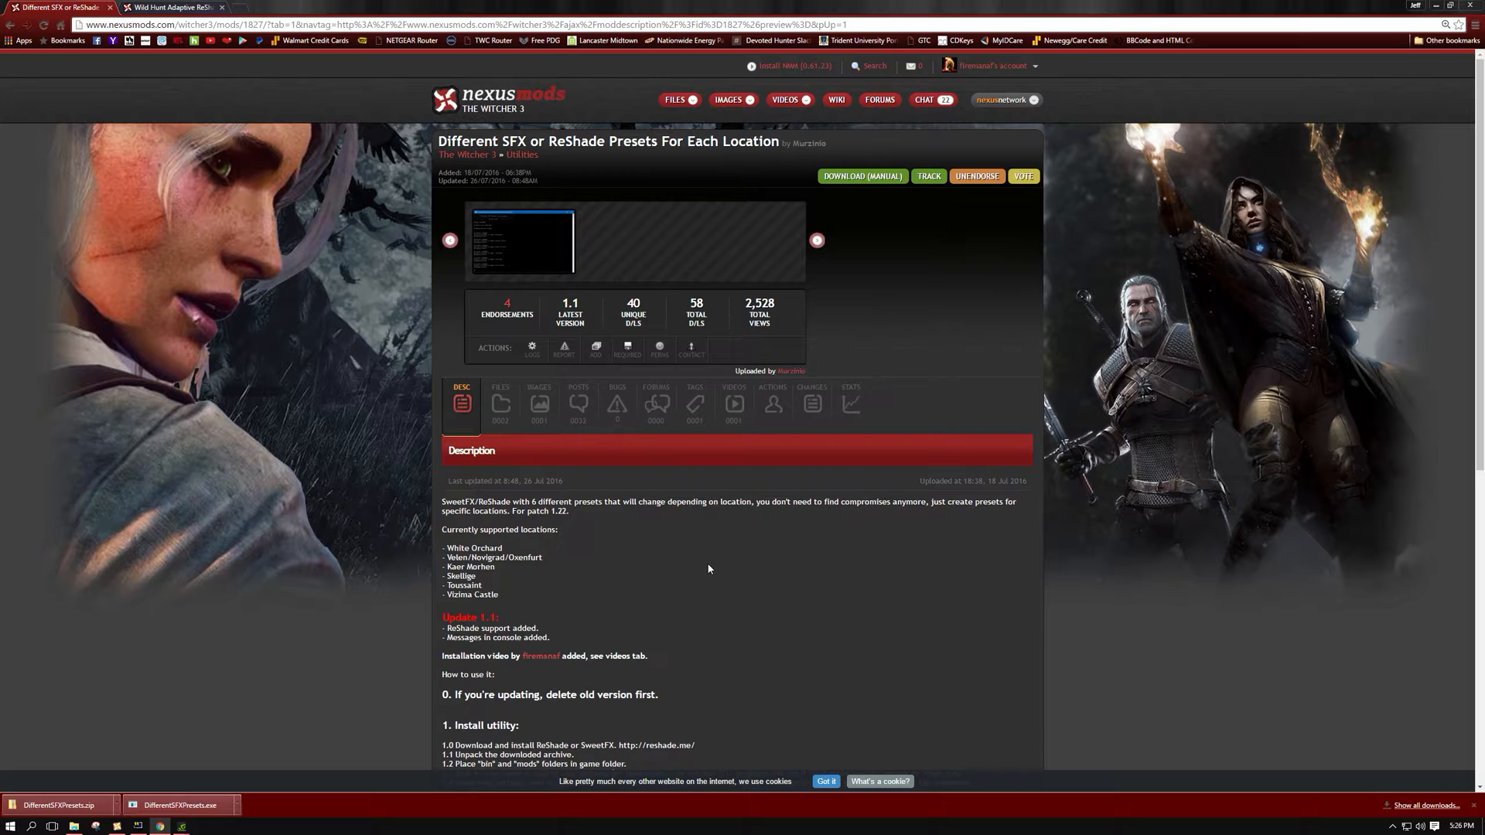
mouse_move(644, 540)
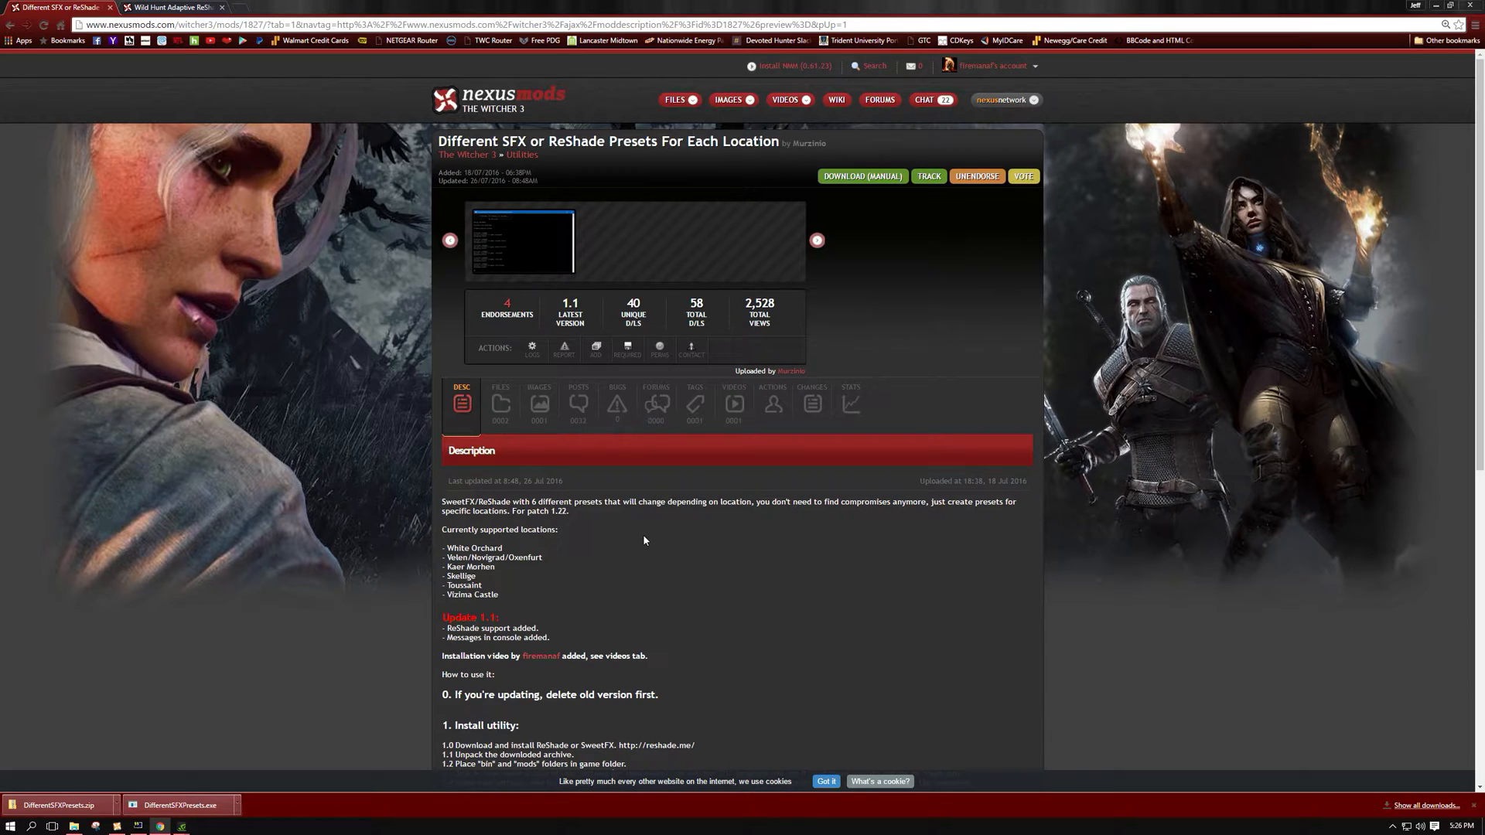
mouse_move(238, 97)
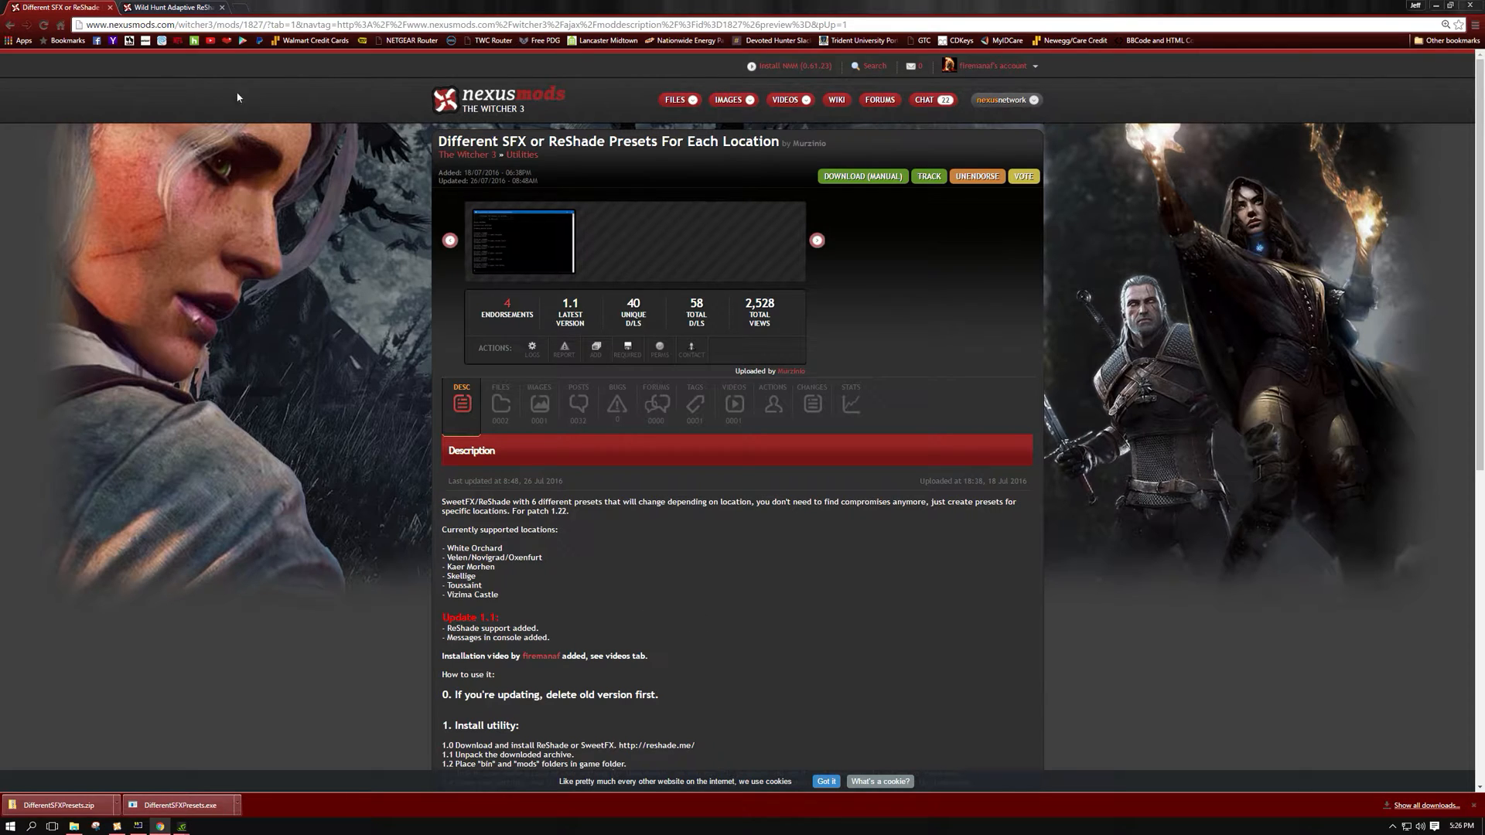
mouse_move(175, 8)
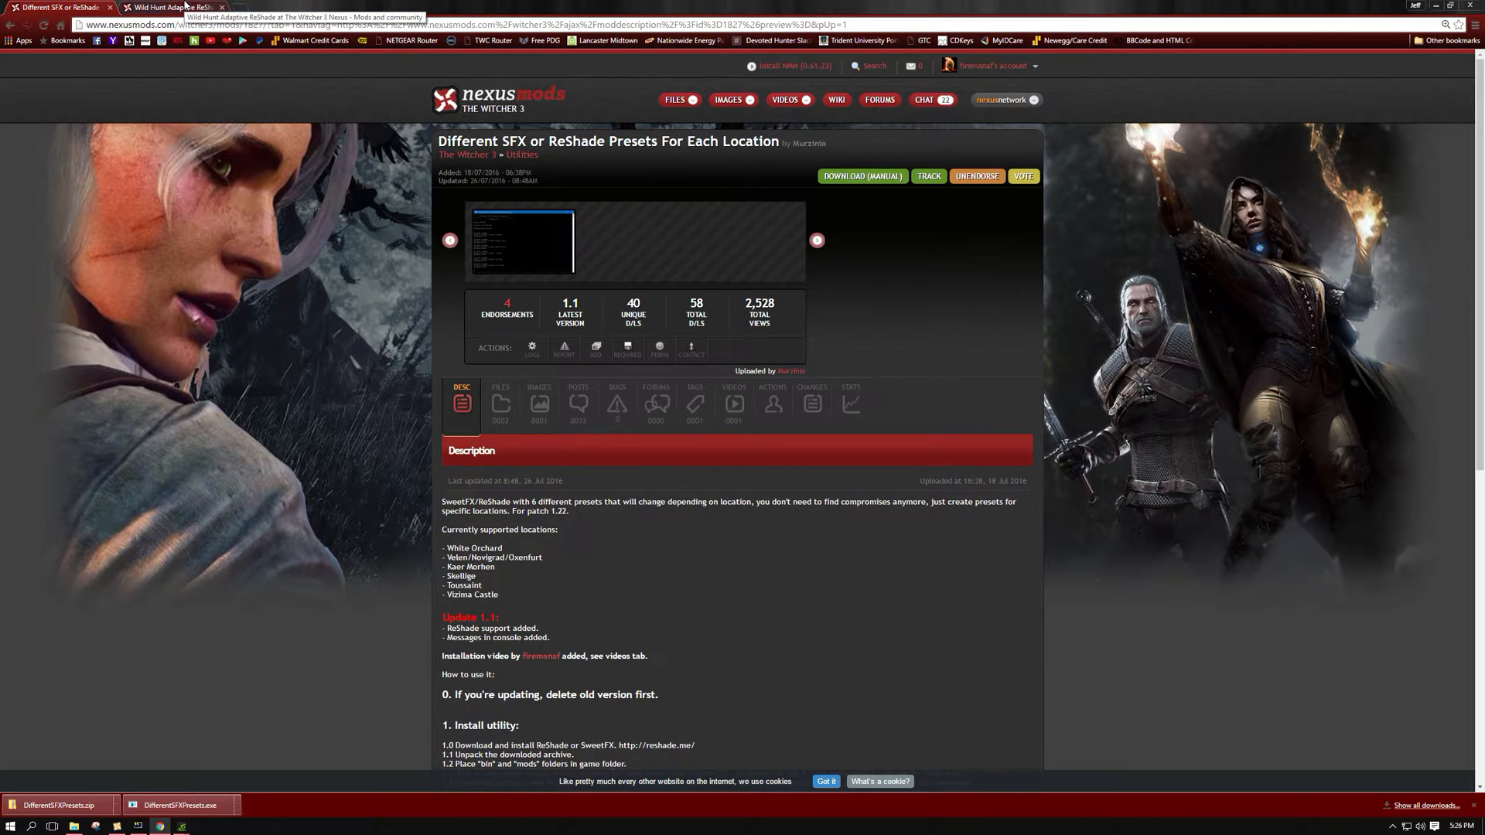
Step: Check the Different SFX Presets files list, then return to Wild Hunt Adaptive ReShade's comments
left_click(175, 7)
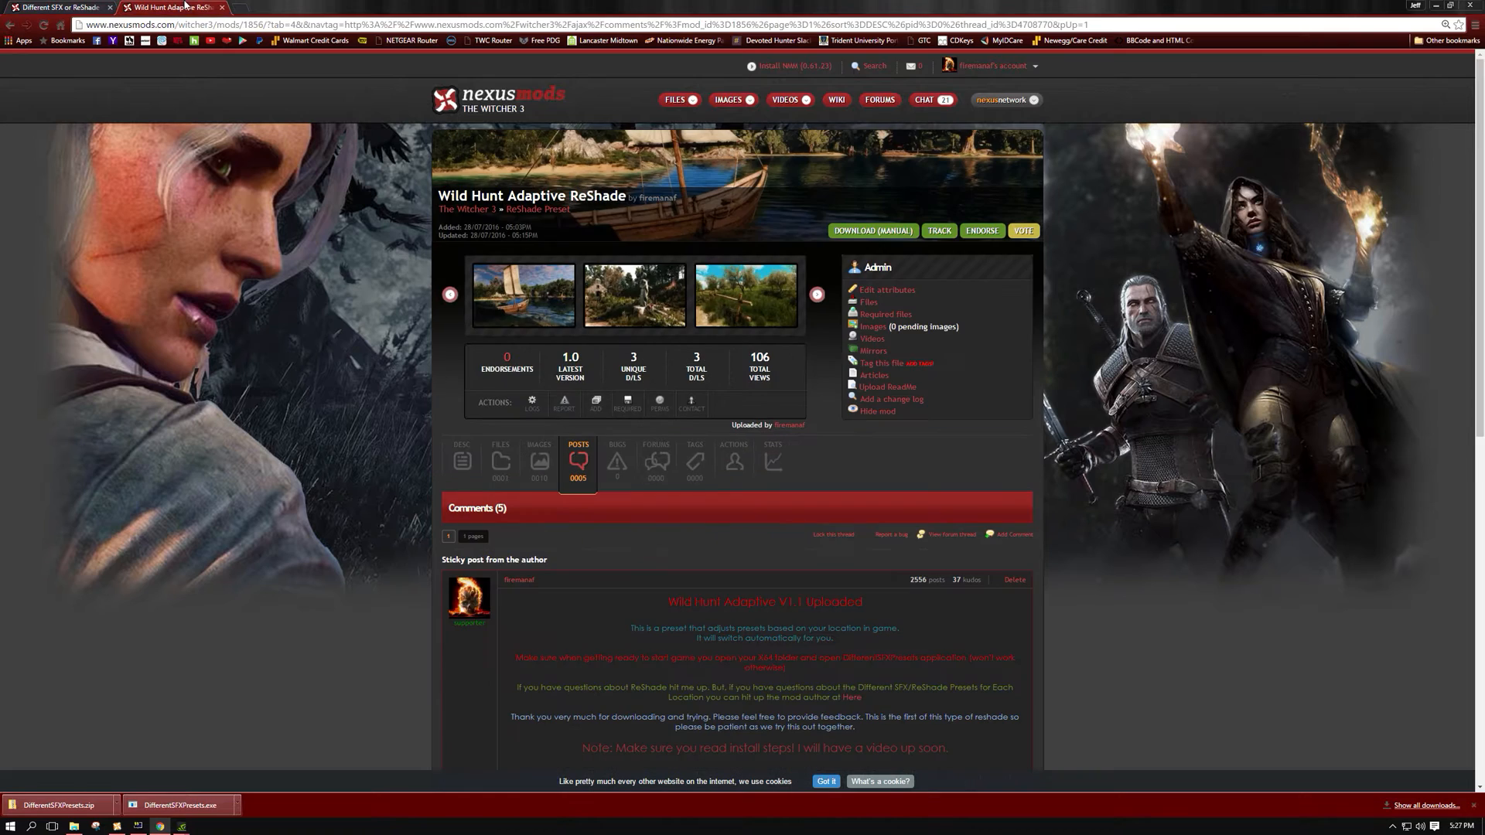
mouse_move(413, 375)
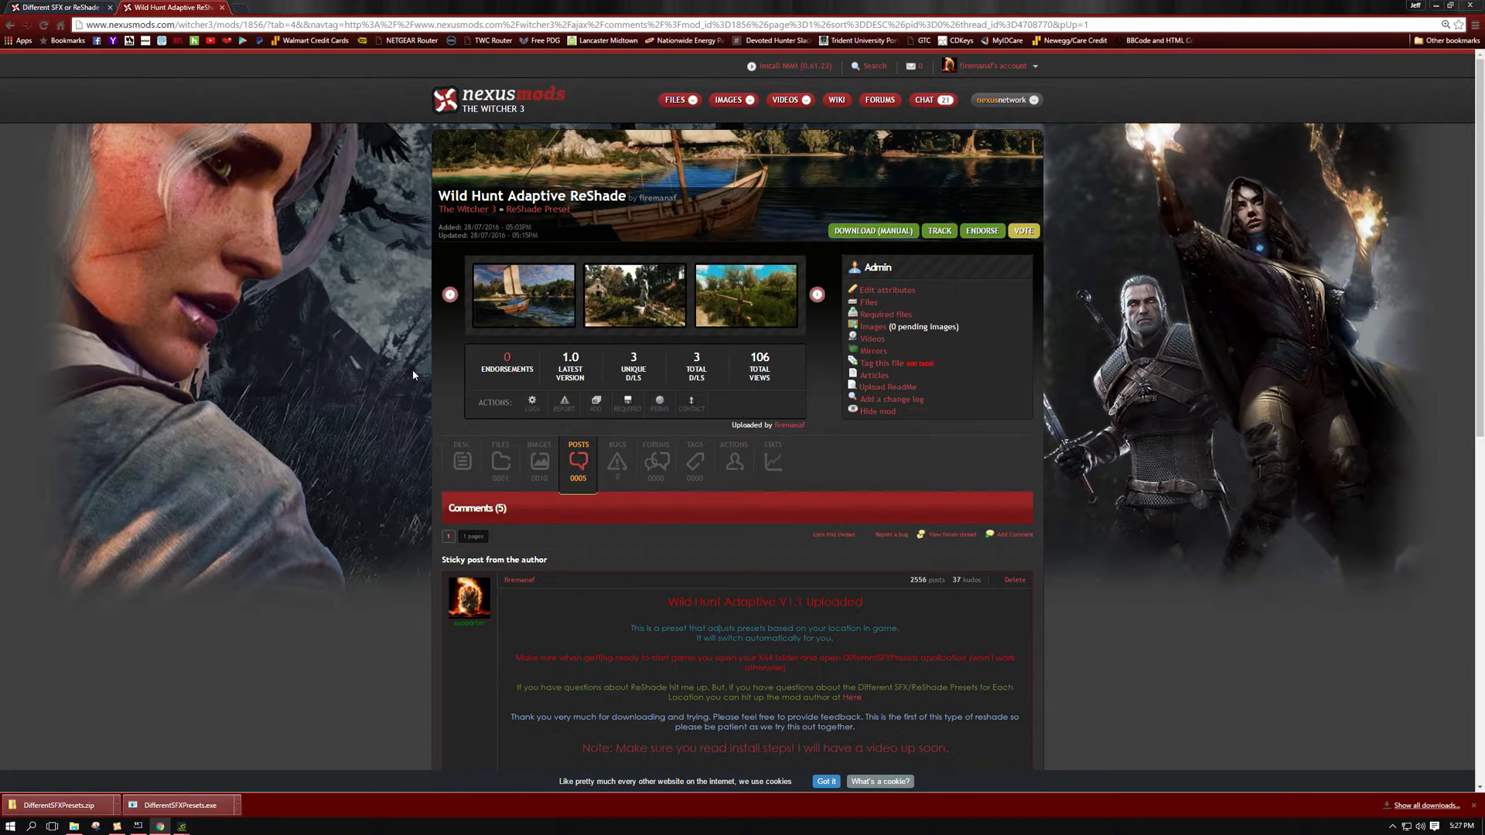
mouse_move(798, 381)
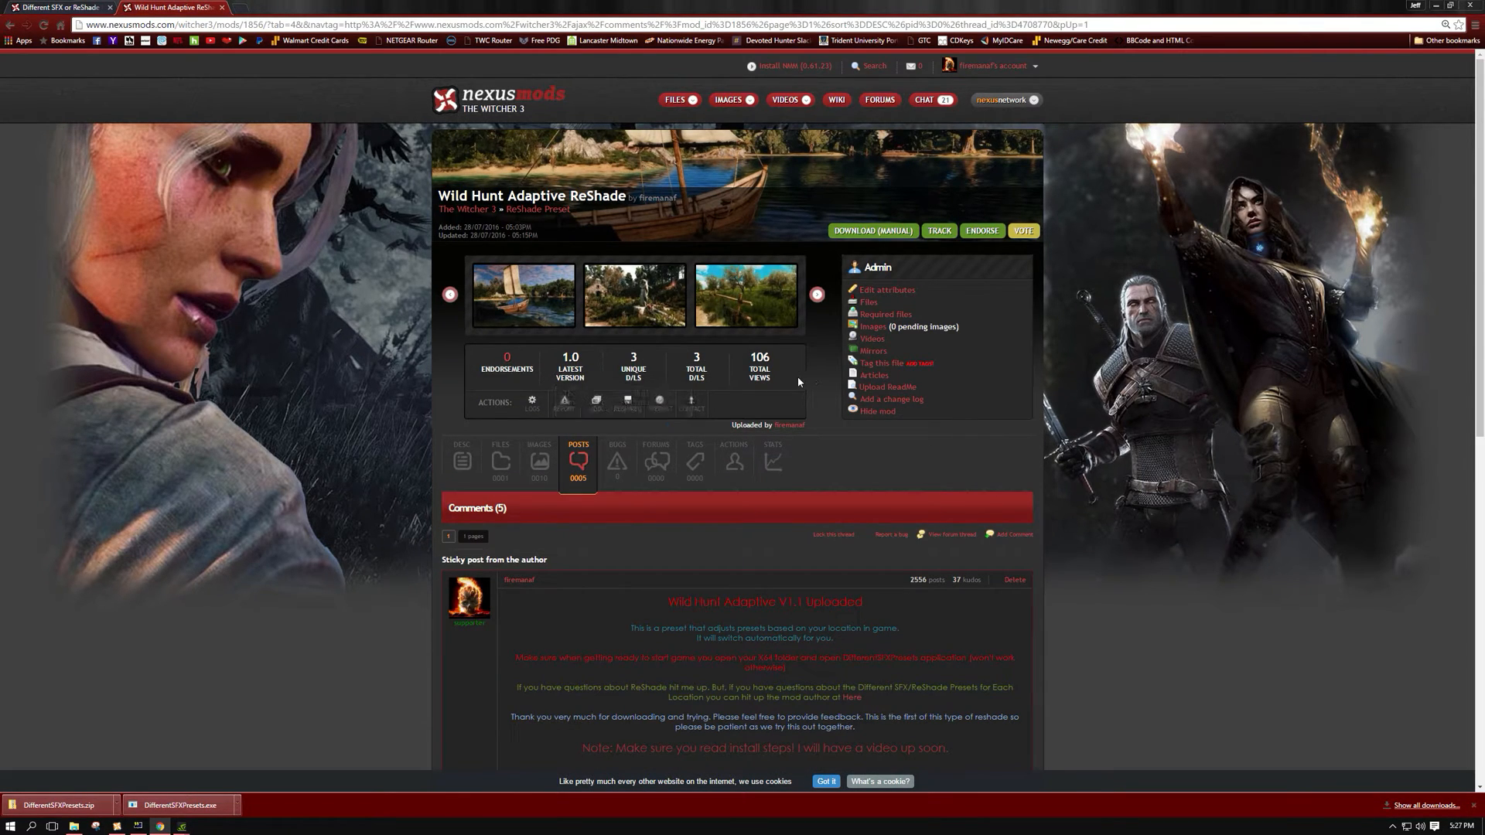
left_click(52, 7)
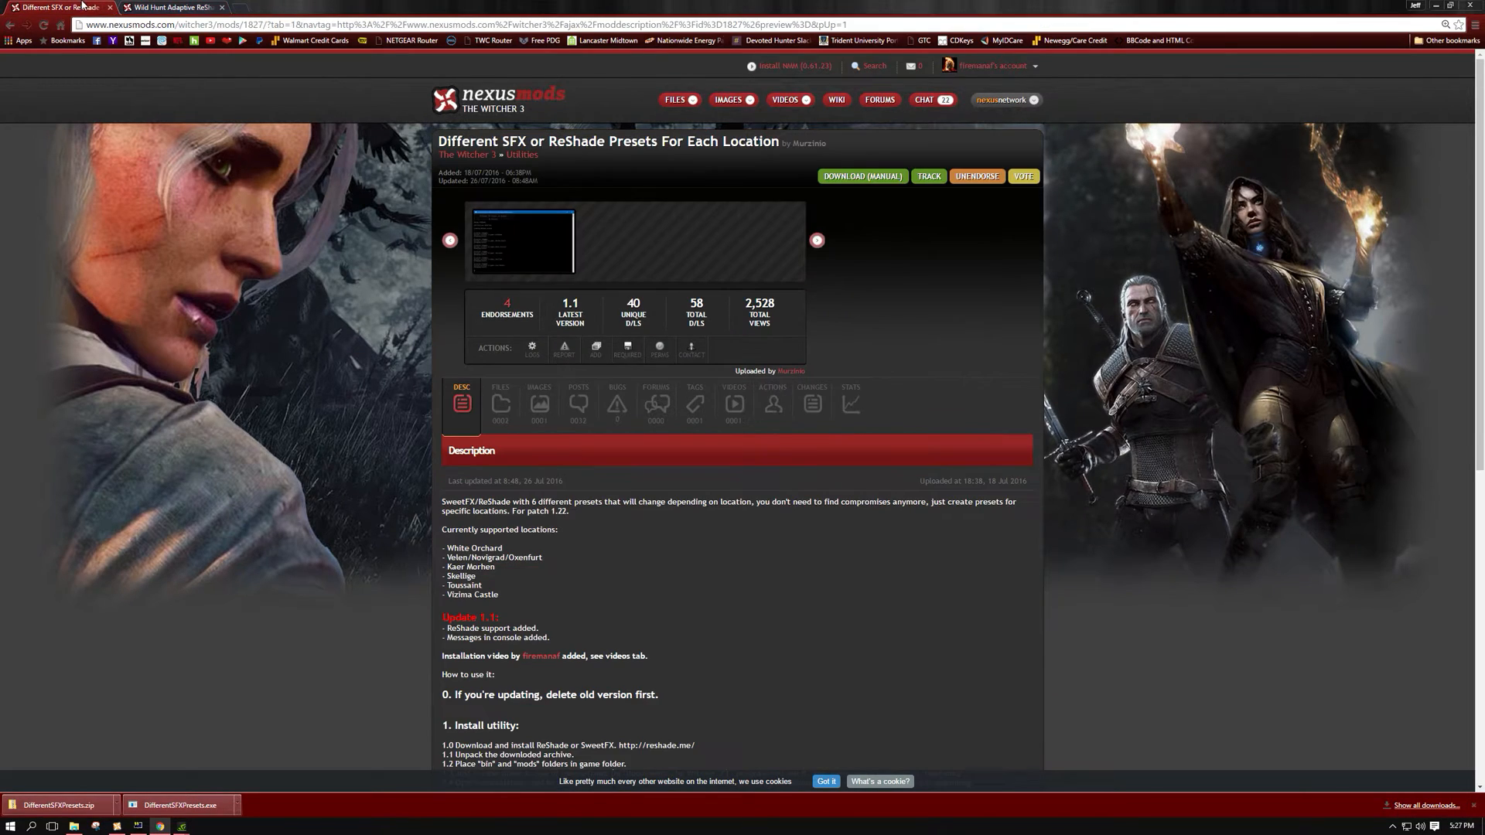
mouse_move(1118, 506)
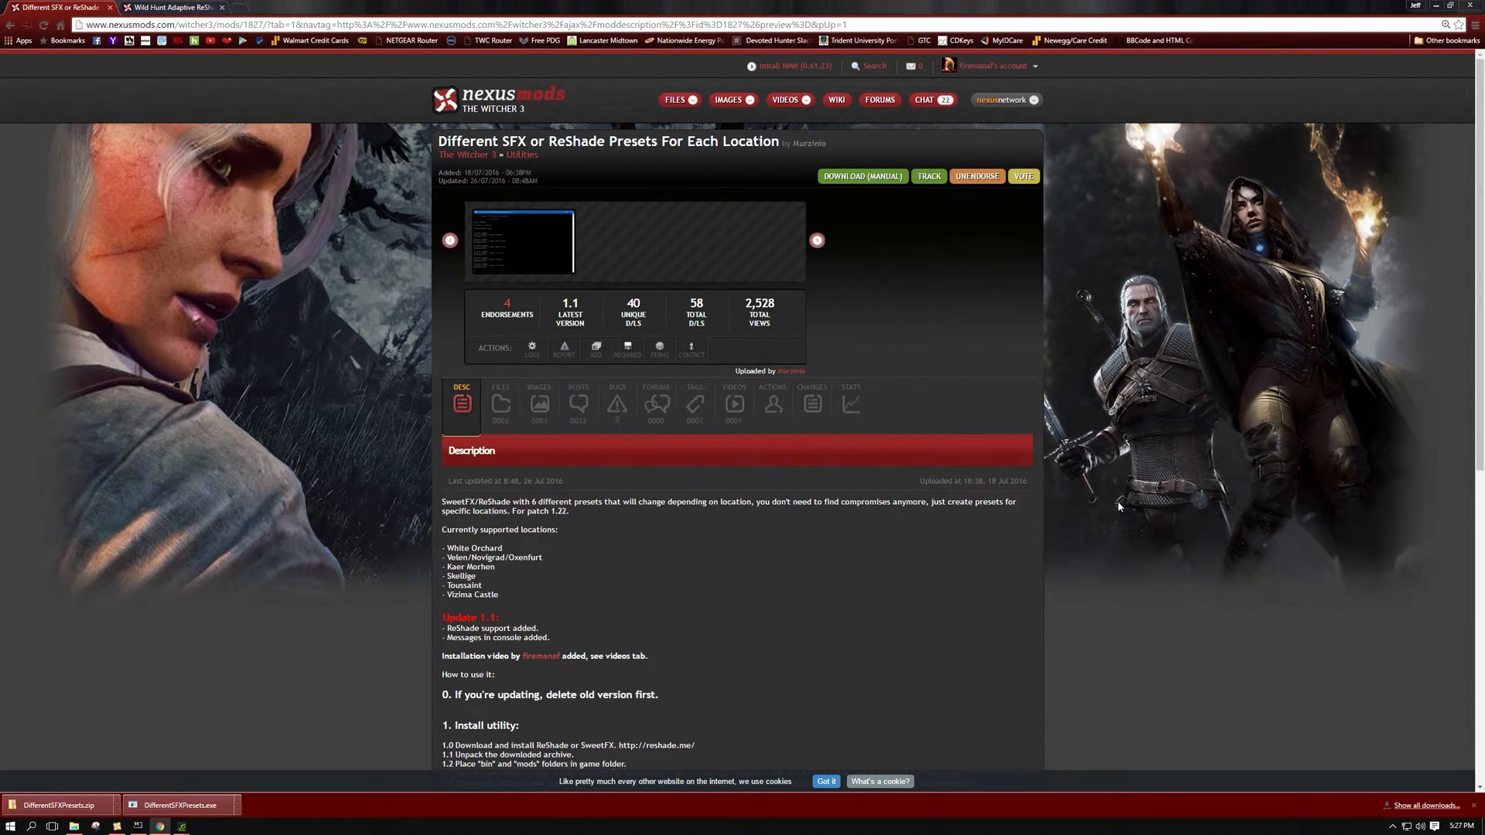
mouse_move(1051, 512)
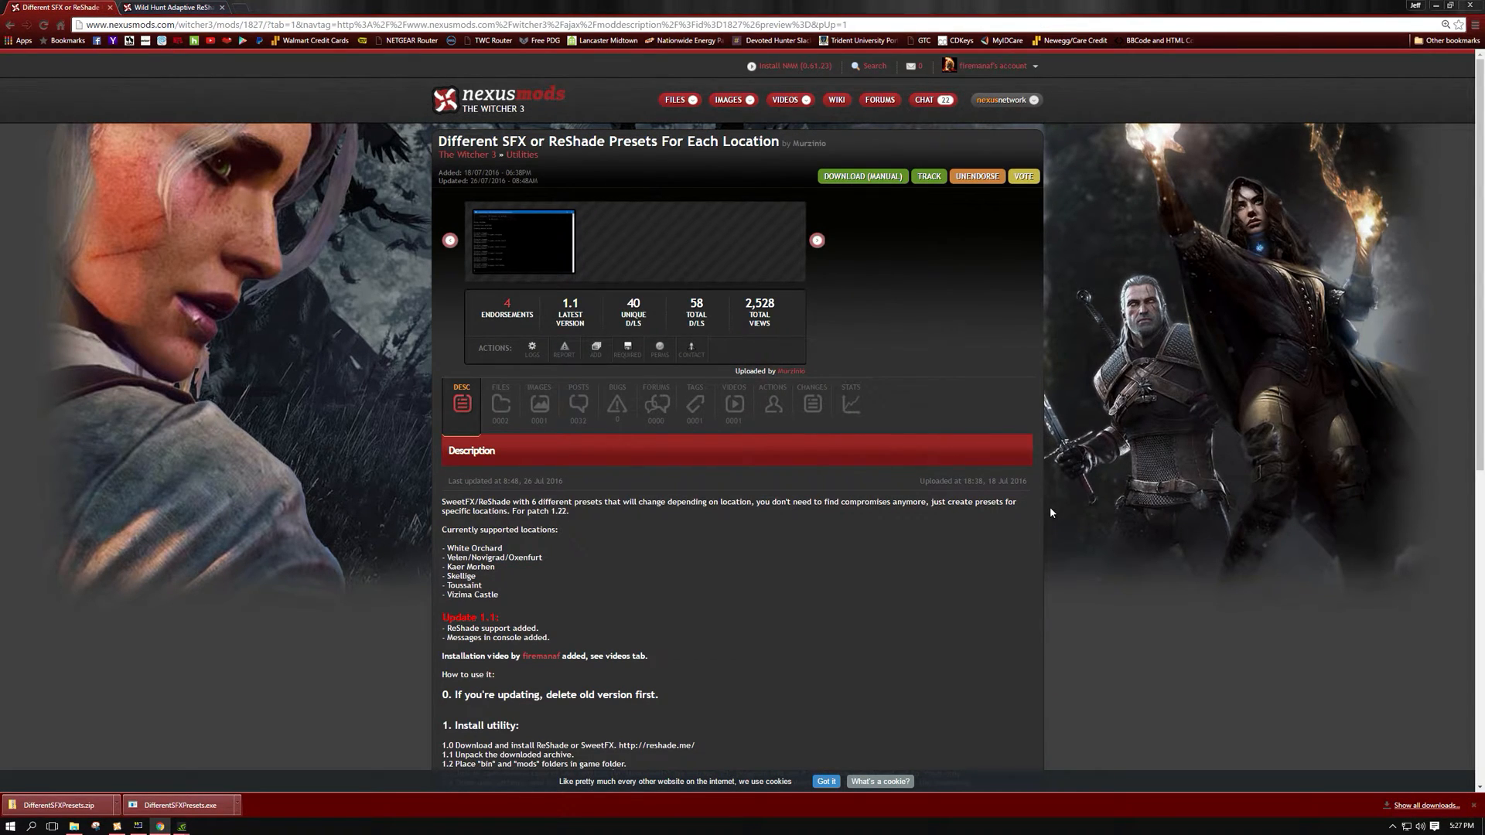
mouse_move(1075, 522)
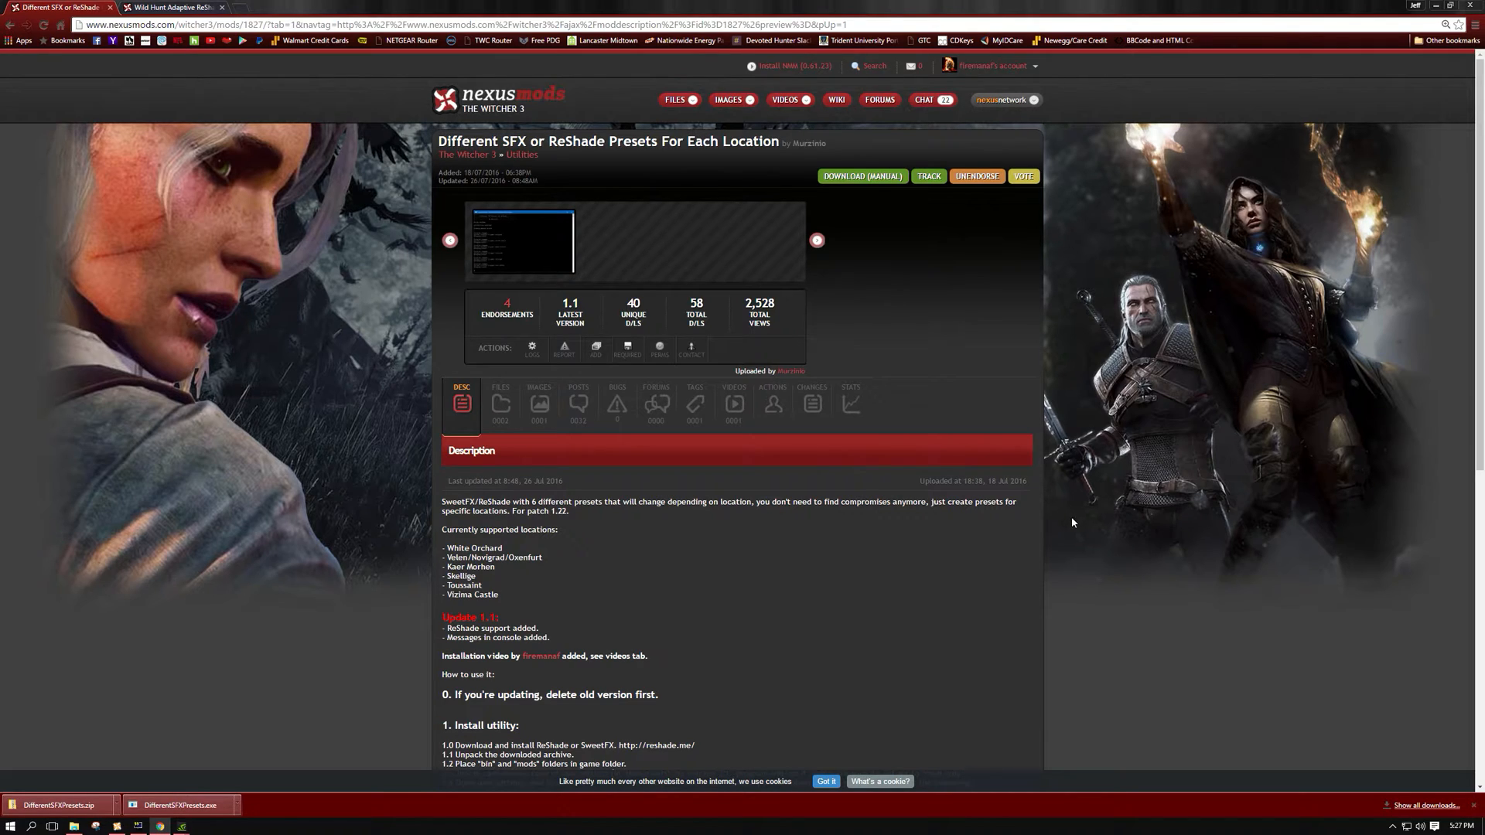
mouse_move(1086, 435)
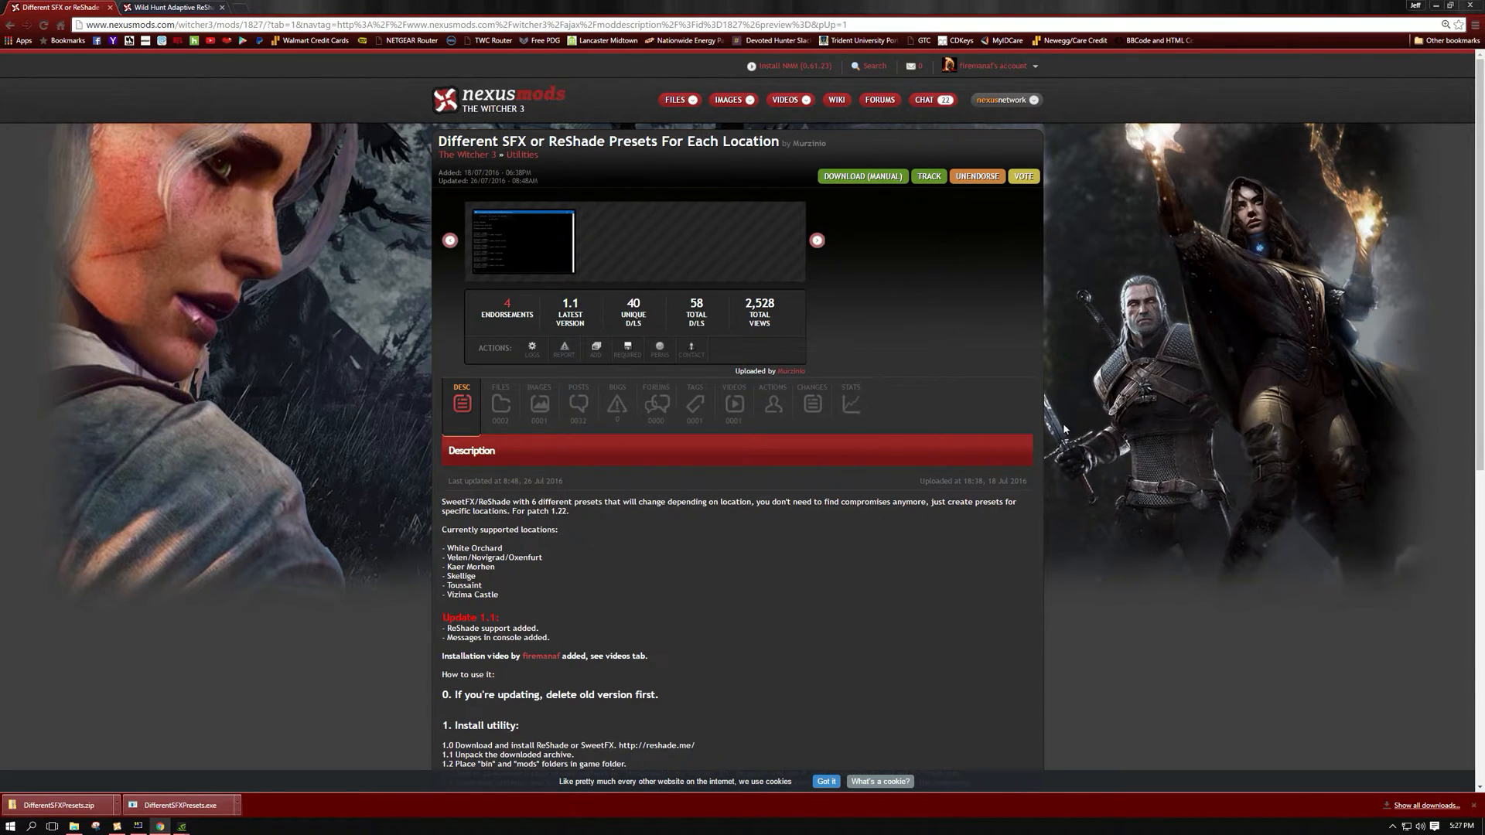
mouse_move(1047, 478)
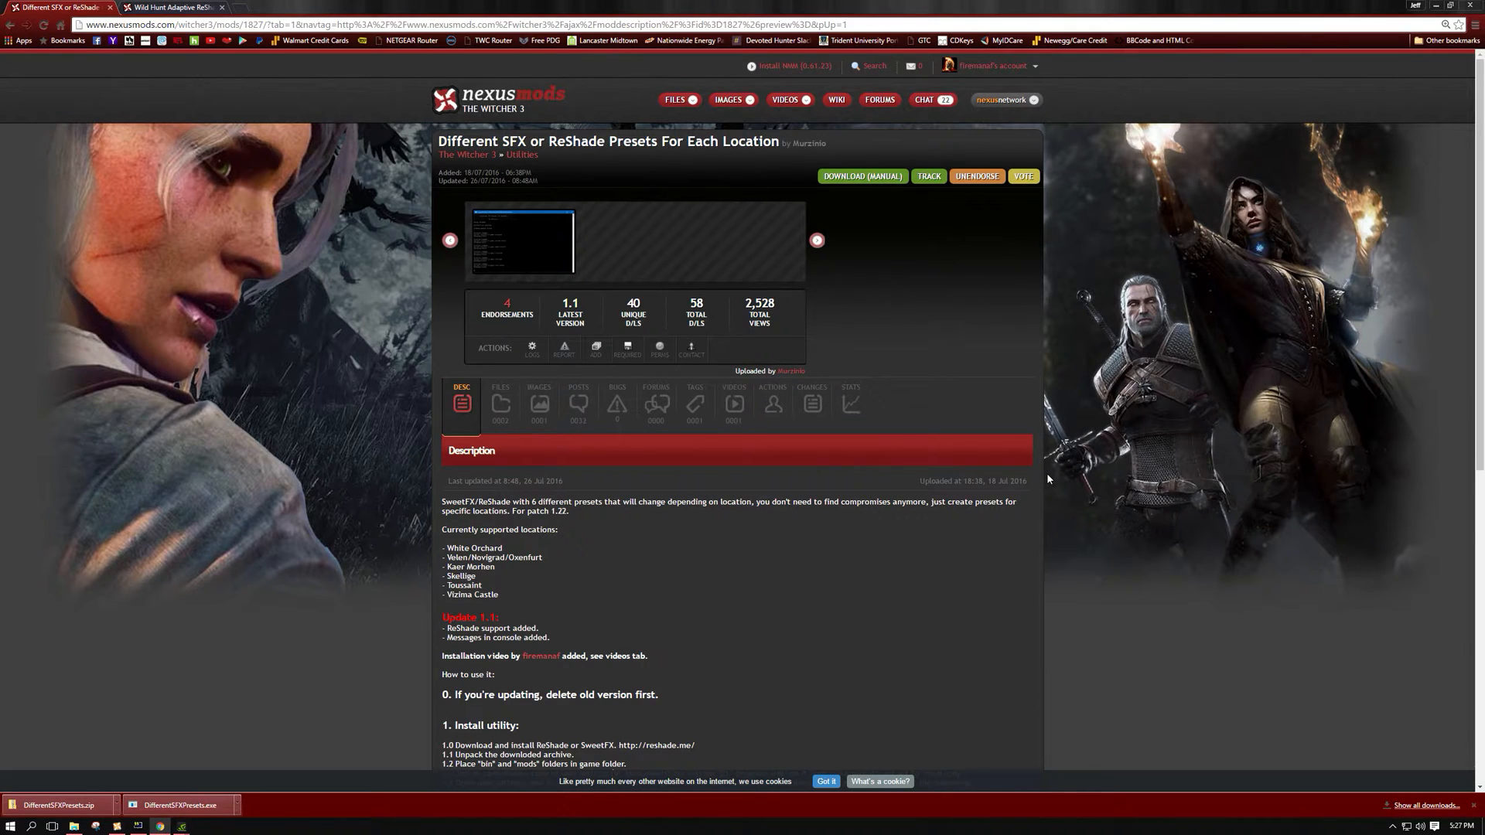
mouse_move(1020, 526)
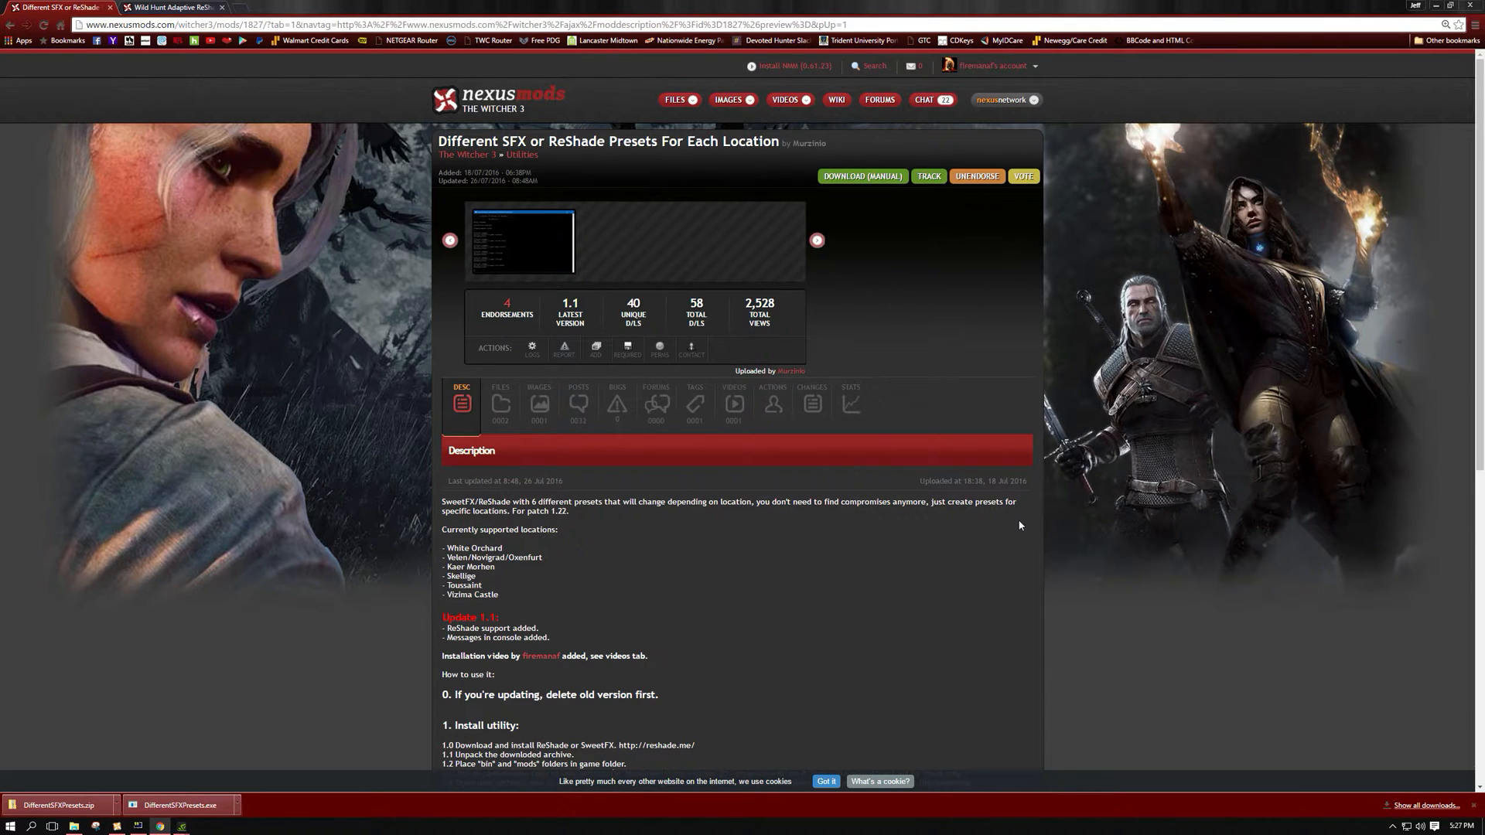
mouse_move(952, 463)
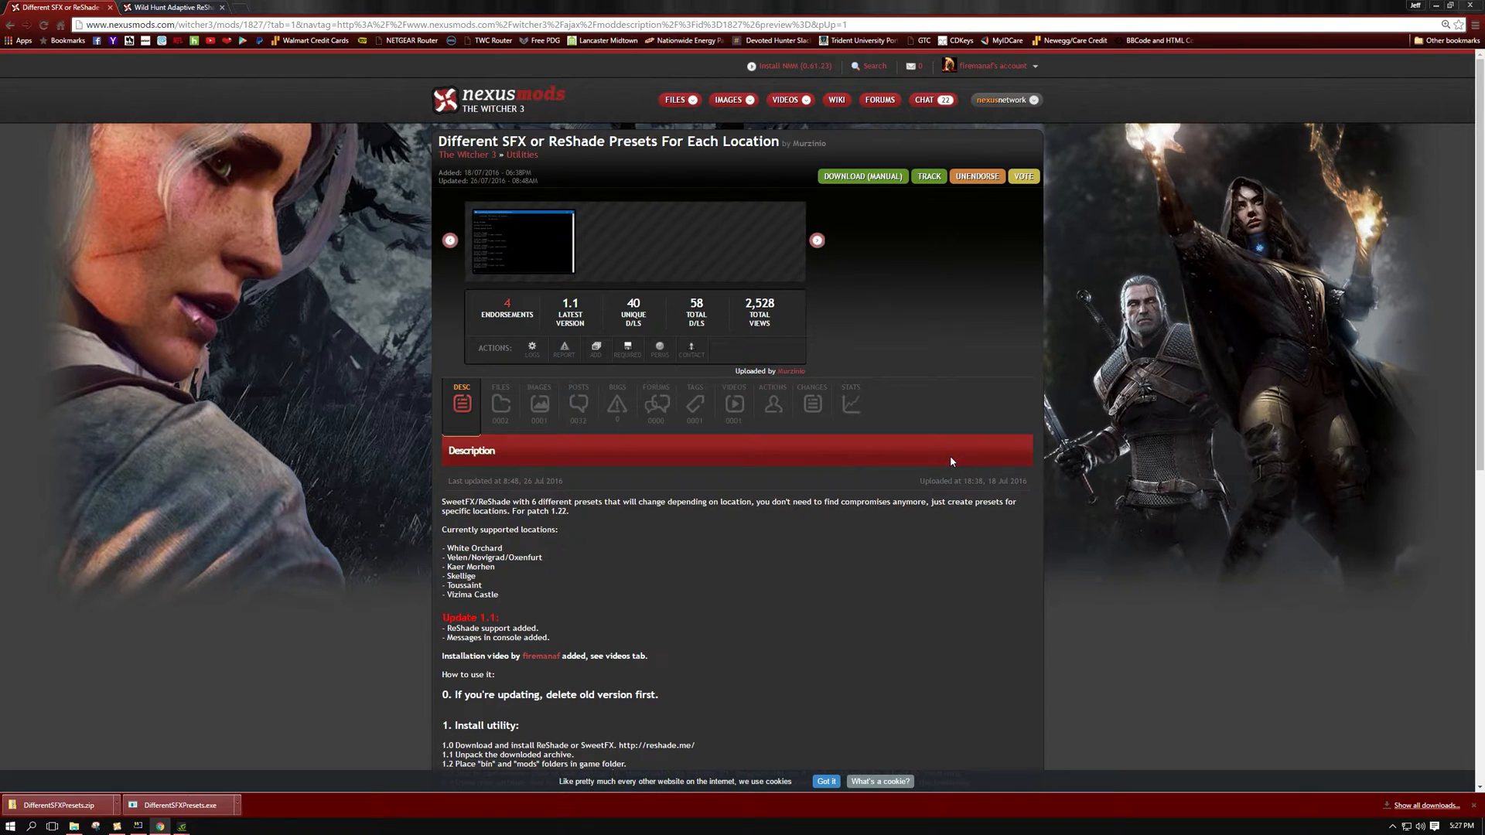
mouse_move(1077, 509)
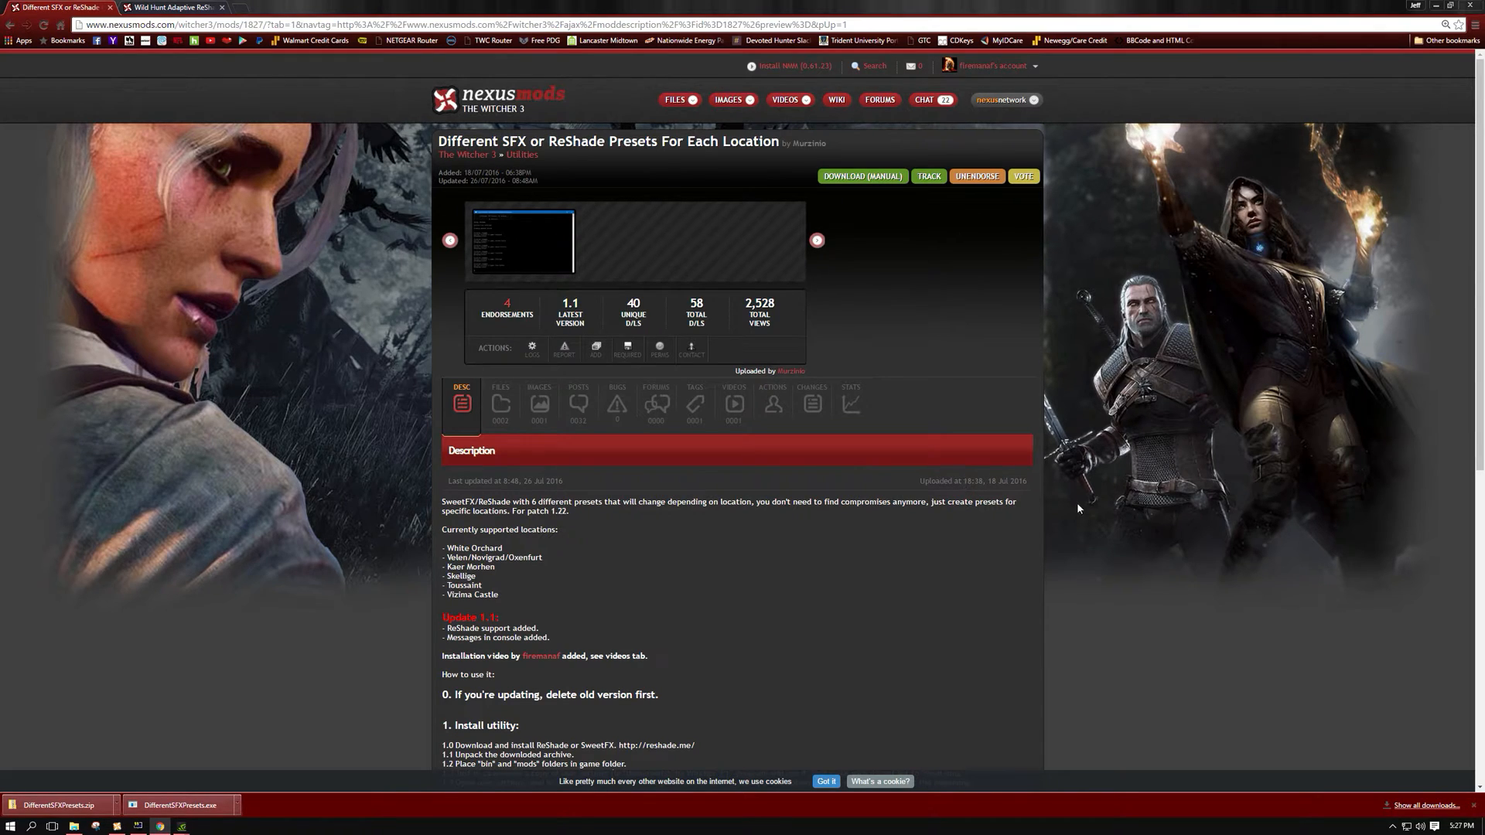
mouse_move(1070, 549)
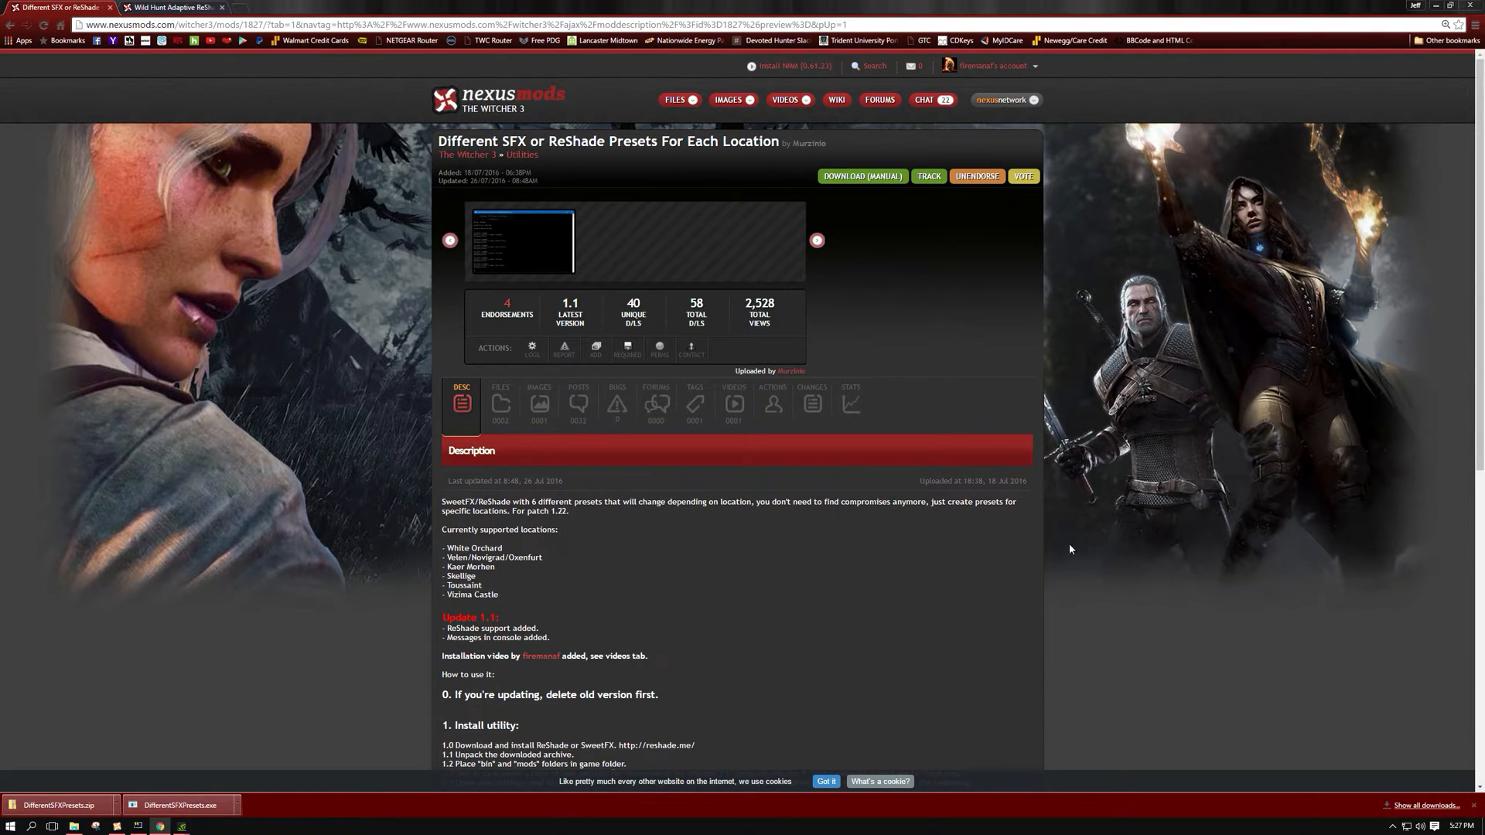
left_click(505, 404)
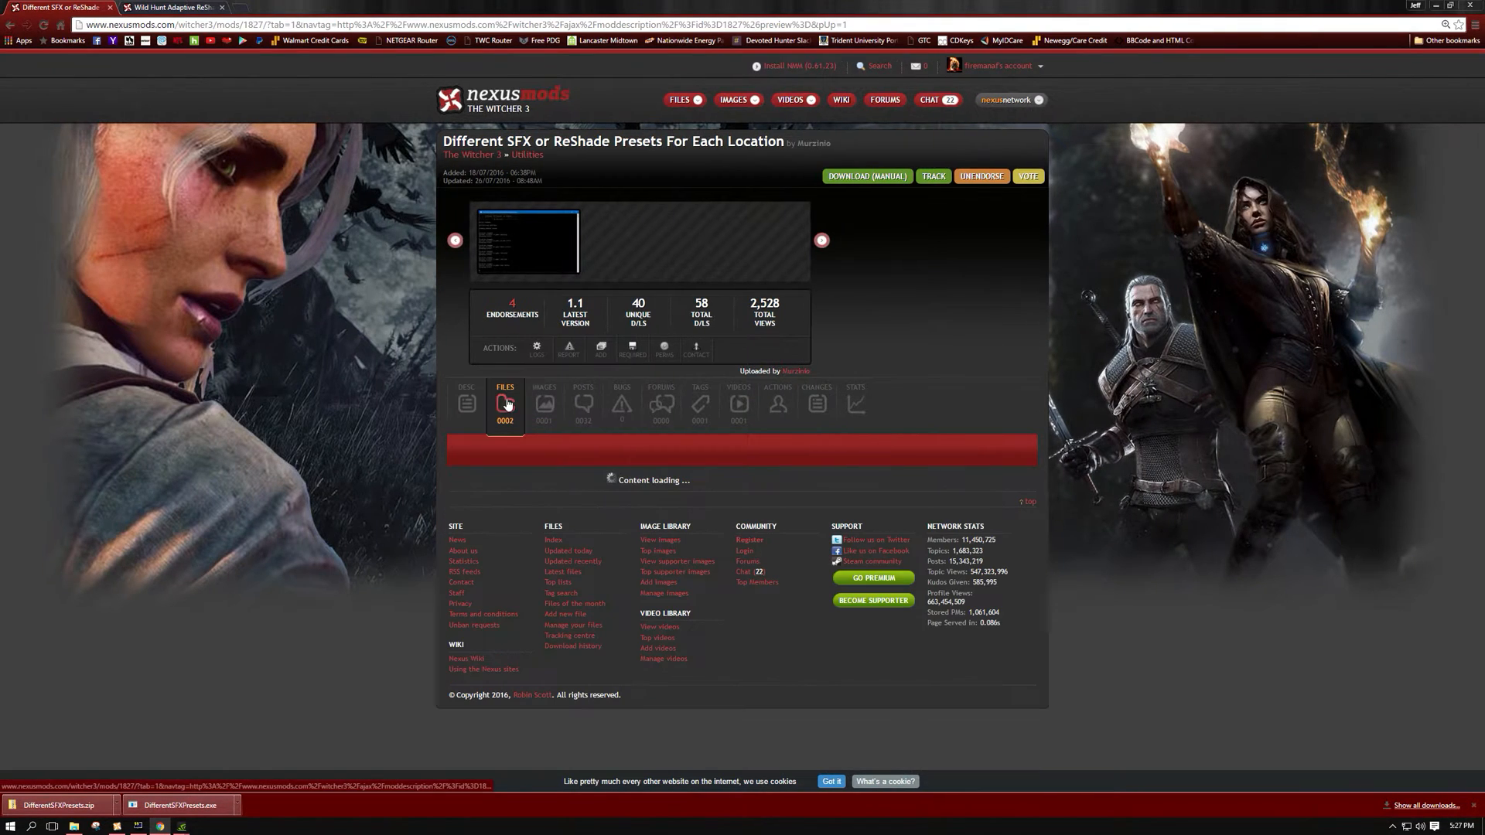
mouse_move(720, 494)
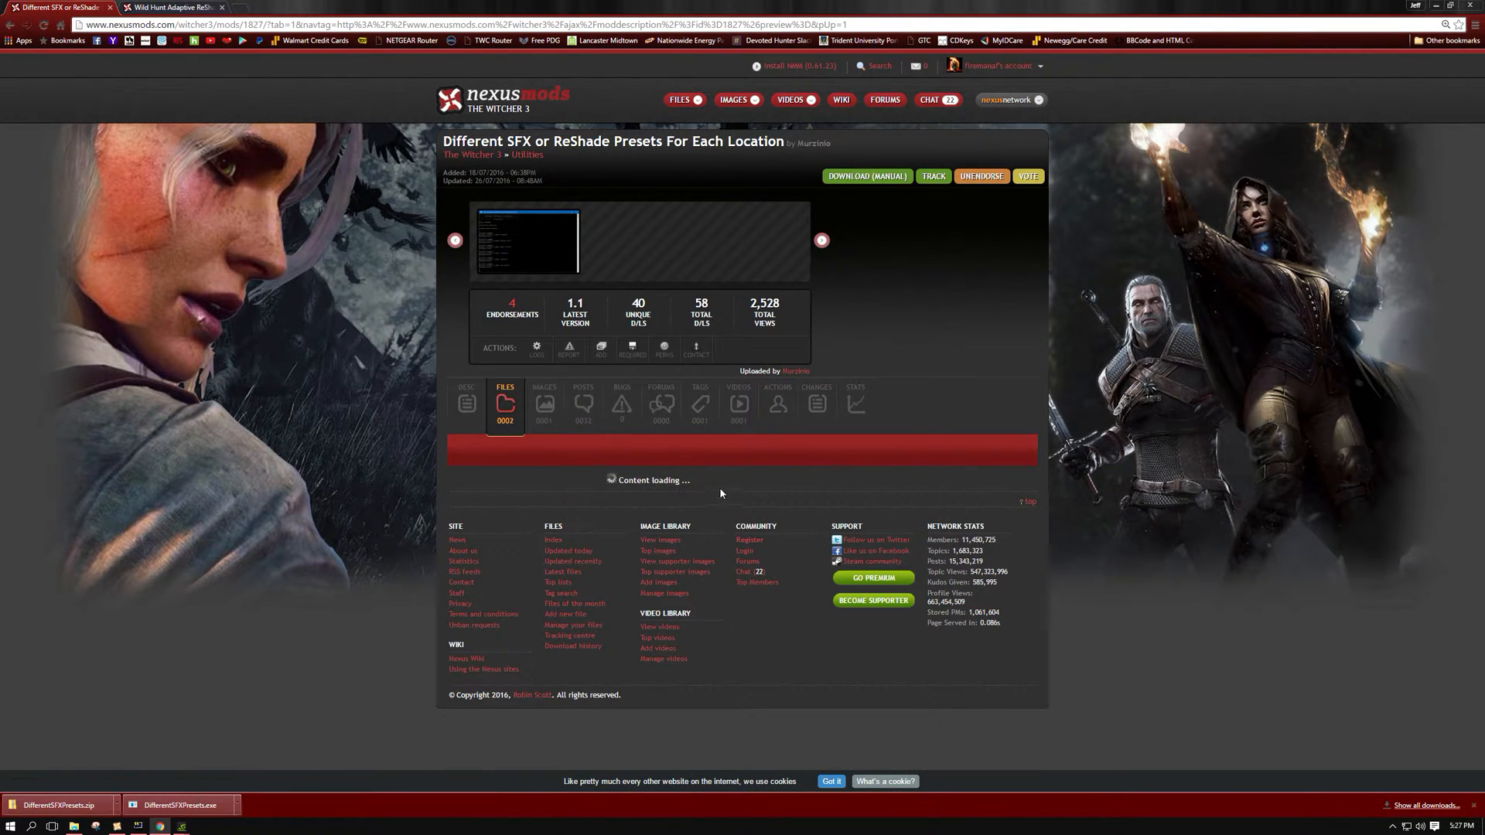
left_click(505, 402)
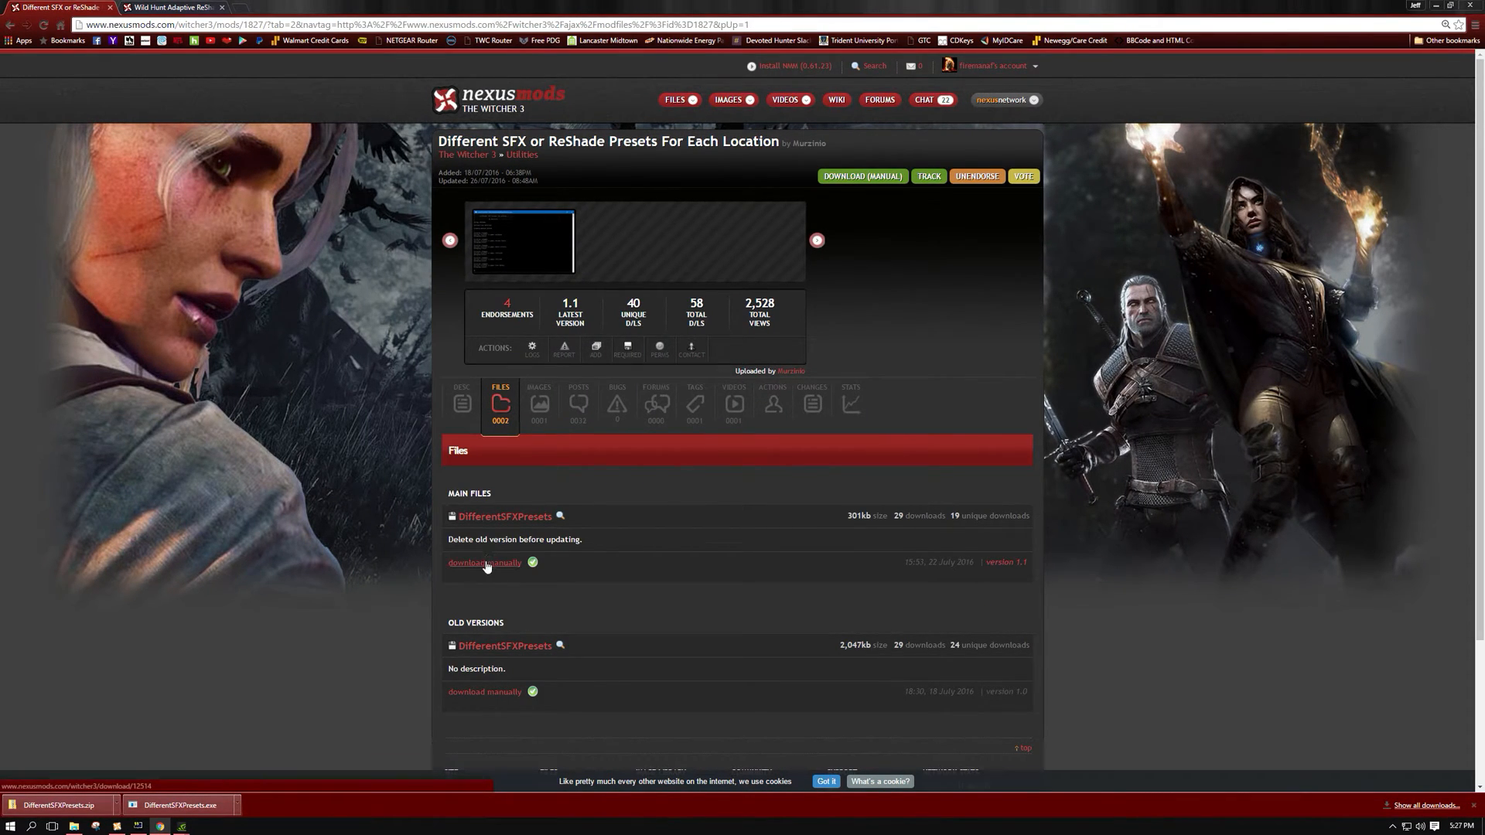
mouse_move(232, 145)
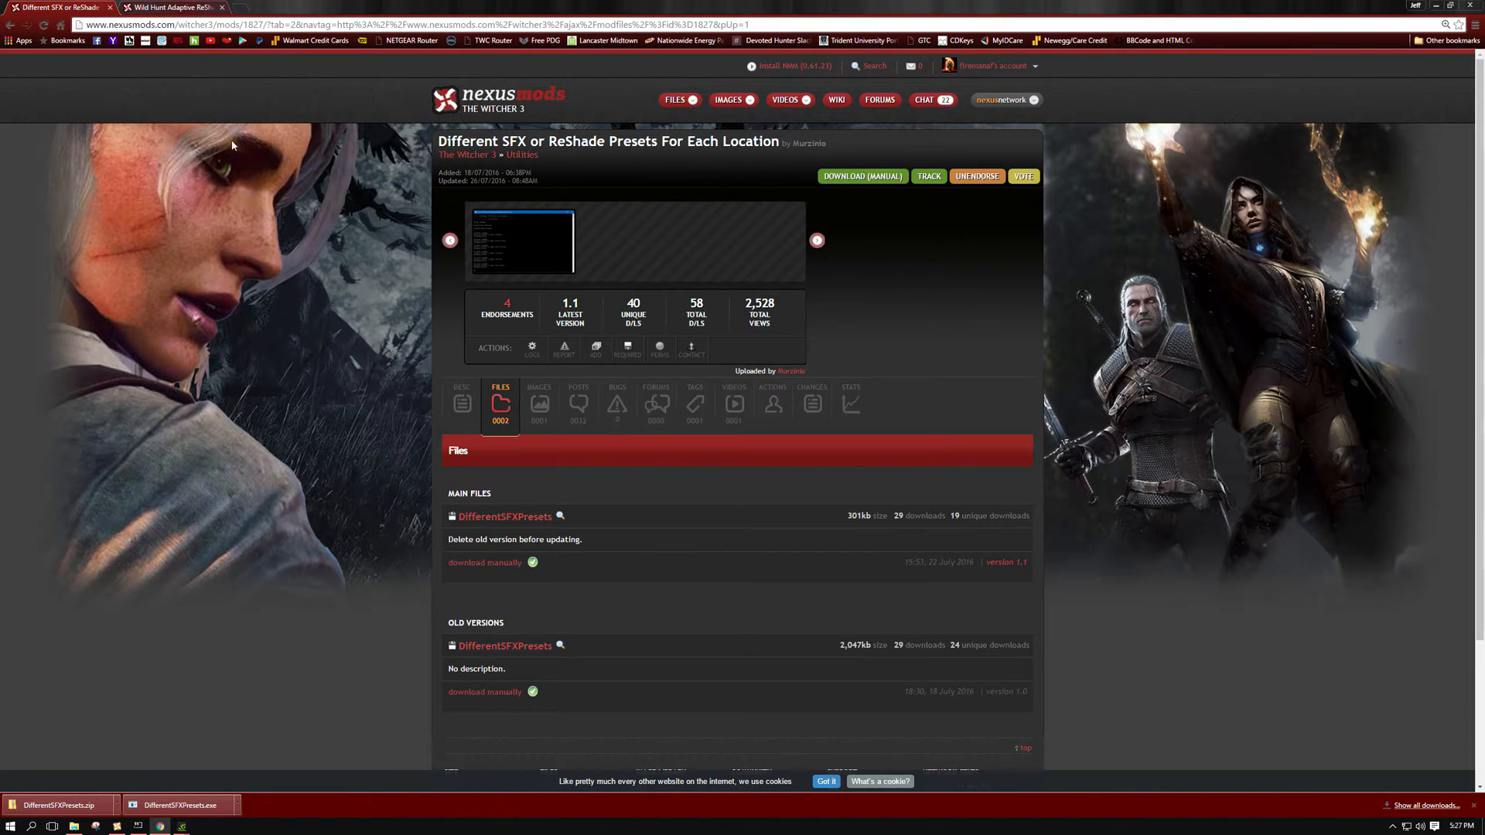
left_click(176, 7)
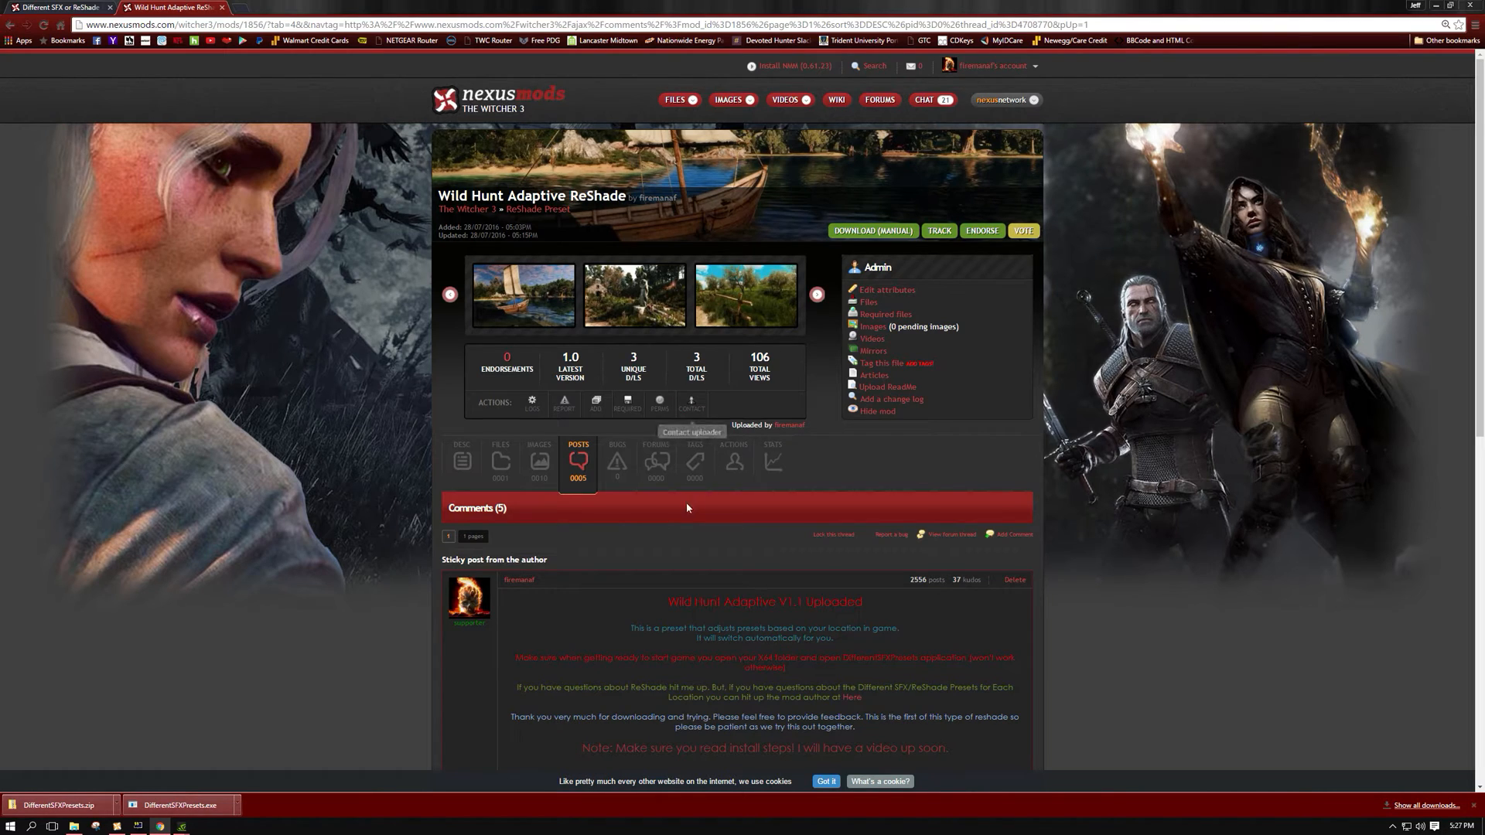
mouse_move(809, 548)
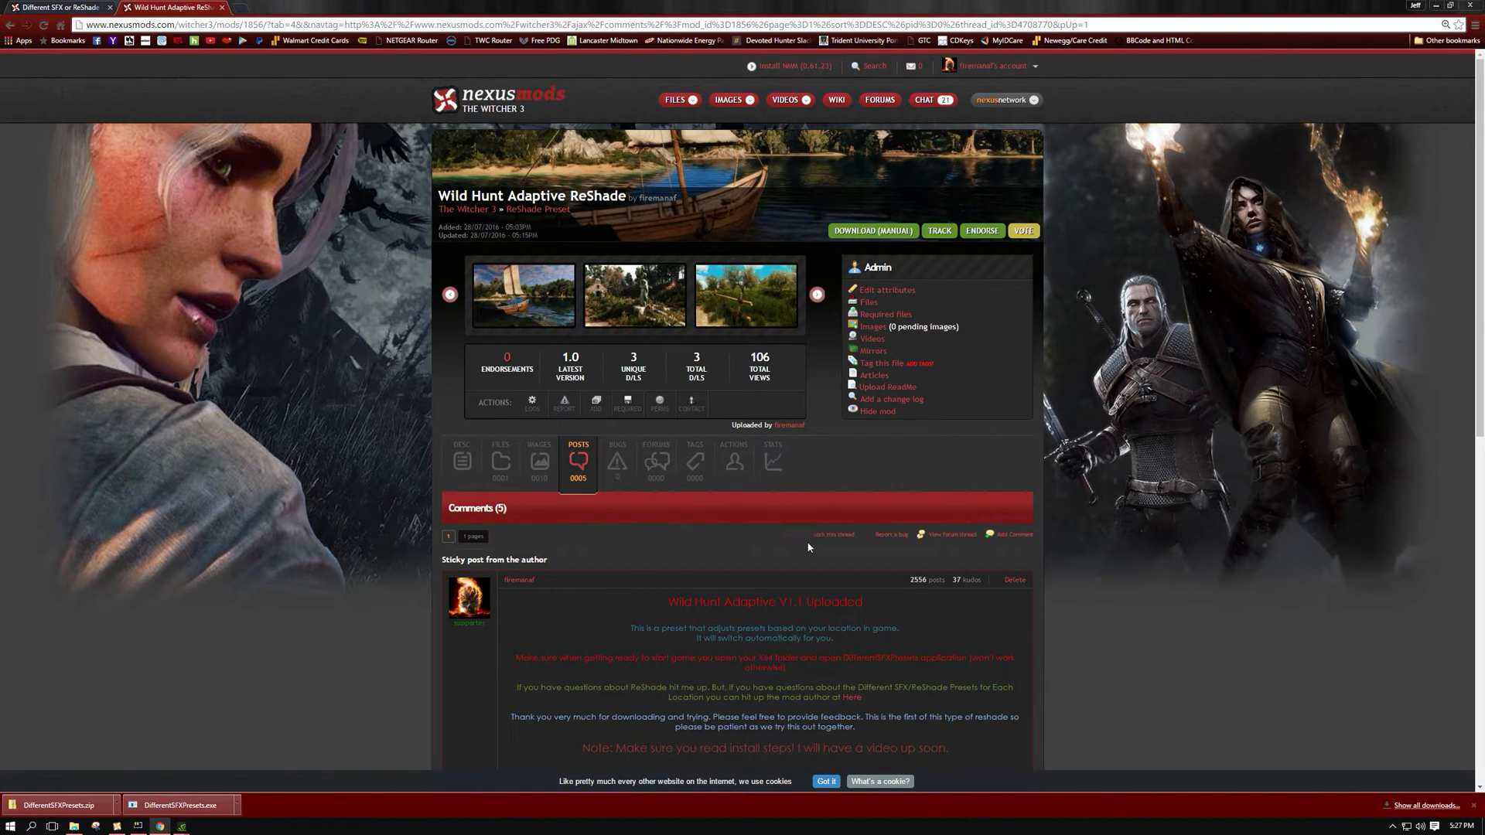
Step: List Wild Hunt Adaptive ReShade's single main file, V1.0 for ReShade 1.1
left_click(505, 461)
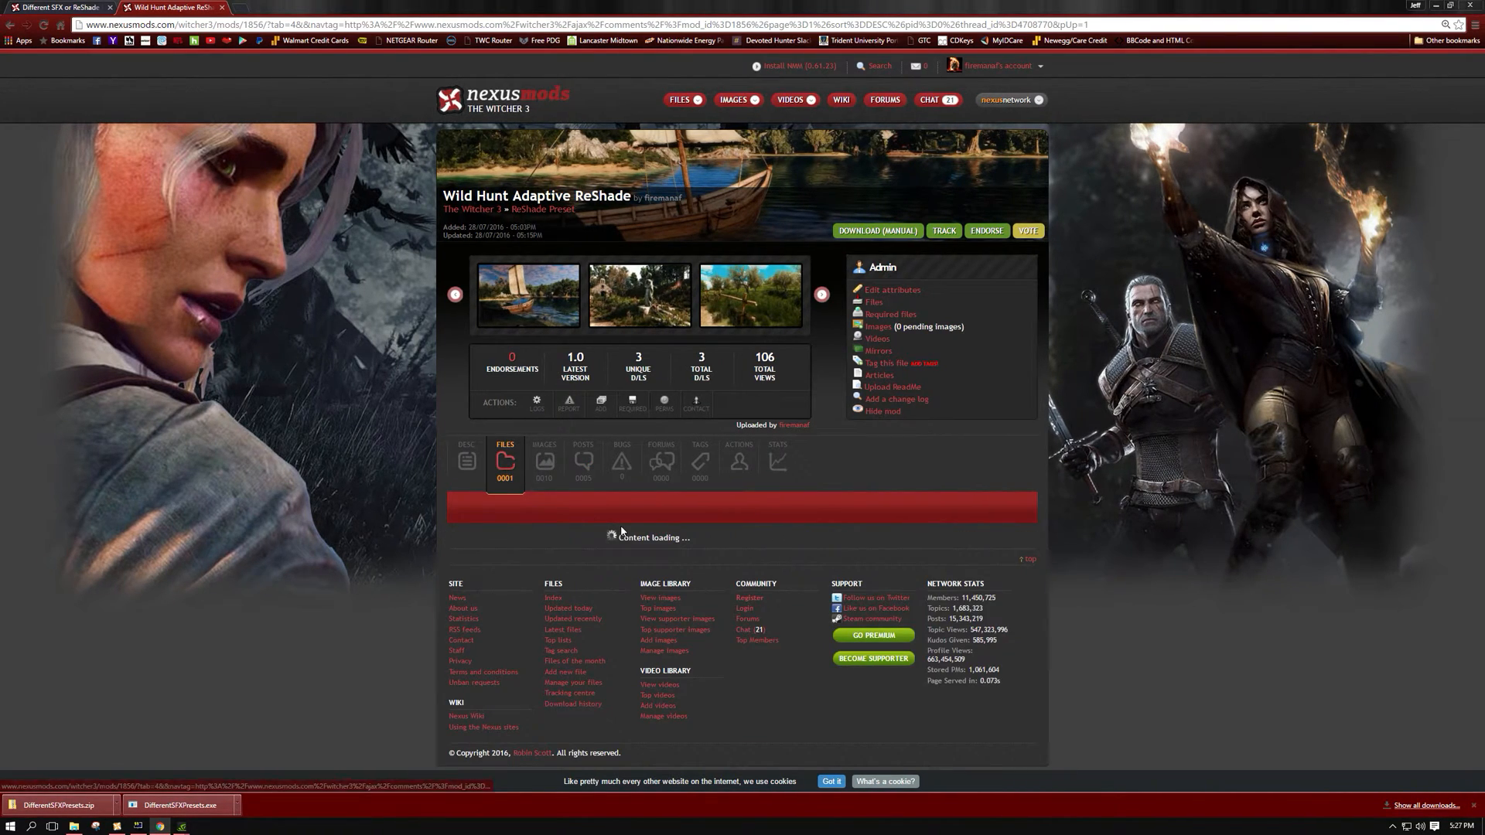
left_click(501, 461)
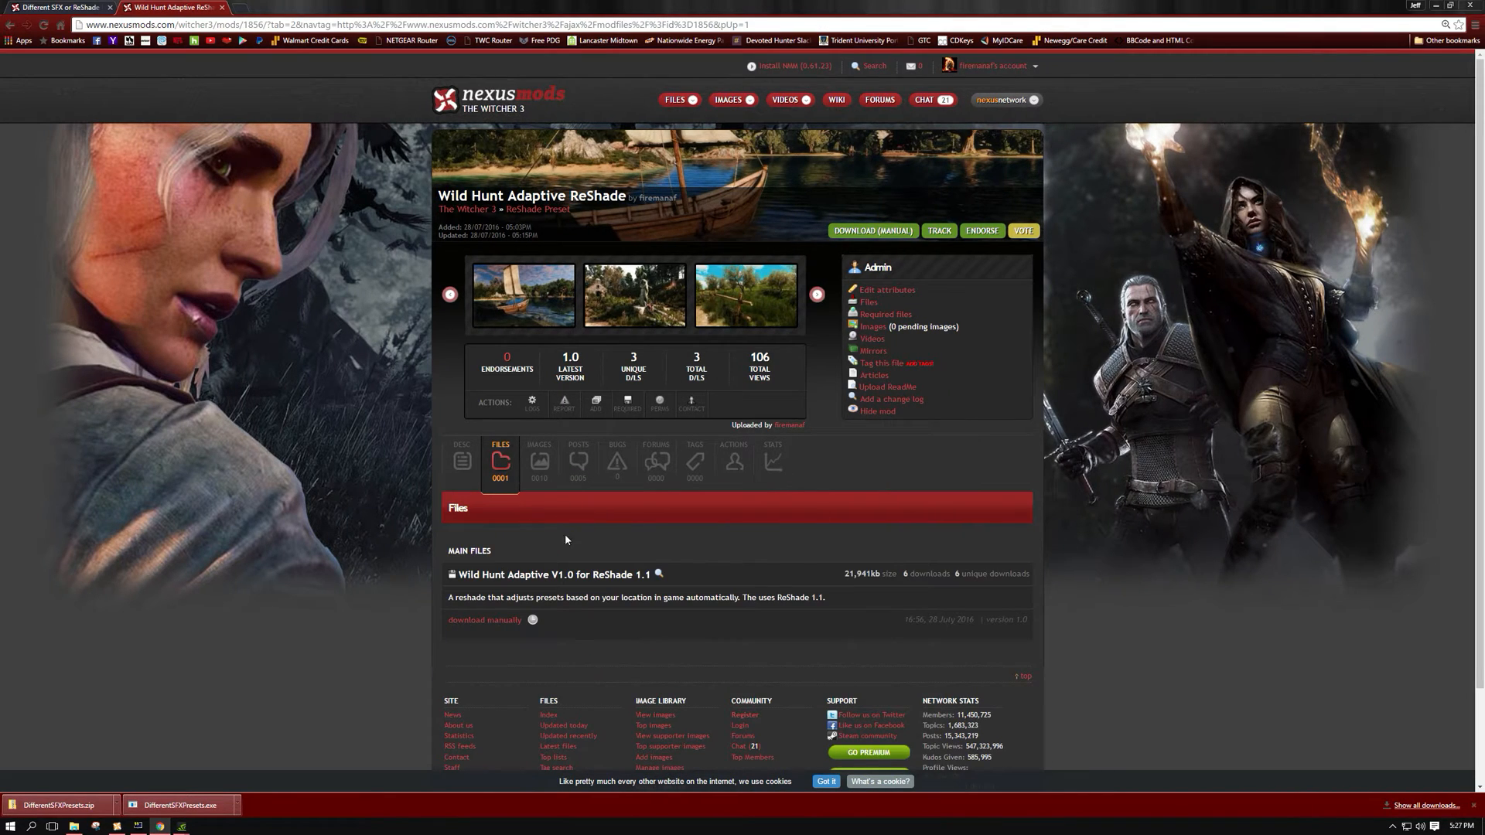
mouse_move(484, 620)
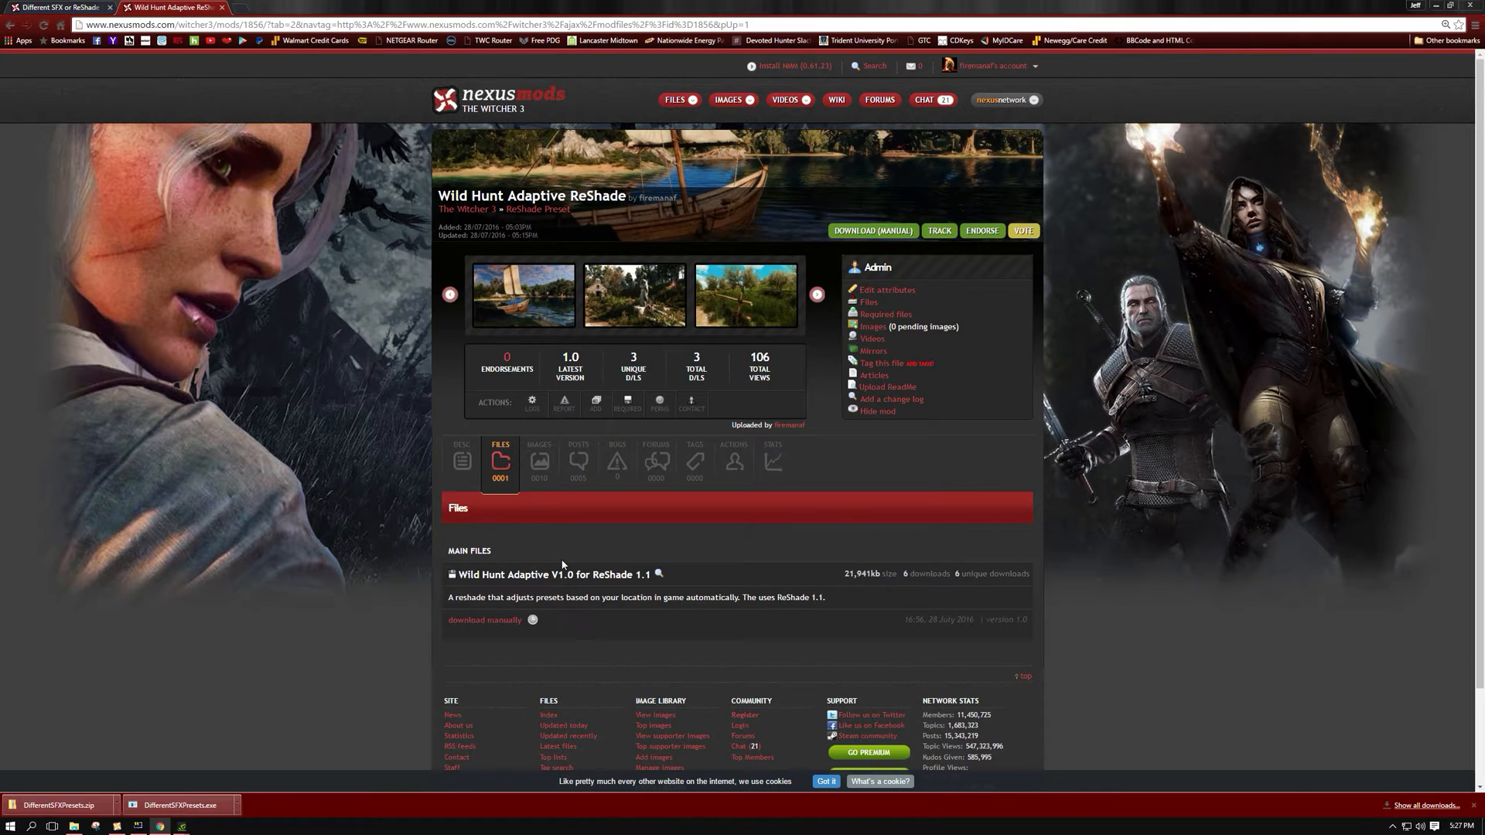
mouse_move(1388, 4)
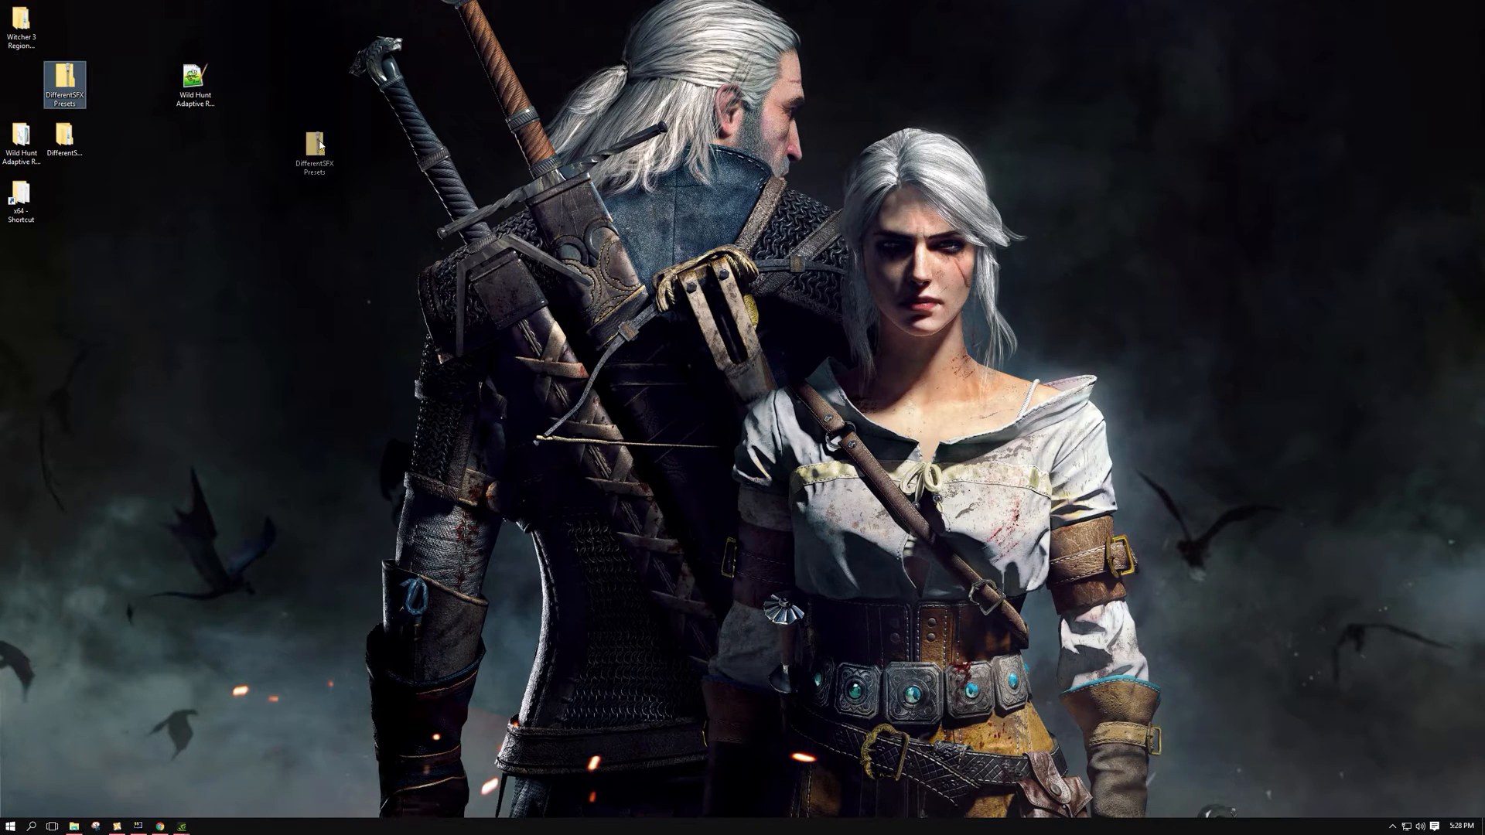
Step: Move the DifferentSFXPresets zip beside the other icons and extract it with 7-Zip Extract Here
left_click_drag(314, 151, 280, 83)
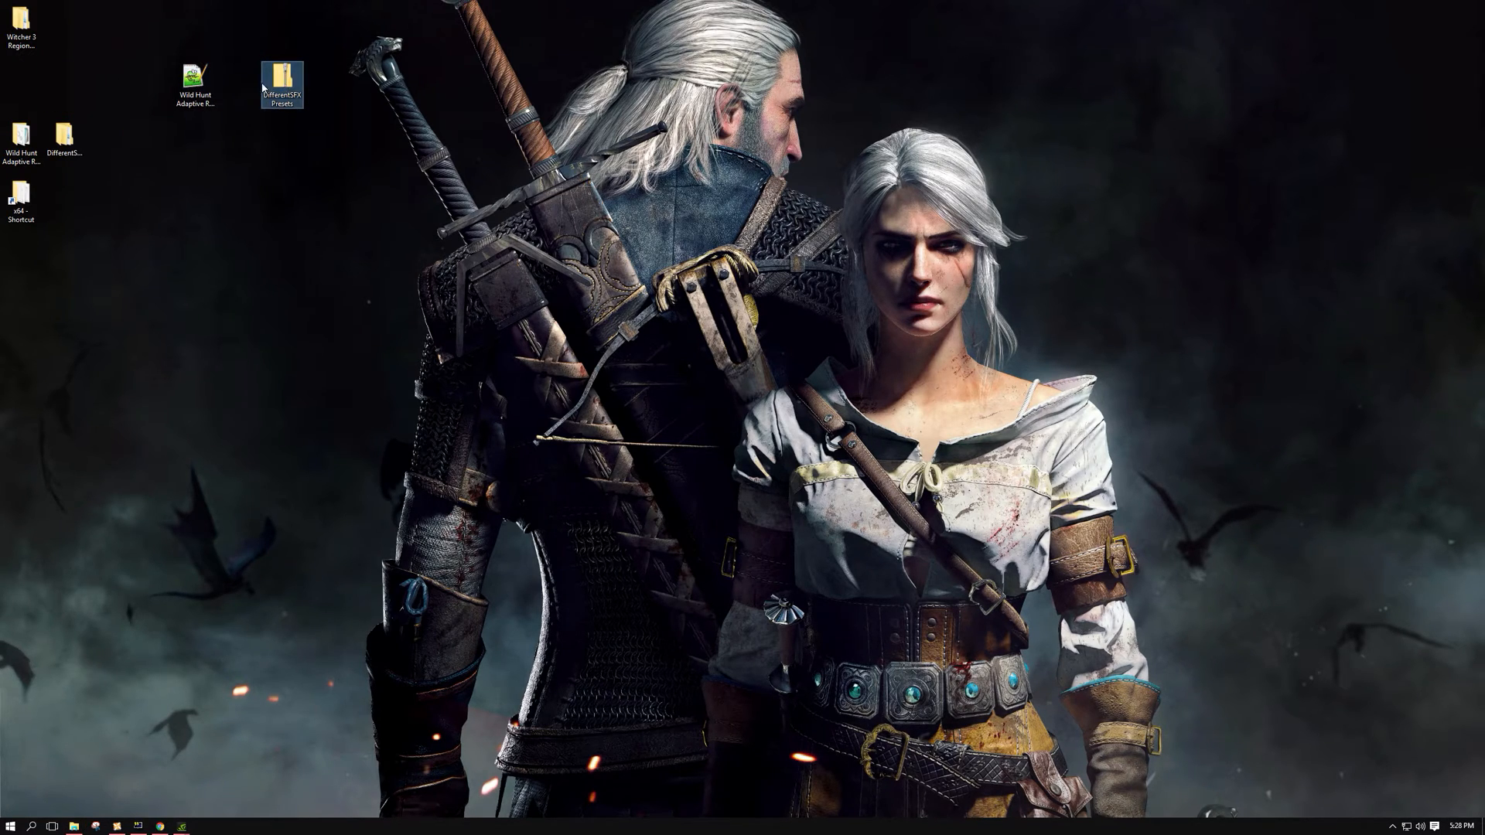
right_click(280, 84)
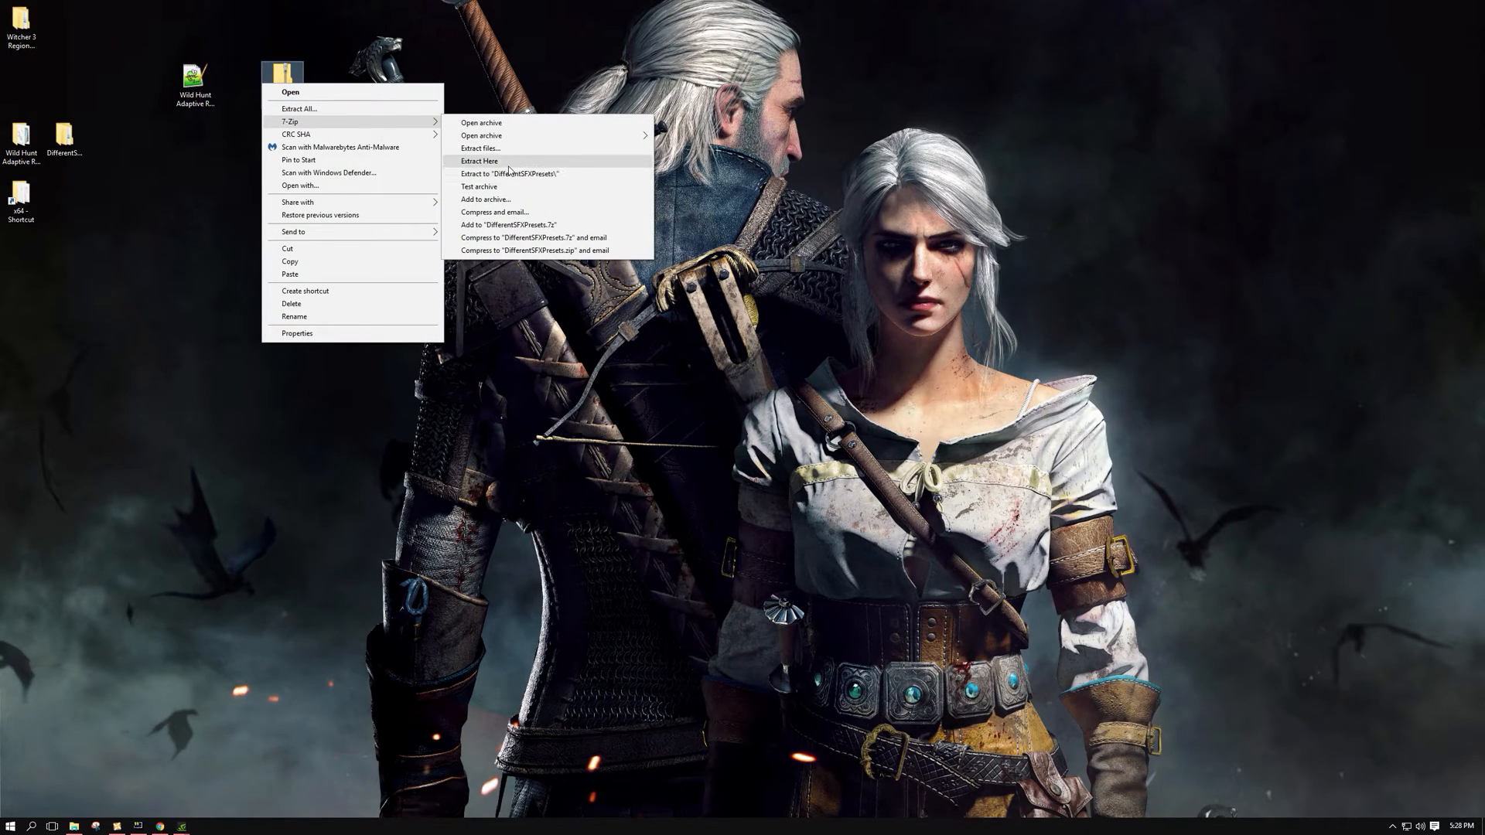
left_click(480, 160)
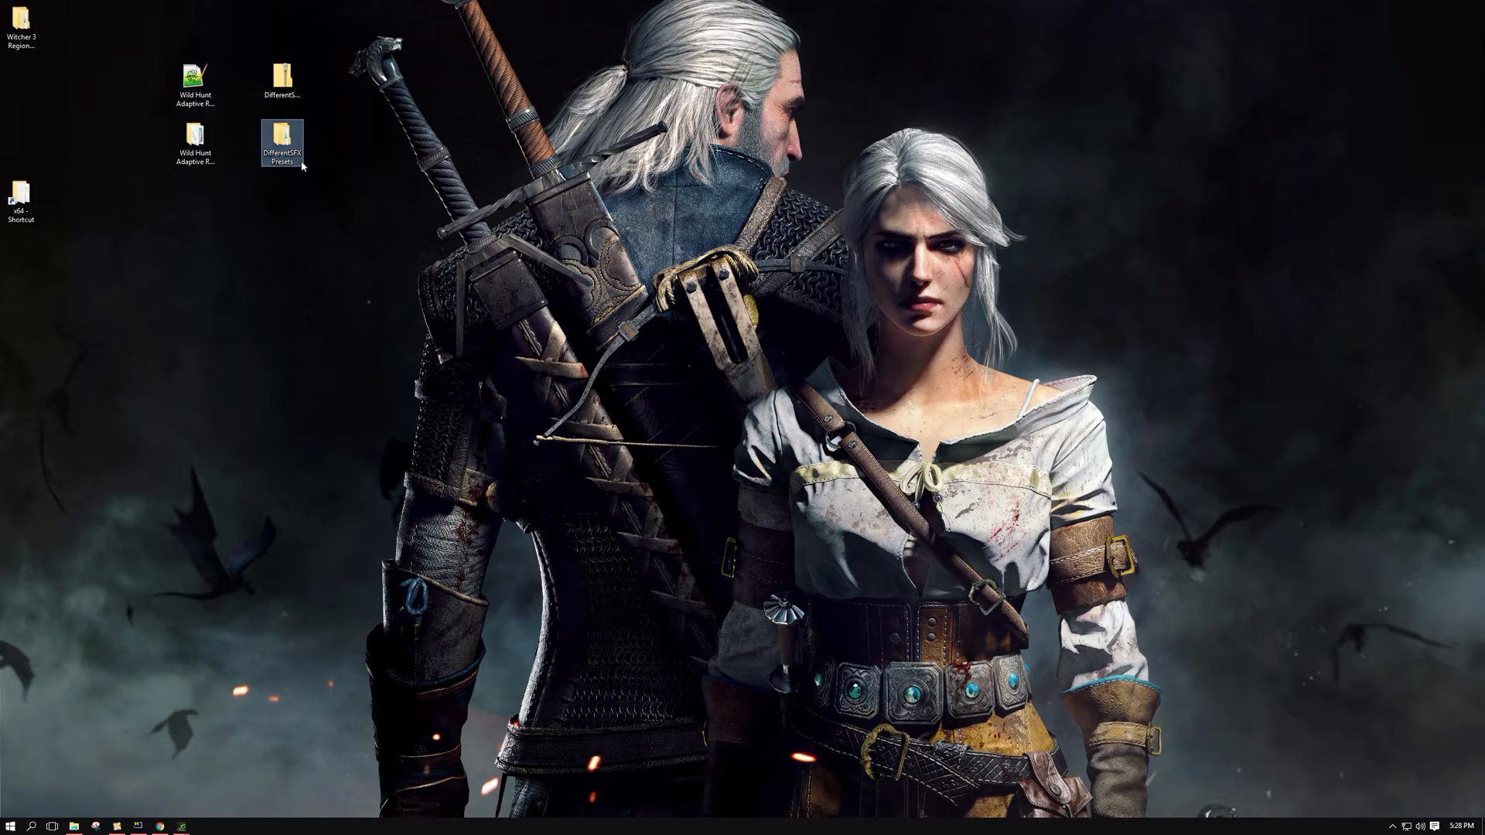
Step: Paste DifferentSFXPresets' bin and mods folders into The Witcher 3 folder, replacing existing files
double_click(281, 142)
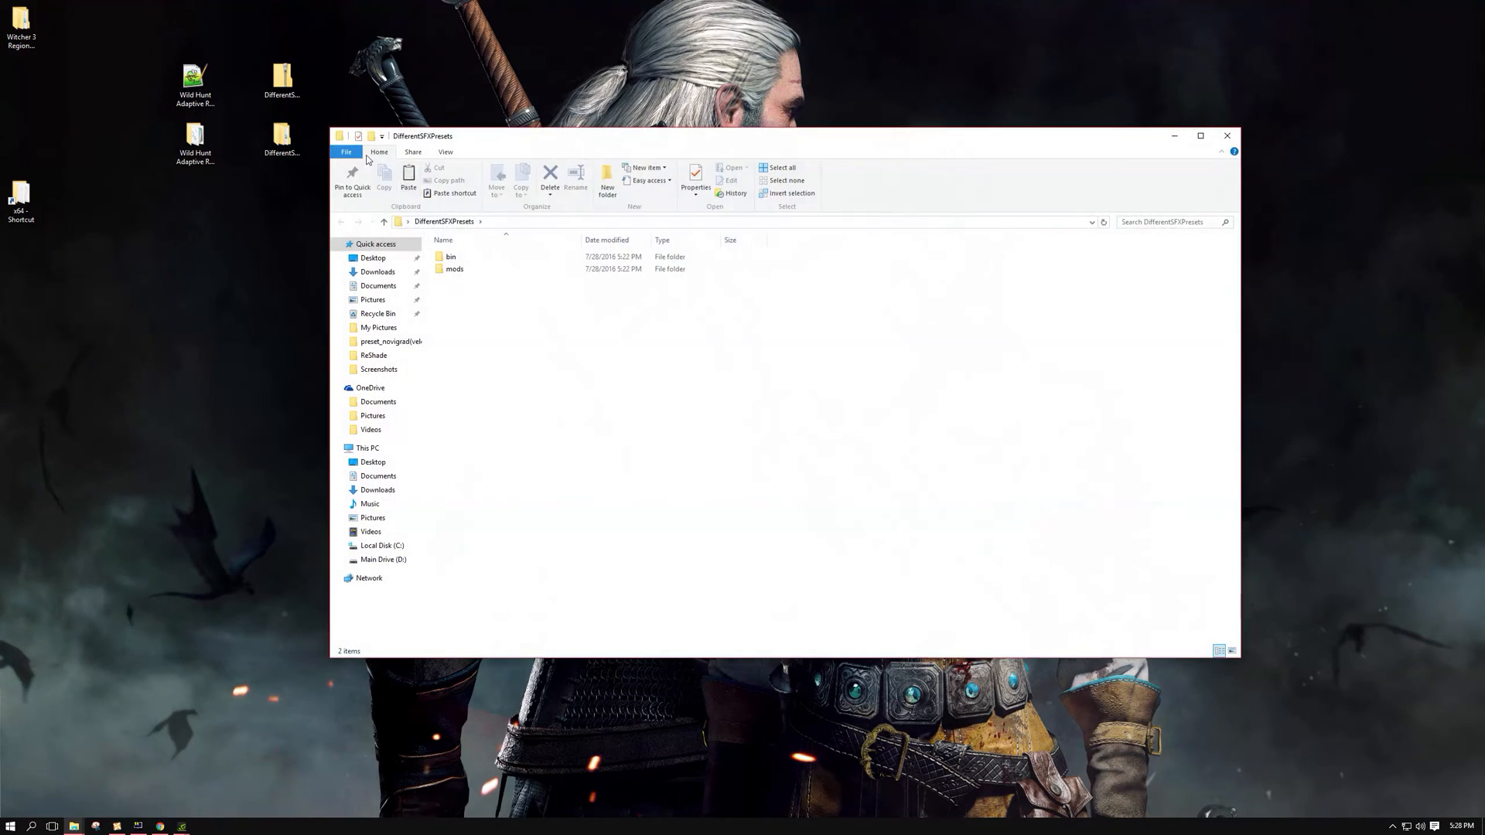
left_click(451, 257)
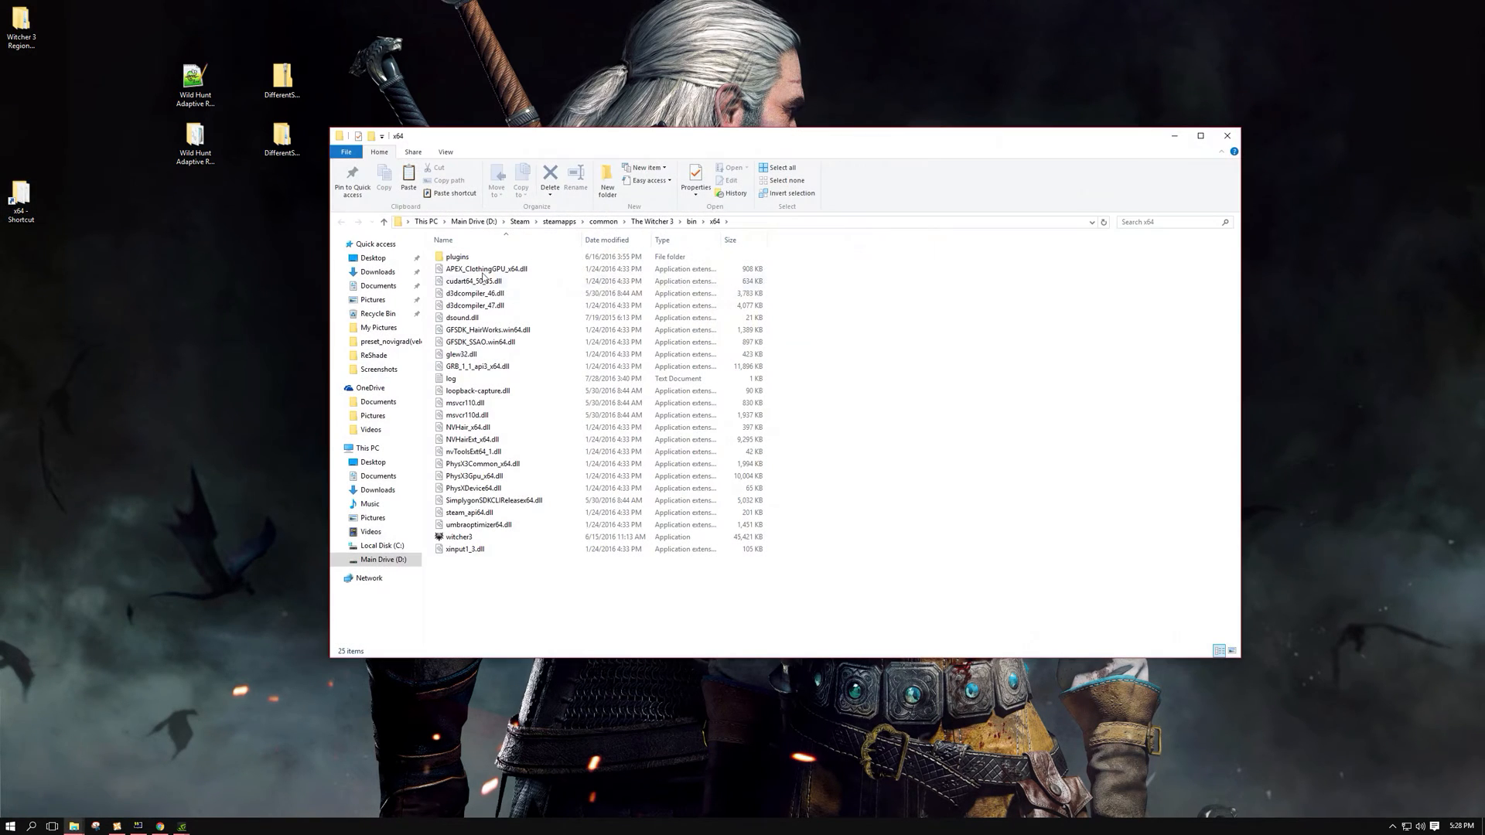
left_click(652, 222)
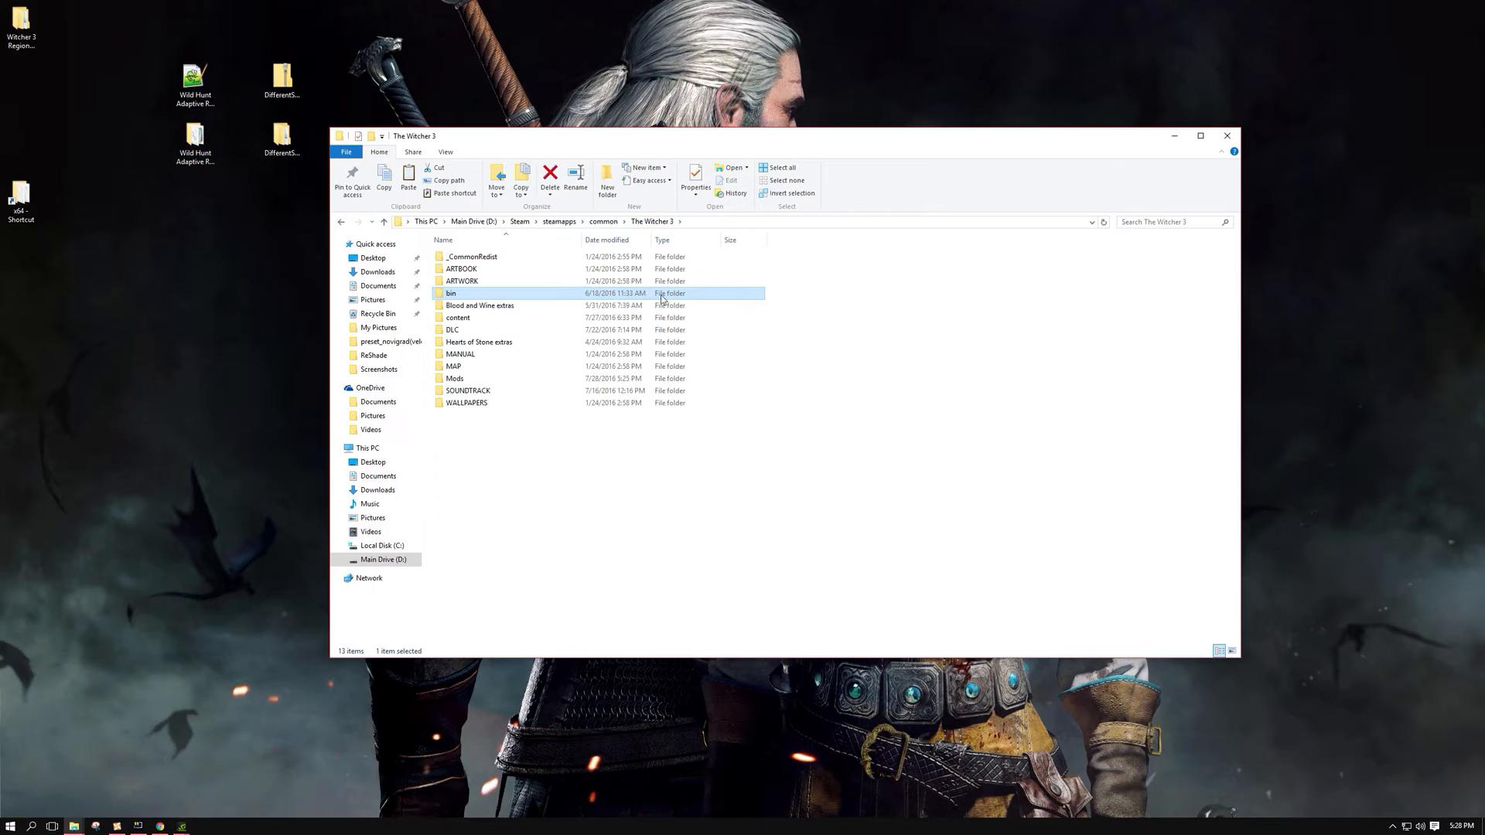
mouse_move(663, 436)
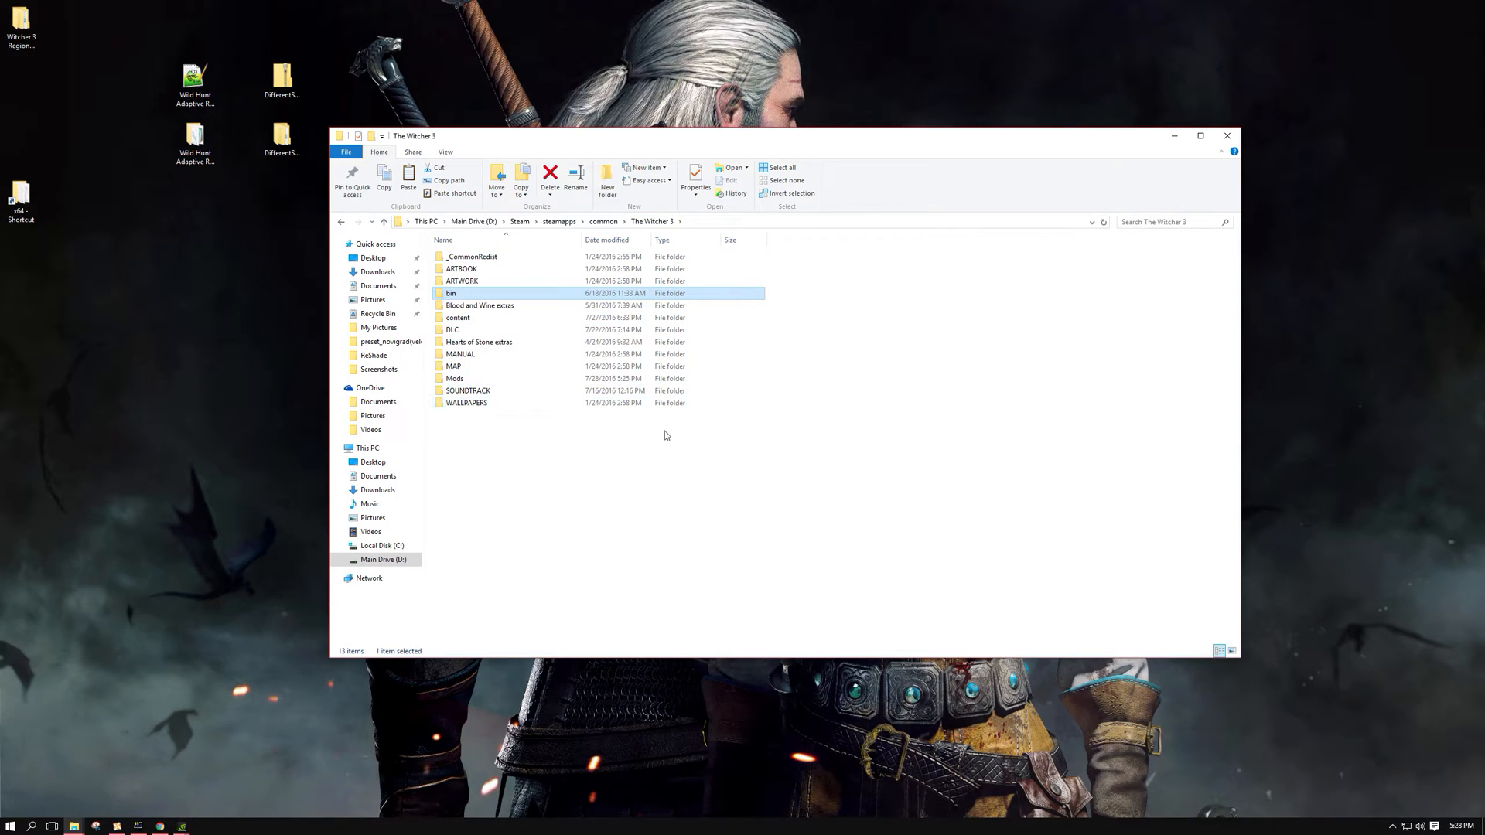
right_click(666, 434)
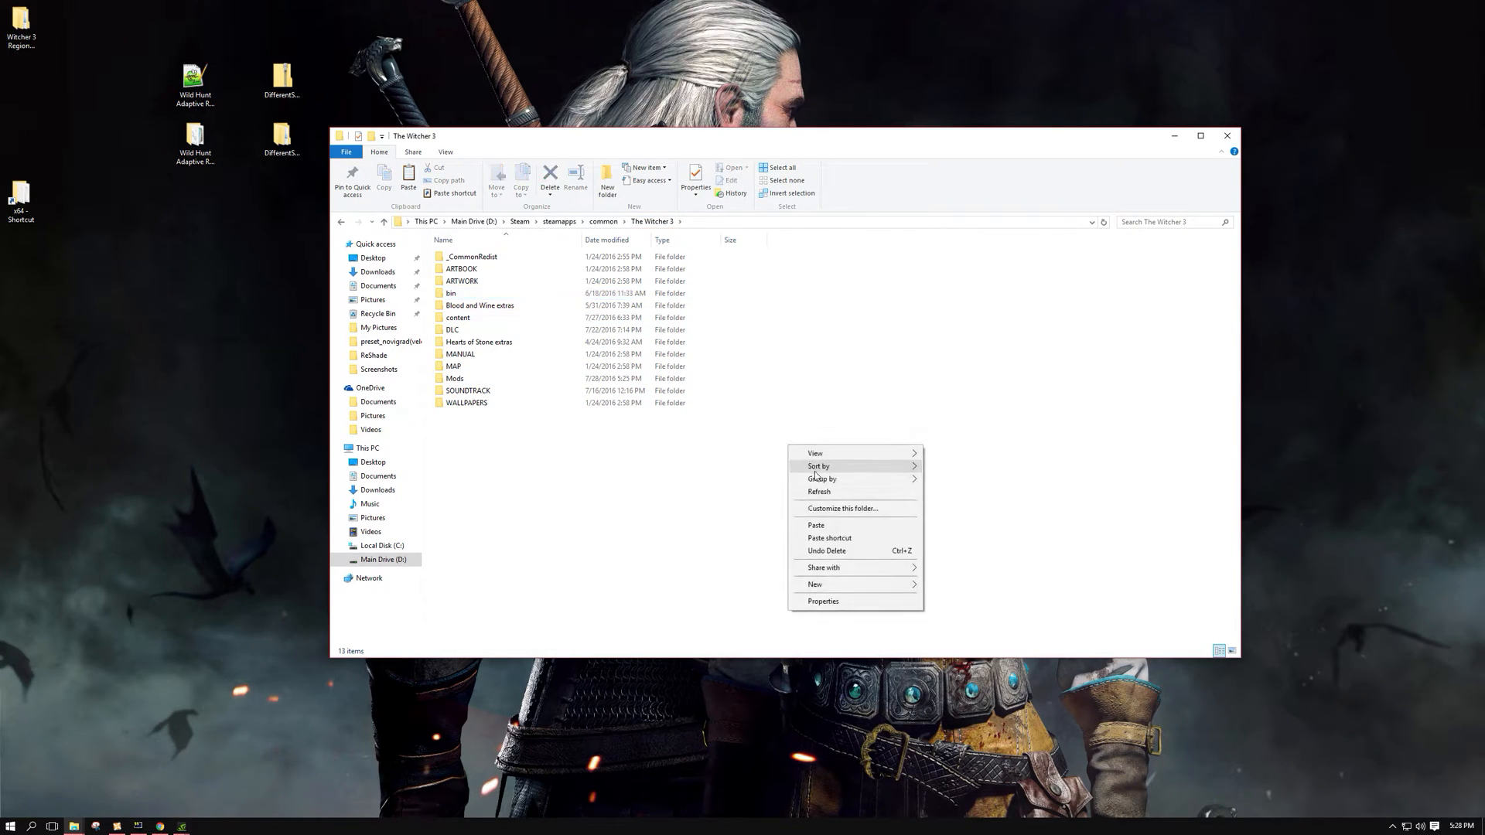
left_click(815, 524)
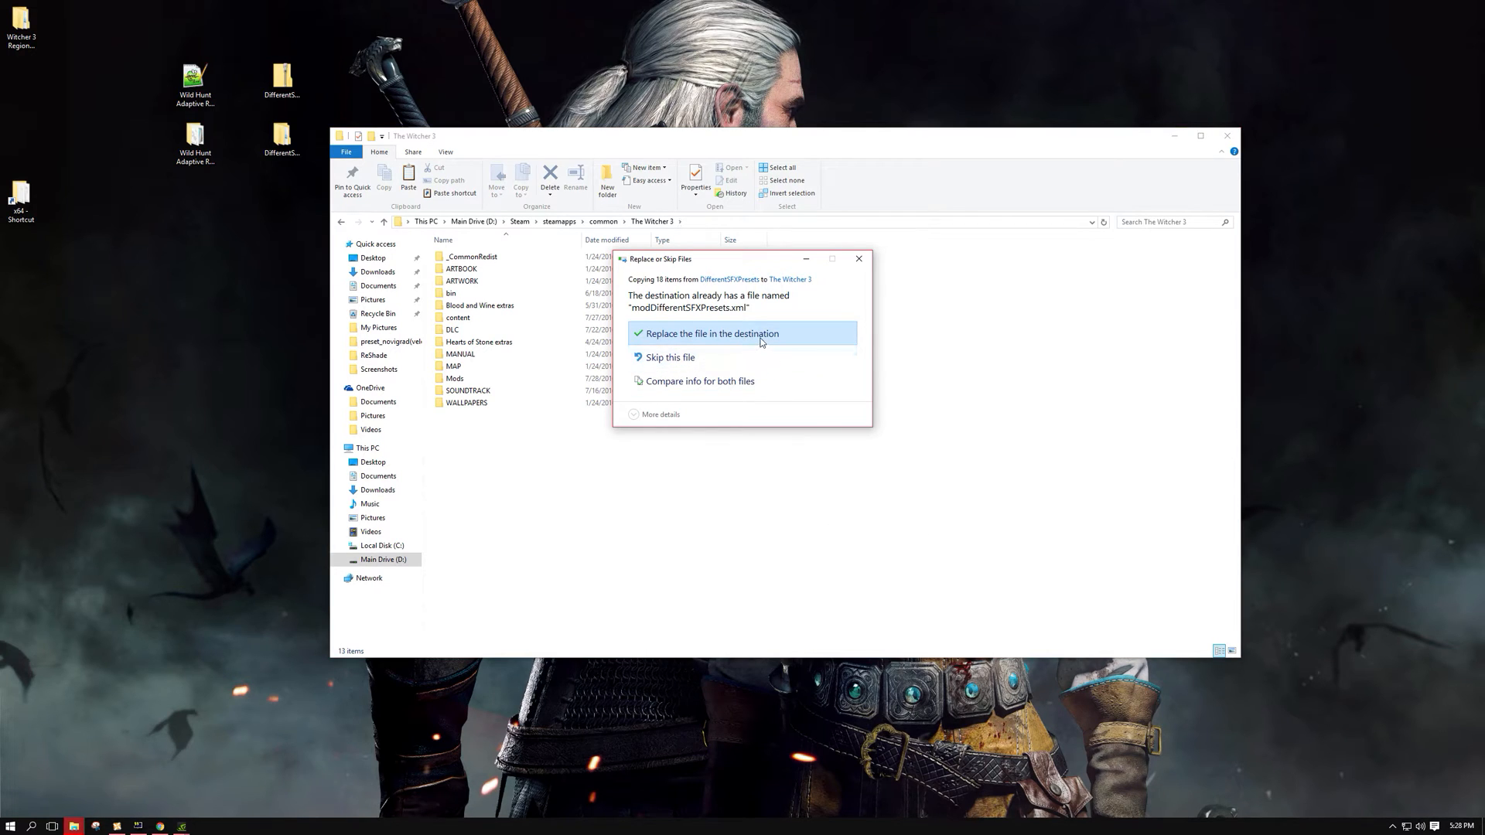
left_click(712, 332)
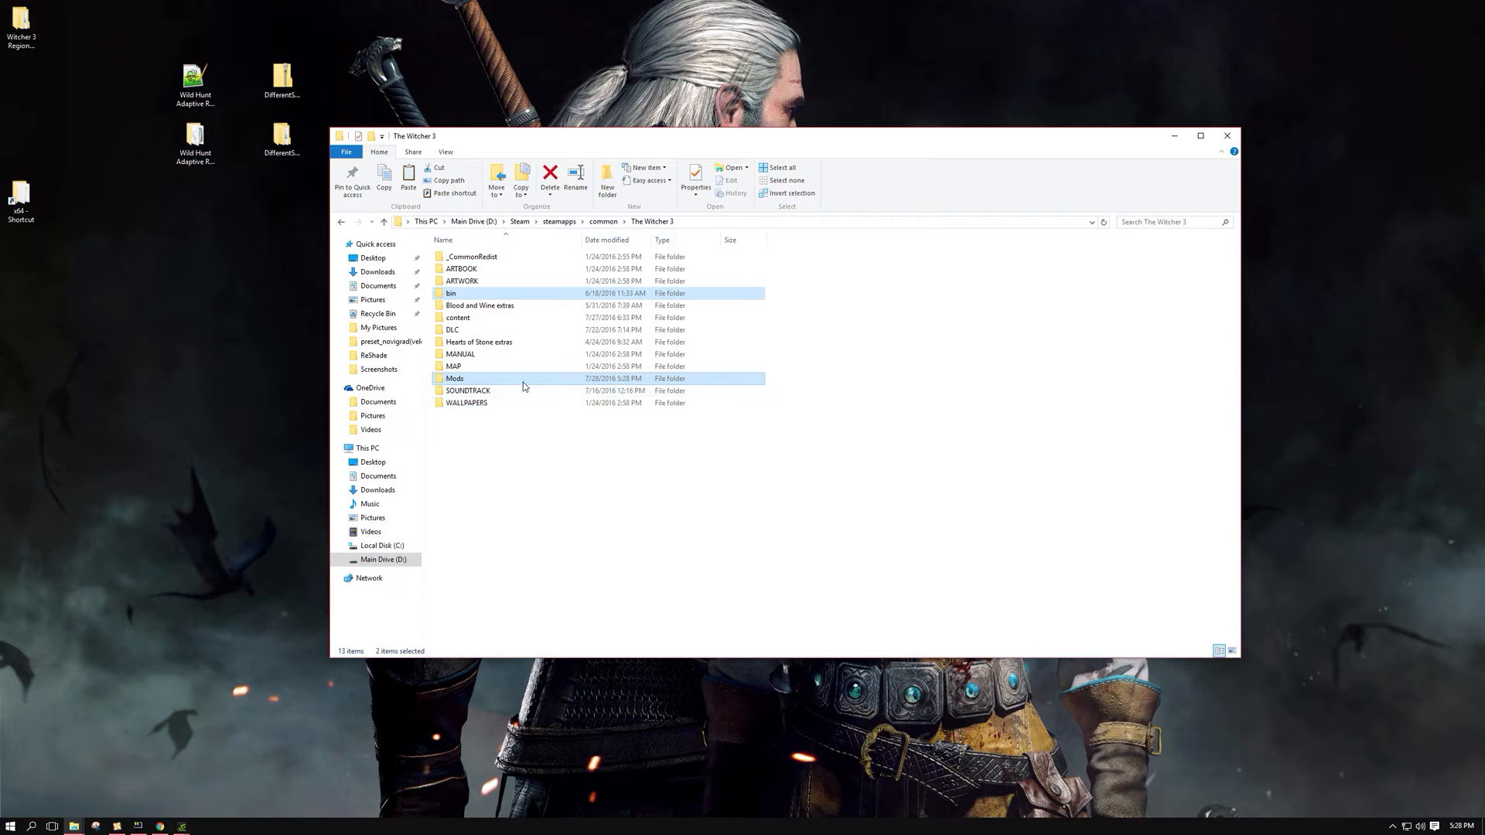
Step: Confirm modSFXPresets is in the Mods folder, then go back to The Witcher 3
double_click(455, 378)
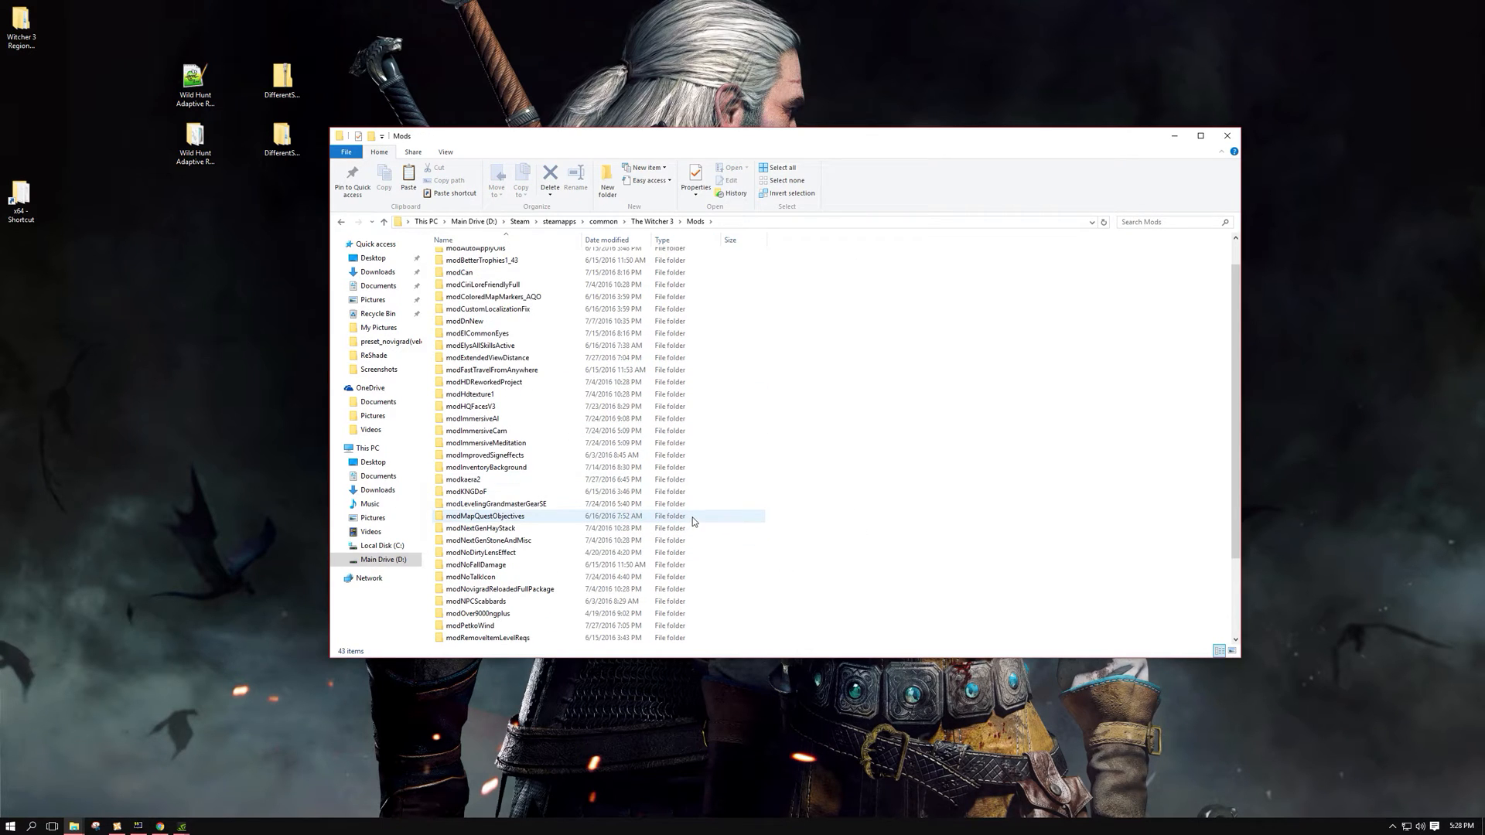
scroll("down", 3)
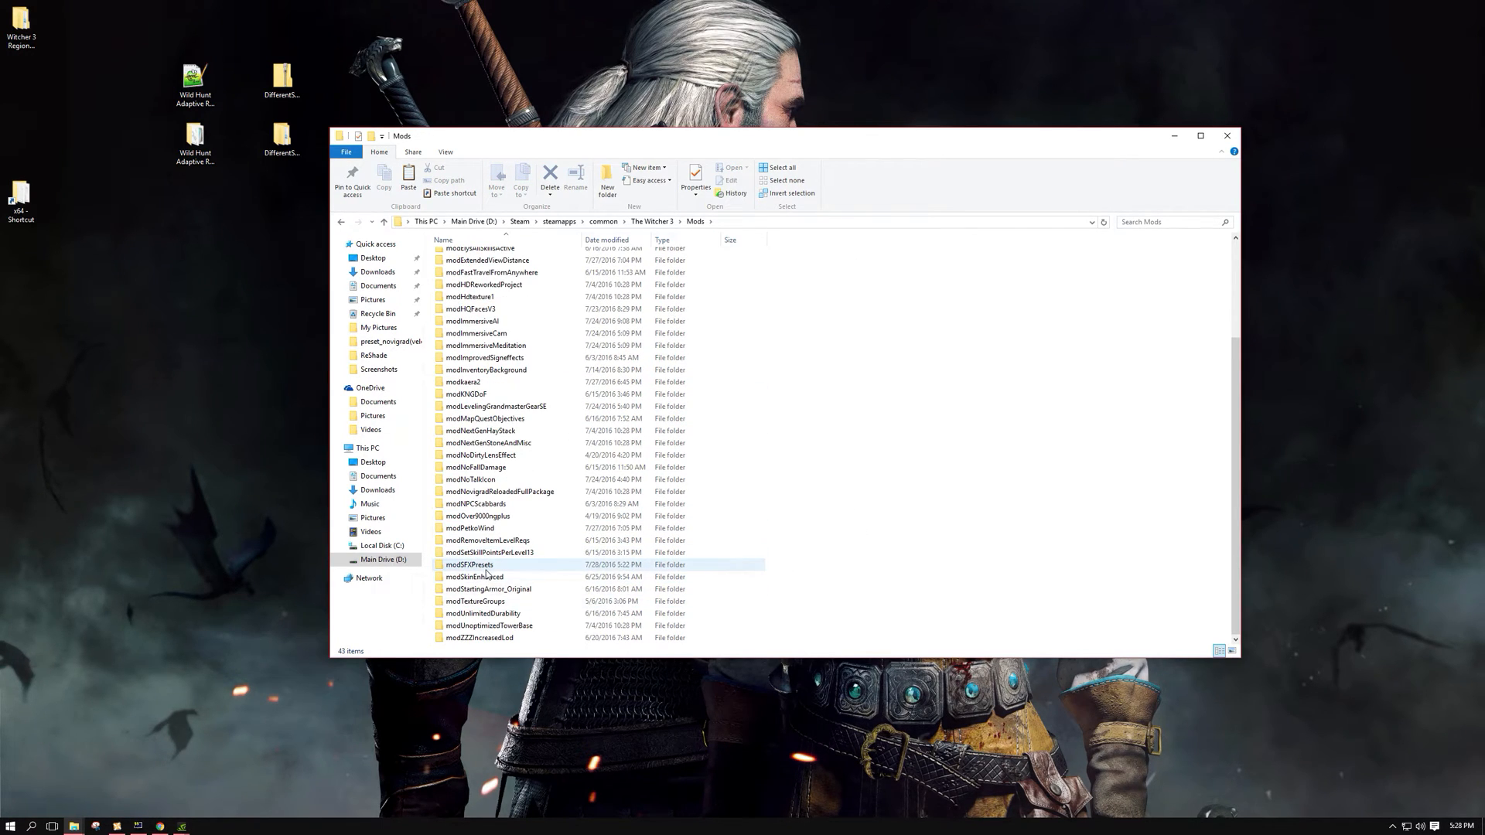
mouse_move(468, 565)
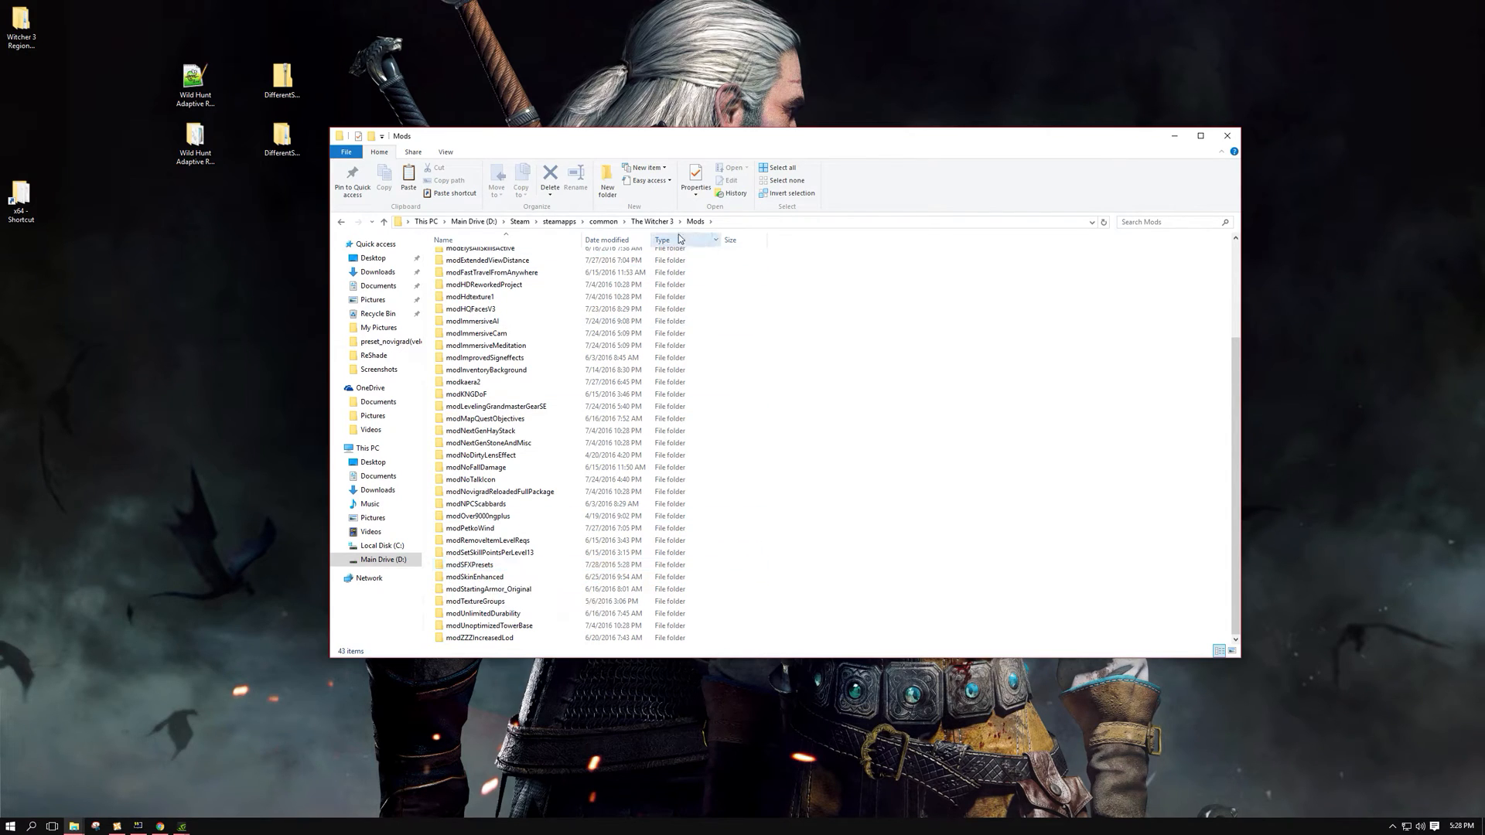
left_click(652, 221)
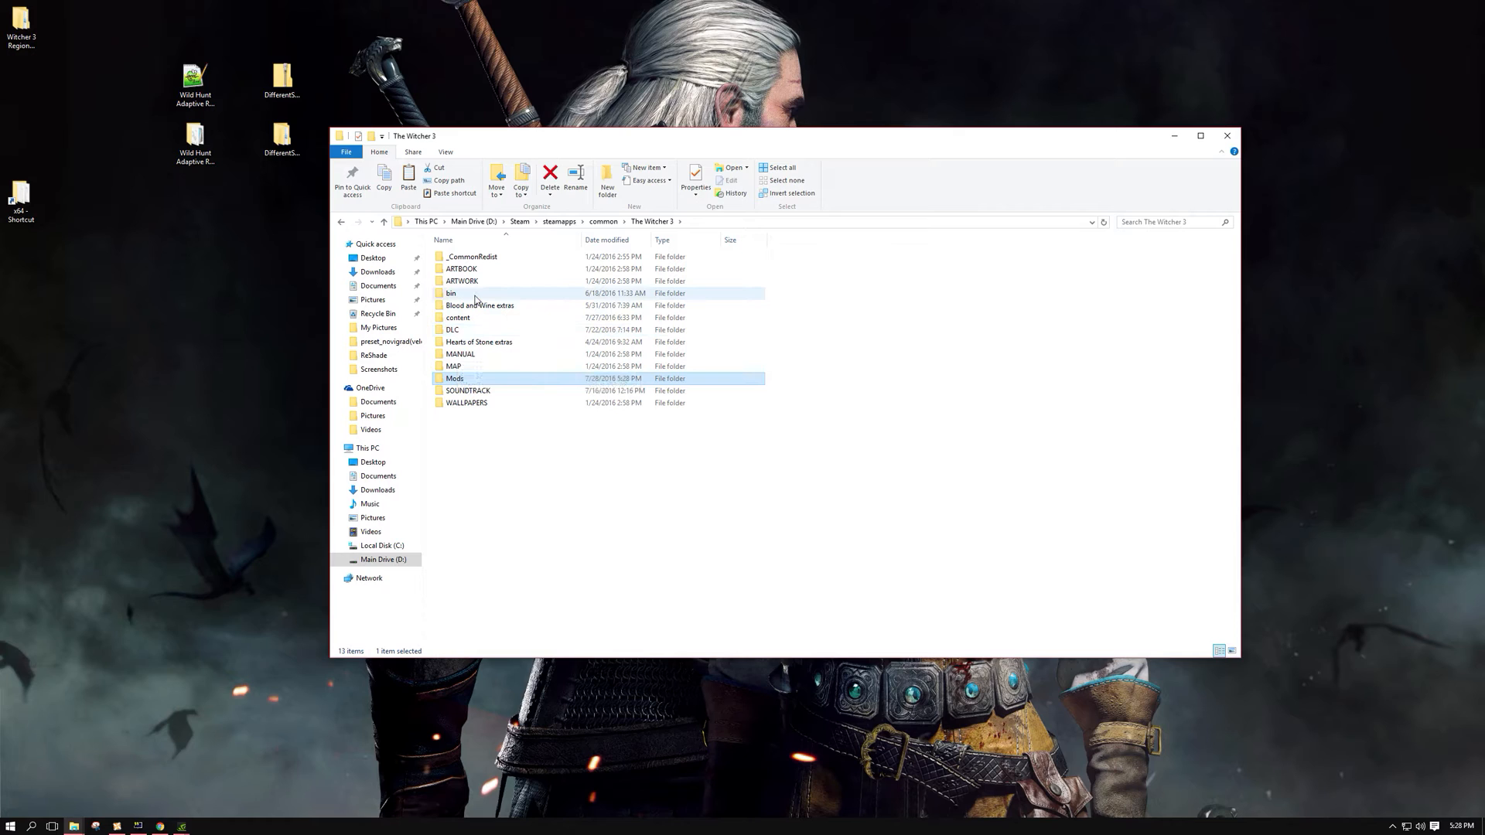
Step: Go into bin\x64 and select the DifferentSFXPresets application
double_click(451, 293)
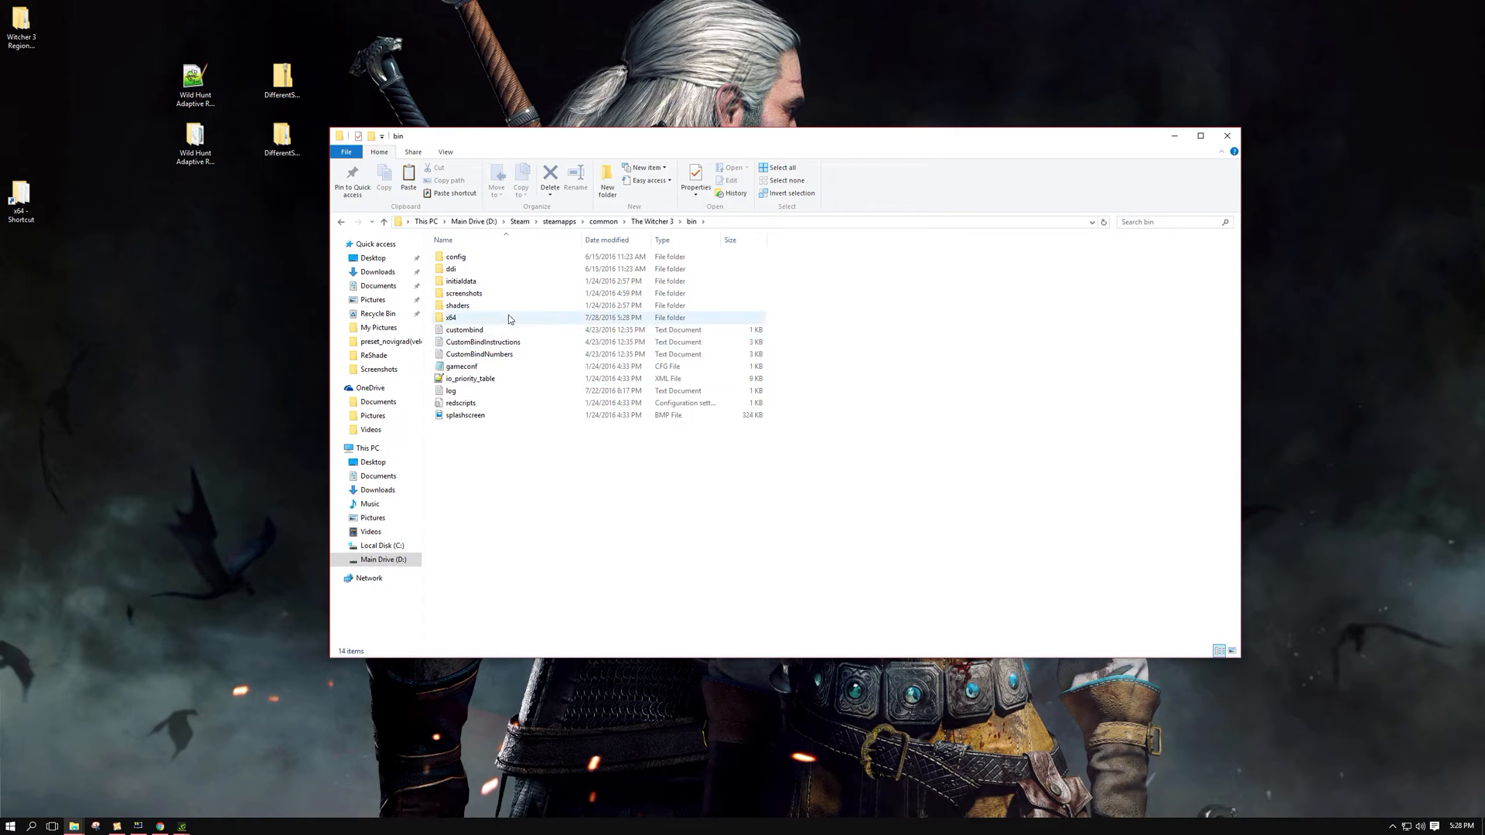
double_click(451, 318)
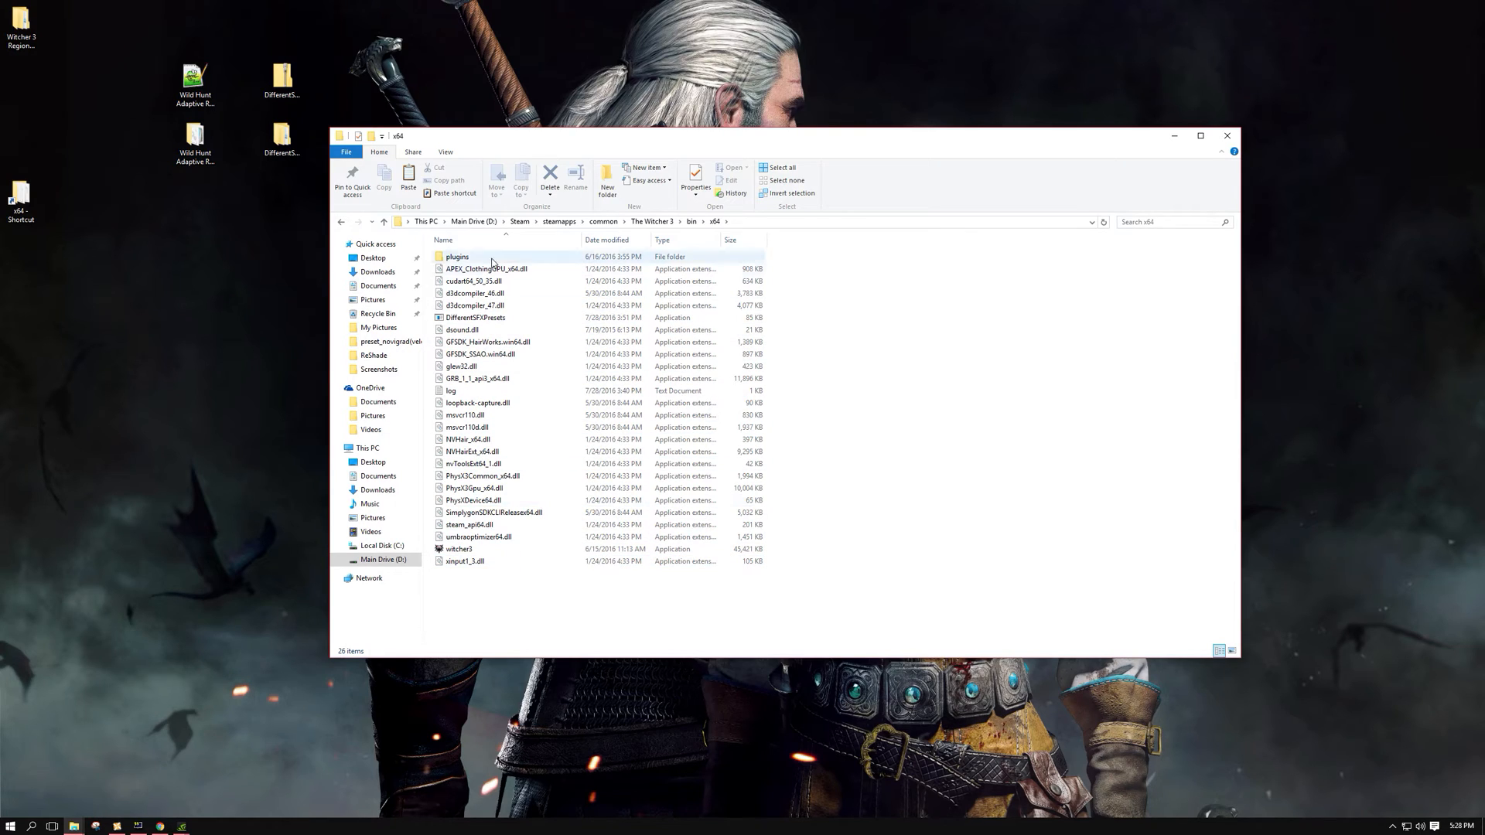
left_click(476, 317)
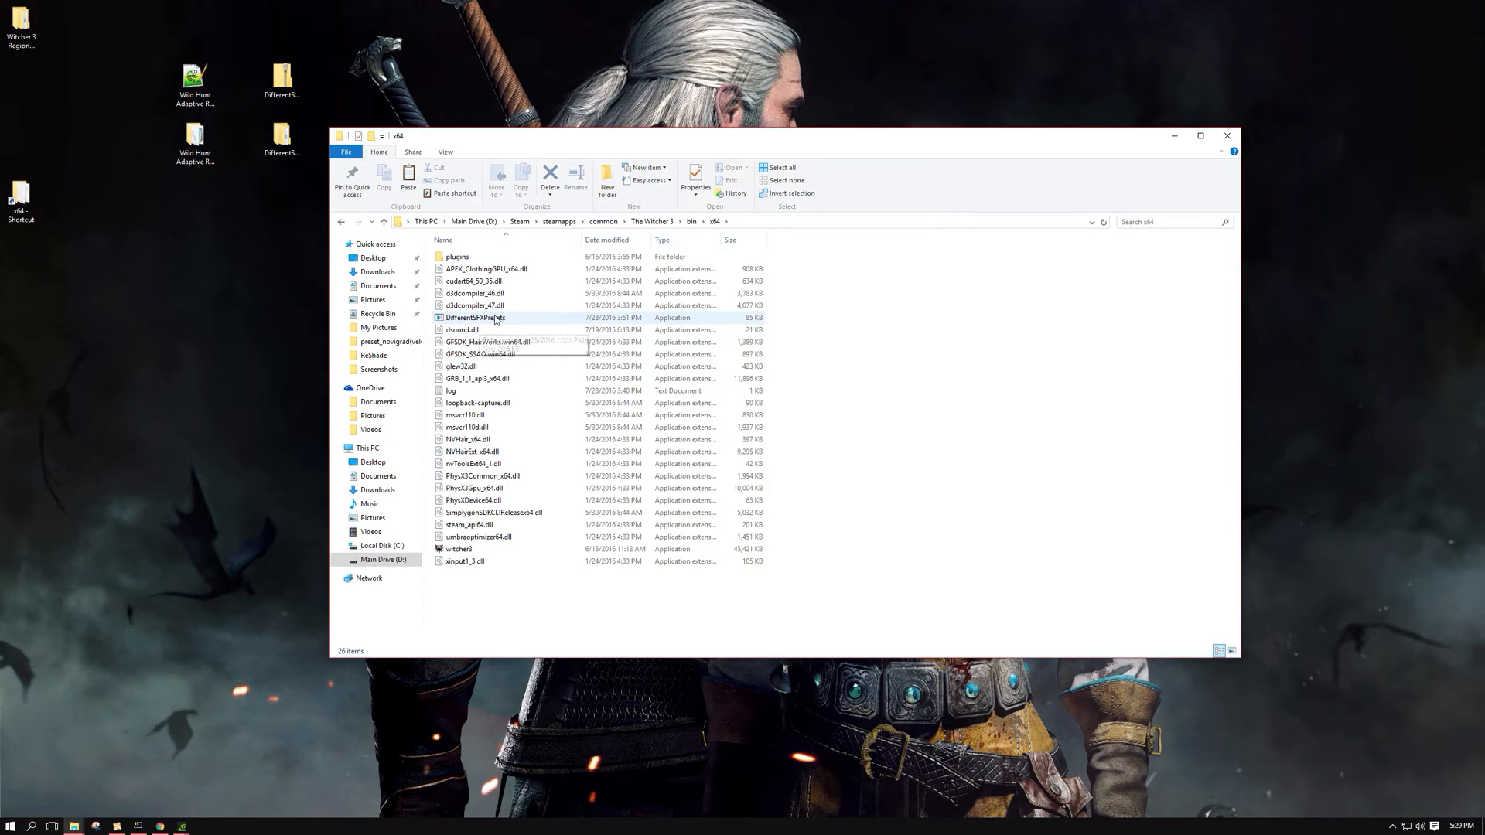
mouse_move(490, 342)
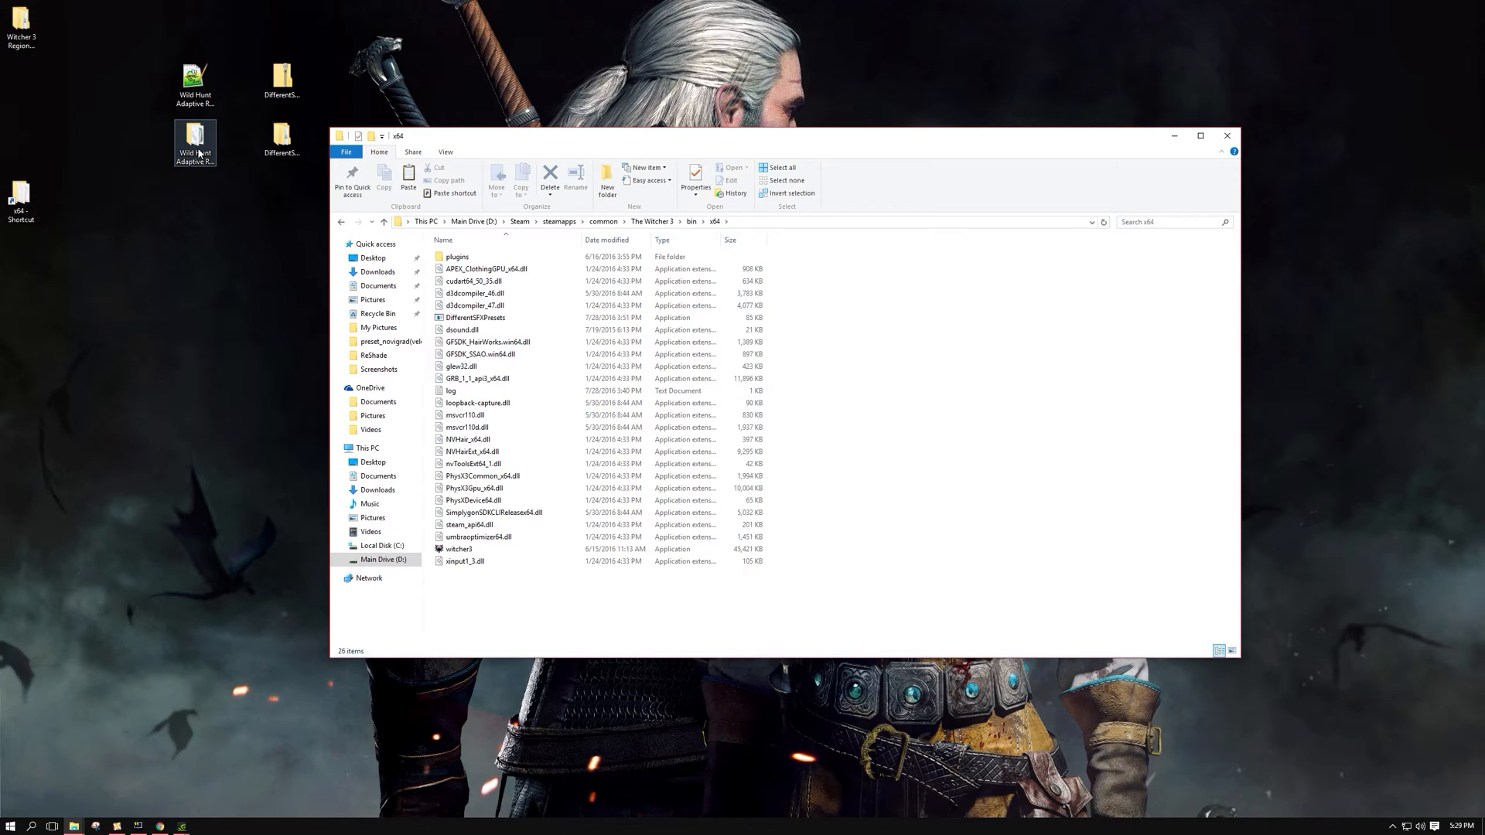
Step: Paste LocationPresets, the ReShade folder, d3d11.dll and the ReShade fx file into bin\x64
double_click(194, 139)
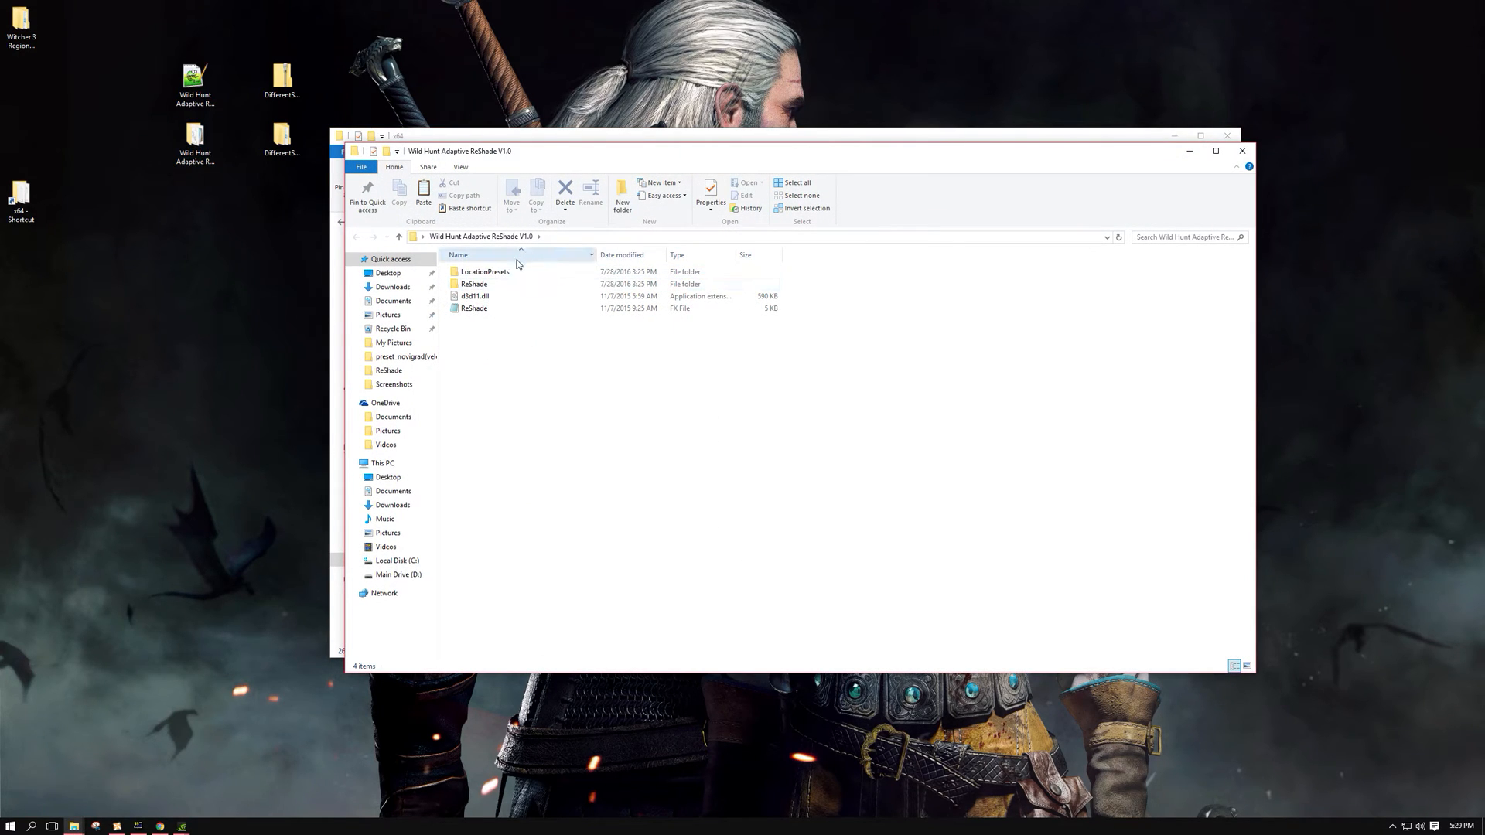
left_click(485, 271)
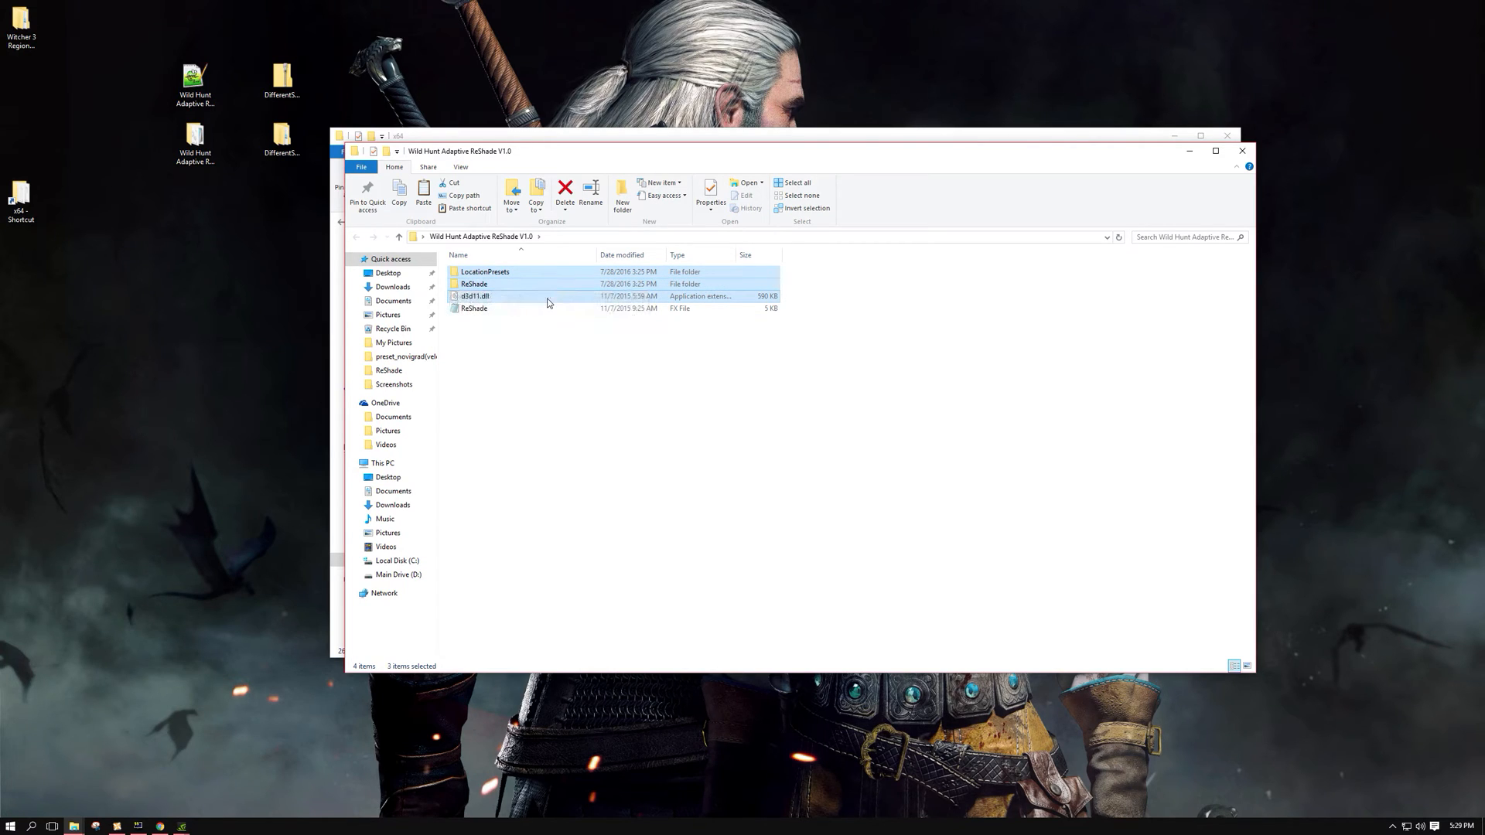
right_click(473, 308)
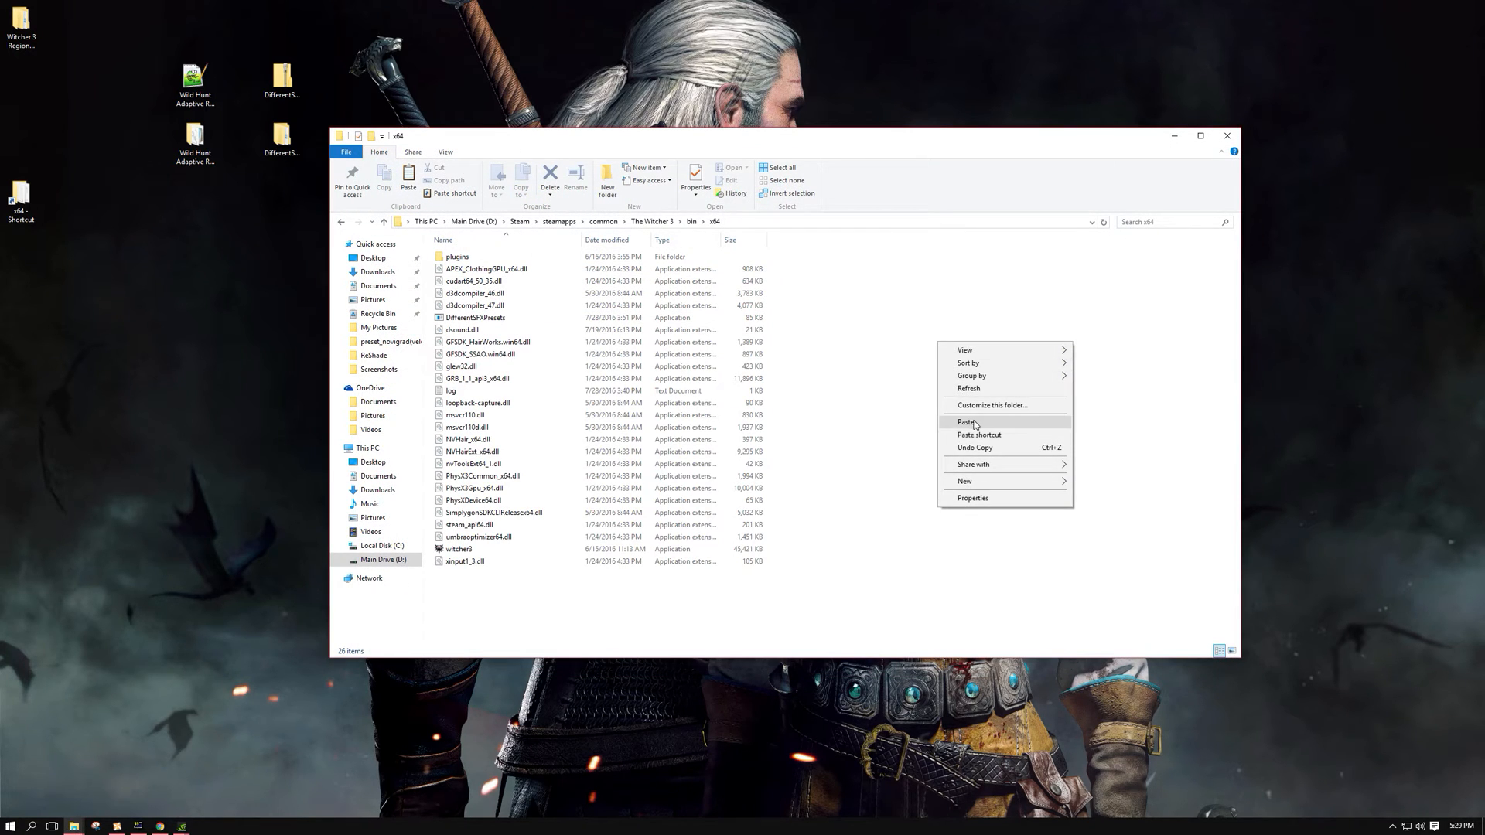
left_click(963, 423)
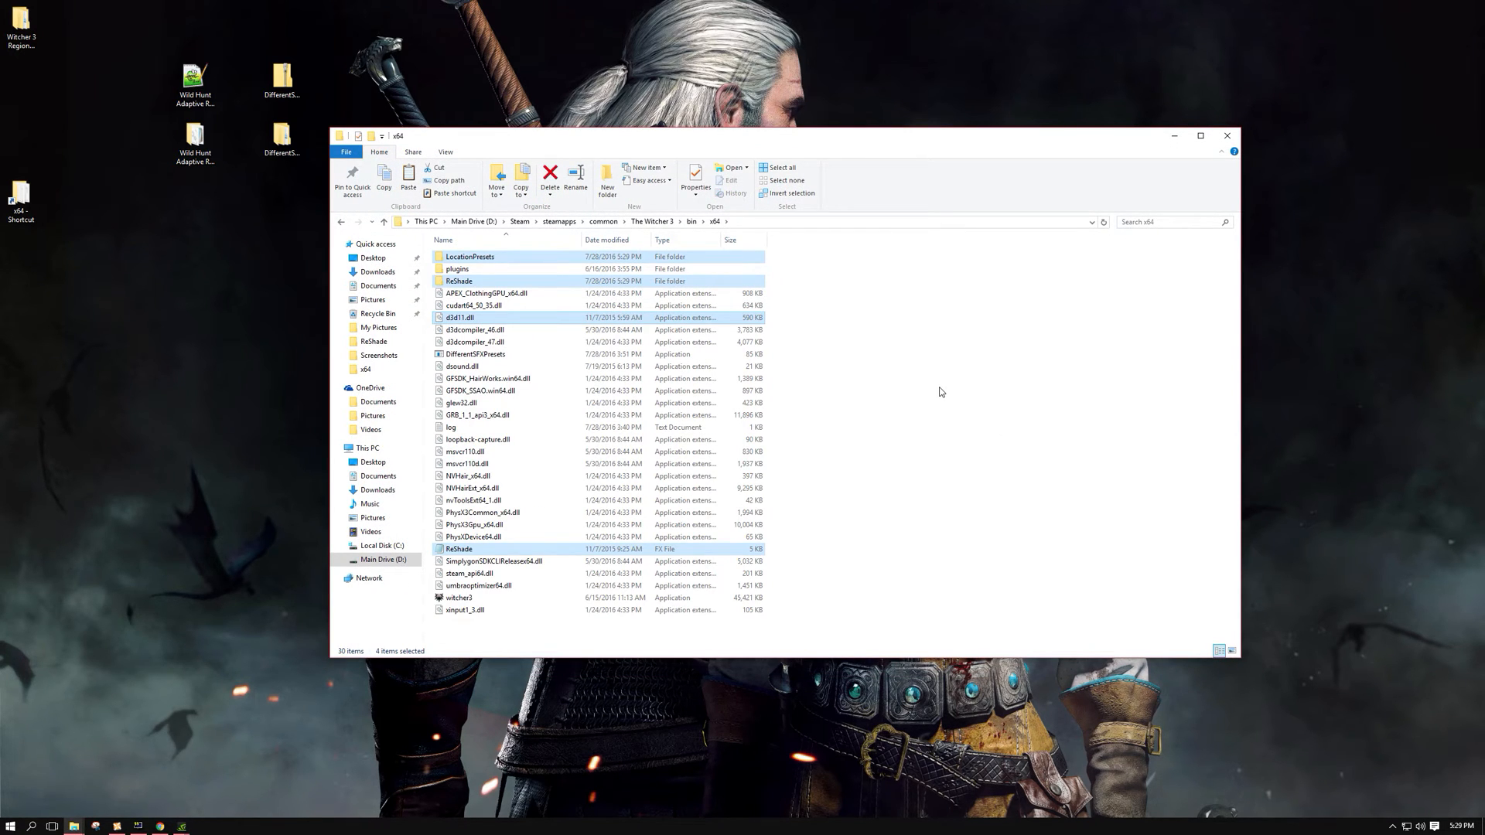
left_click(932, 397)
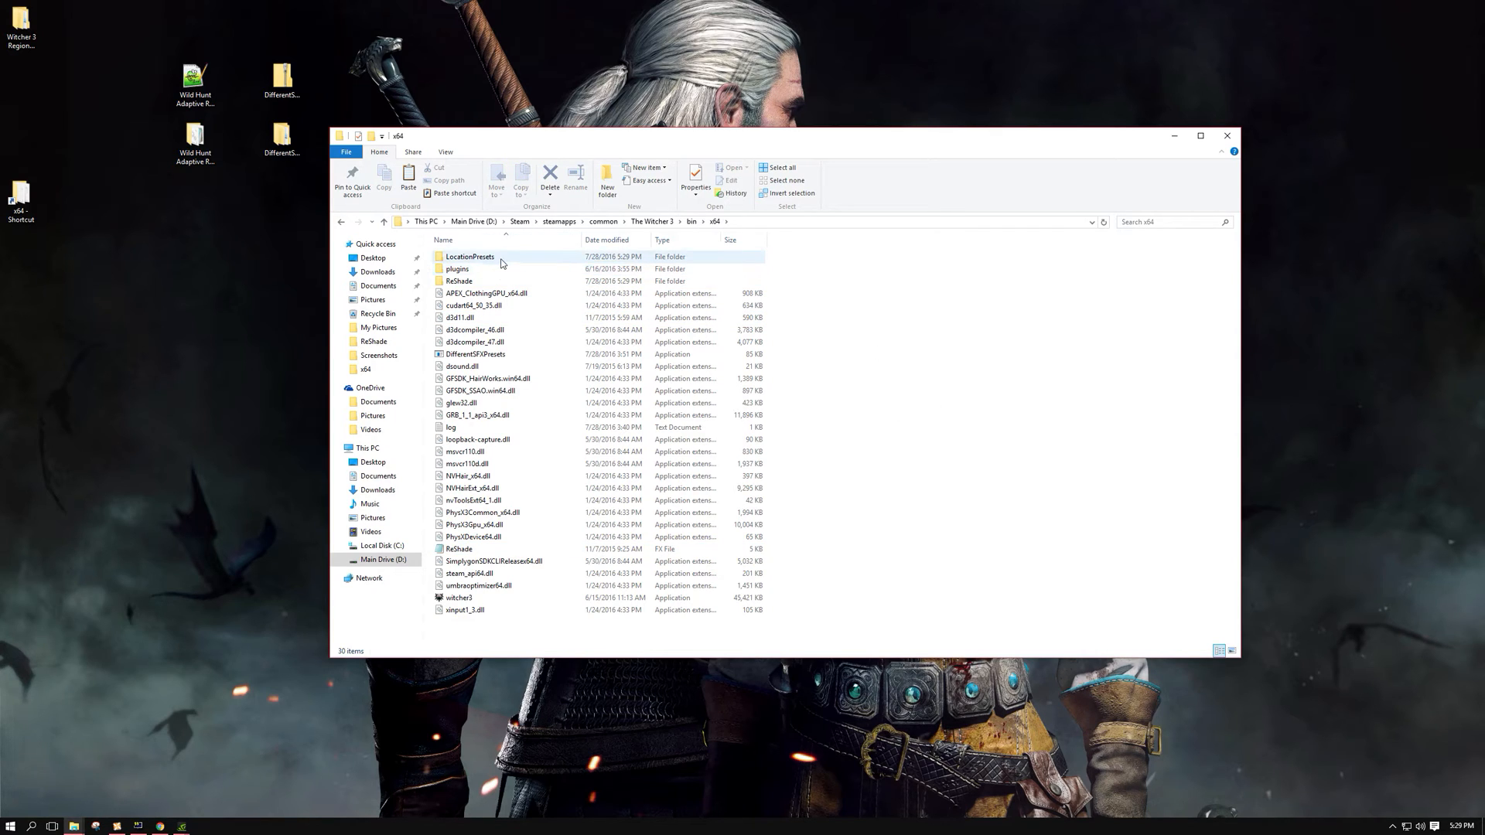
double_click(469, 257)
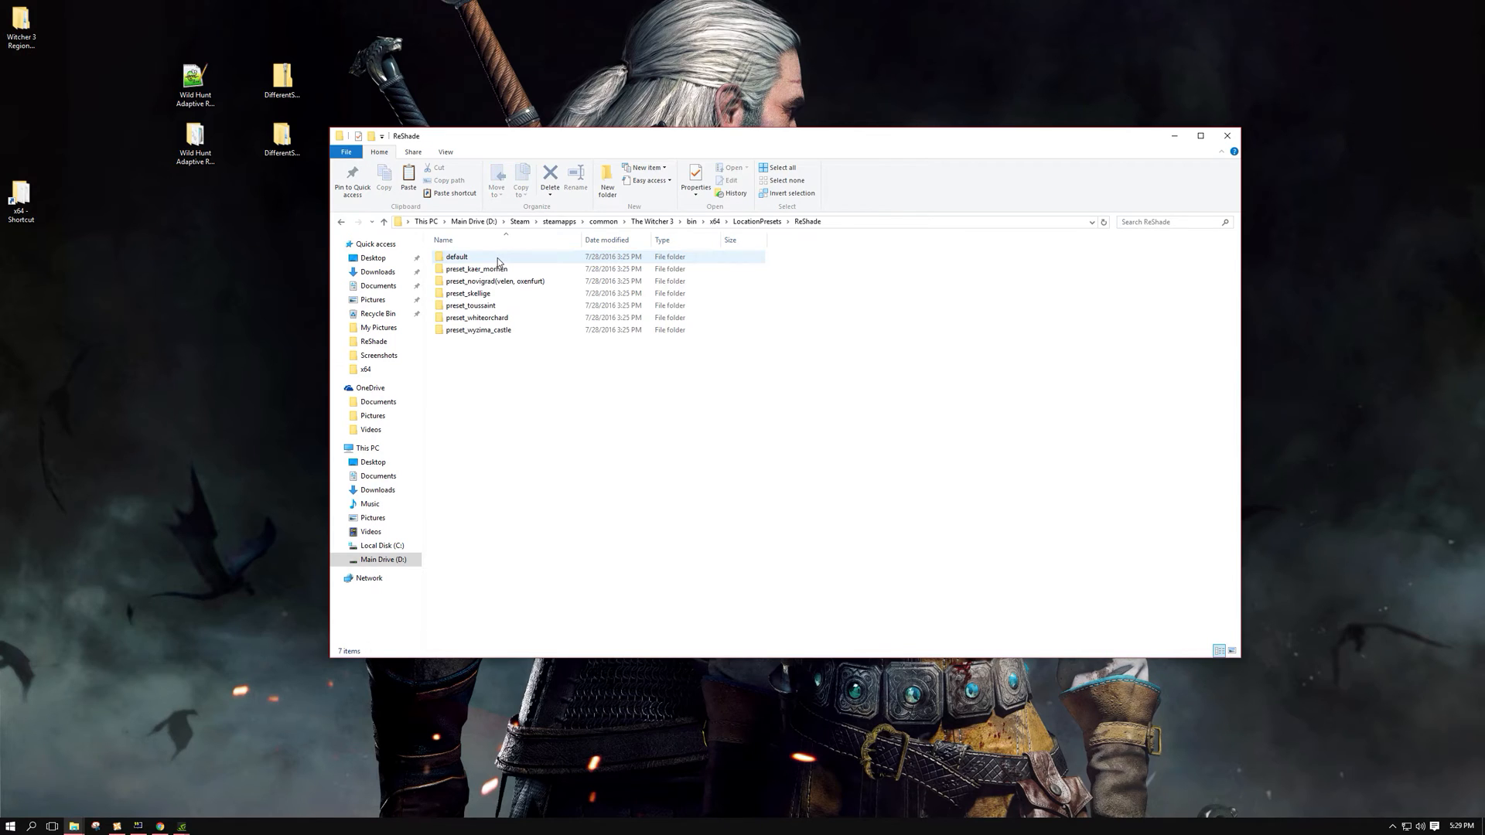
left_click(477, 268)
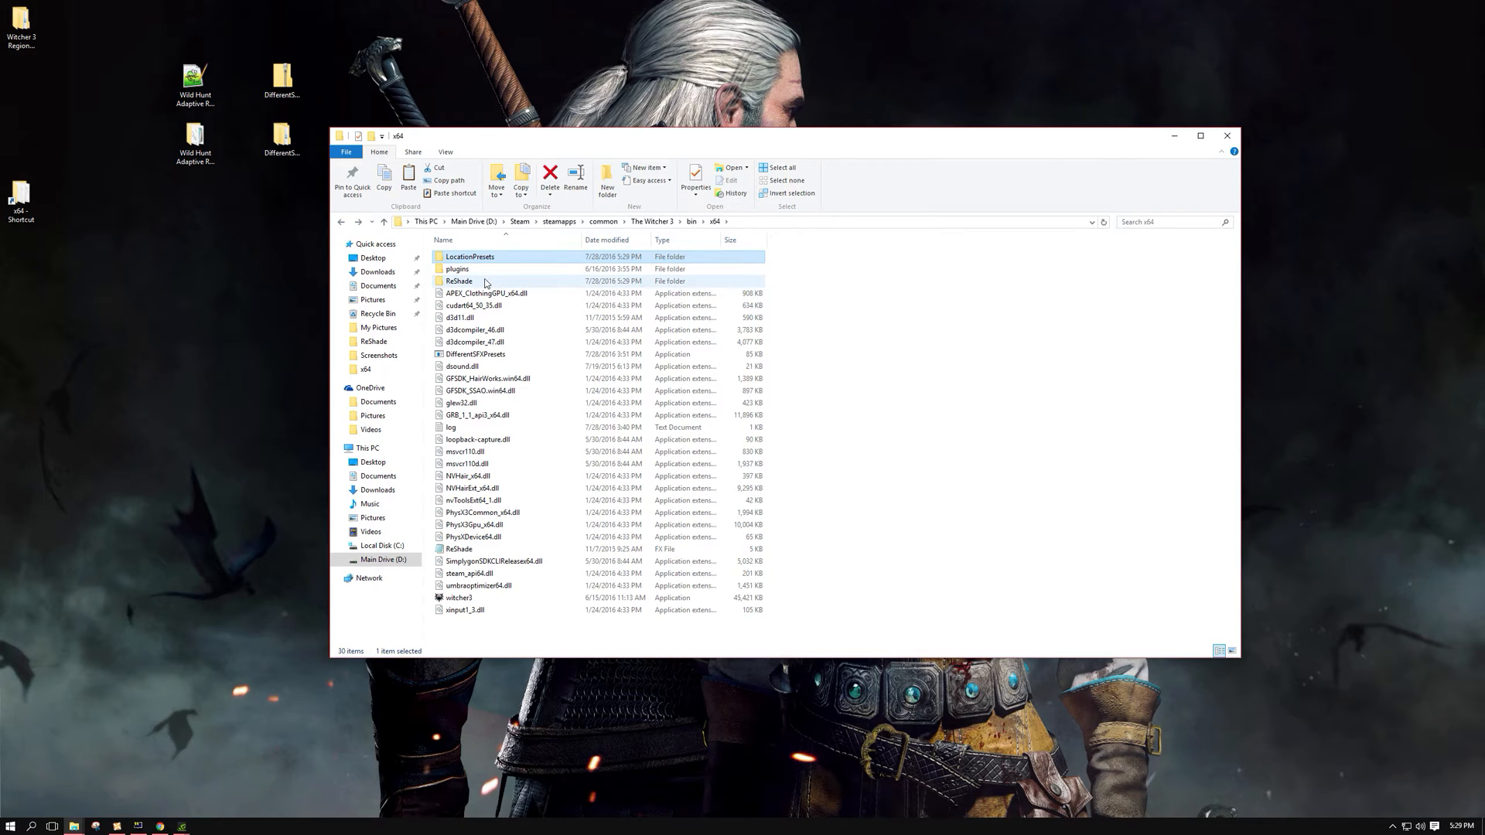
double_click(459, 281)
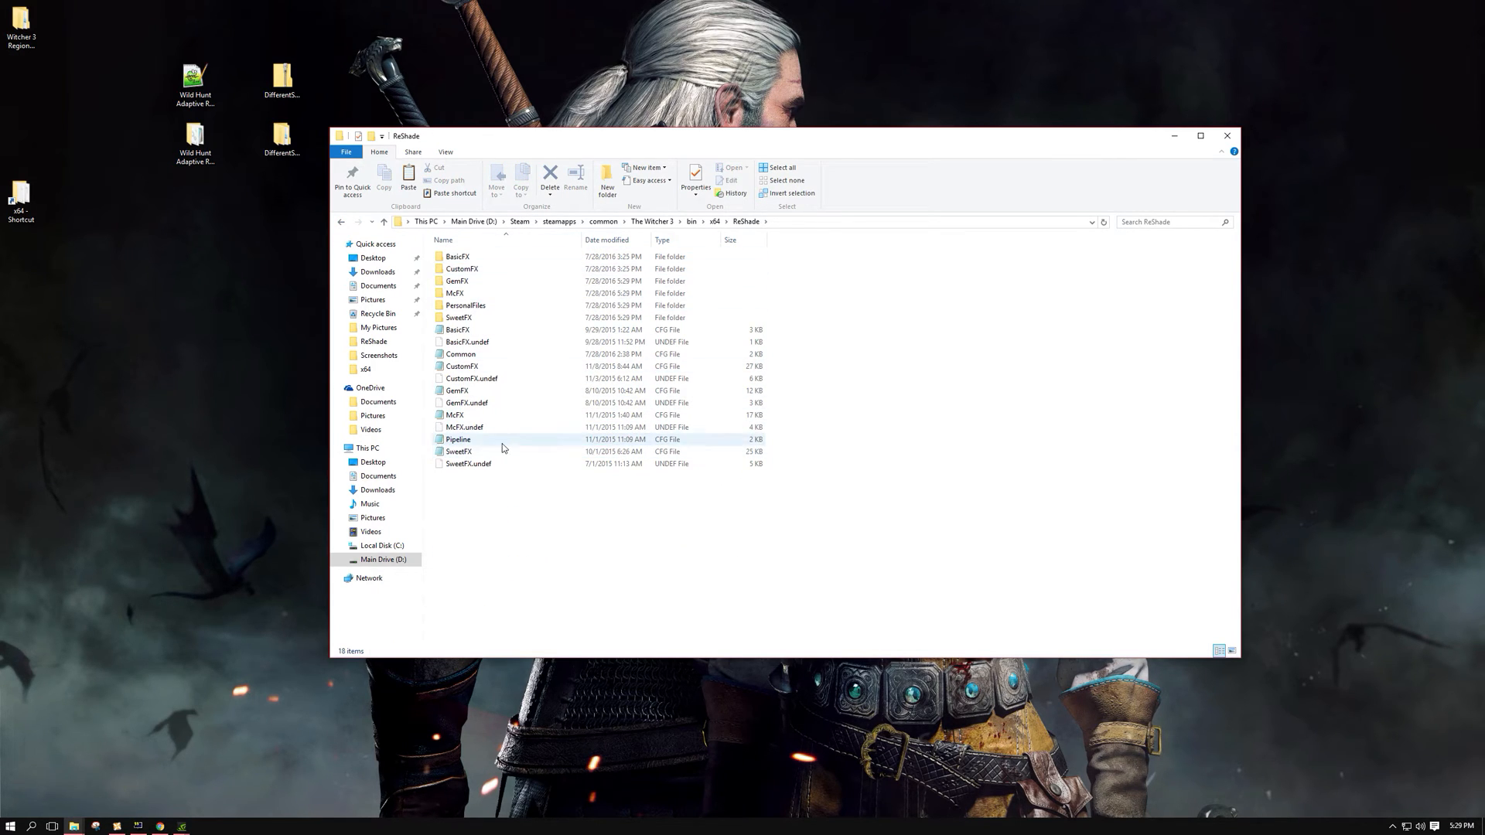
mouse_move(341, 227)
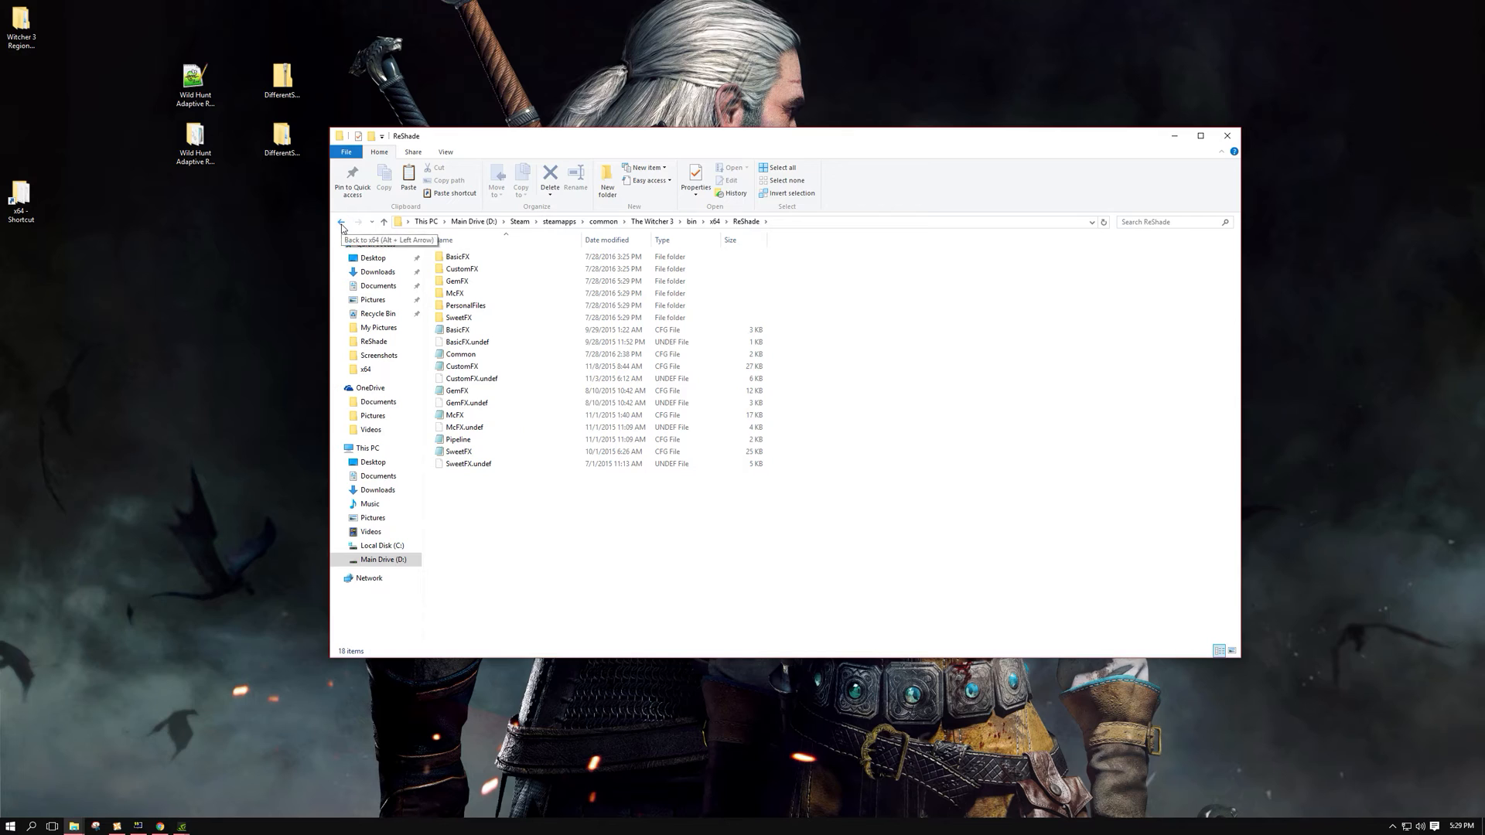
left_click(341, 222)
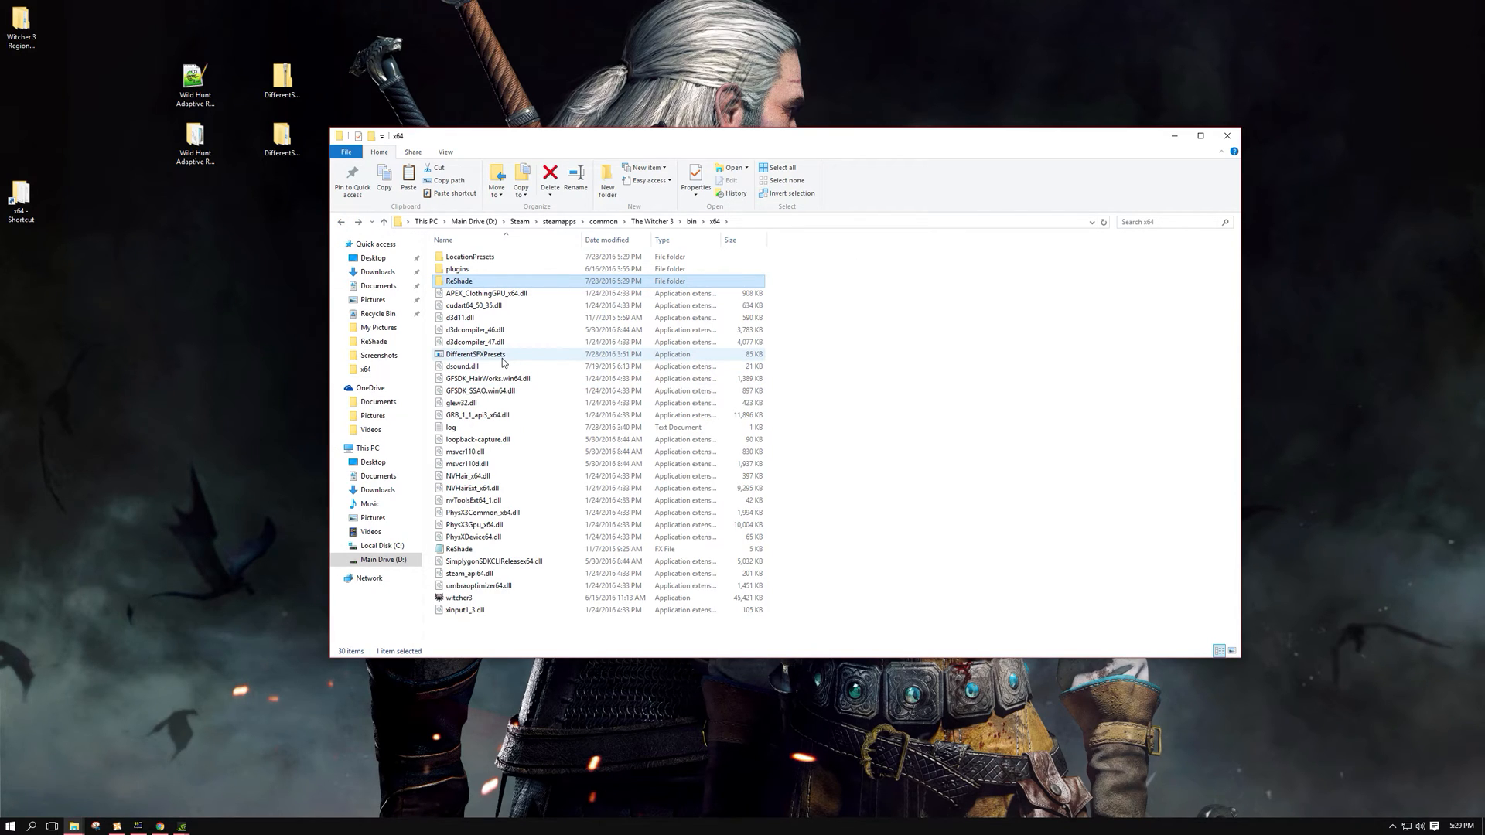
mouse_move(502, 358)
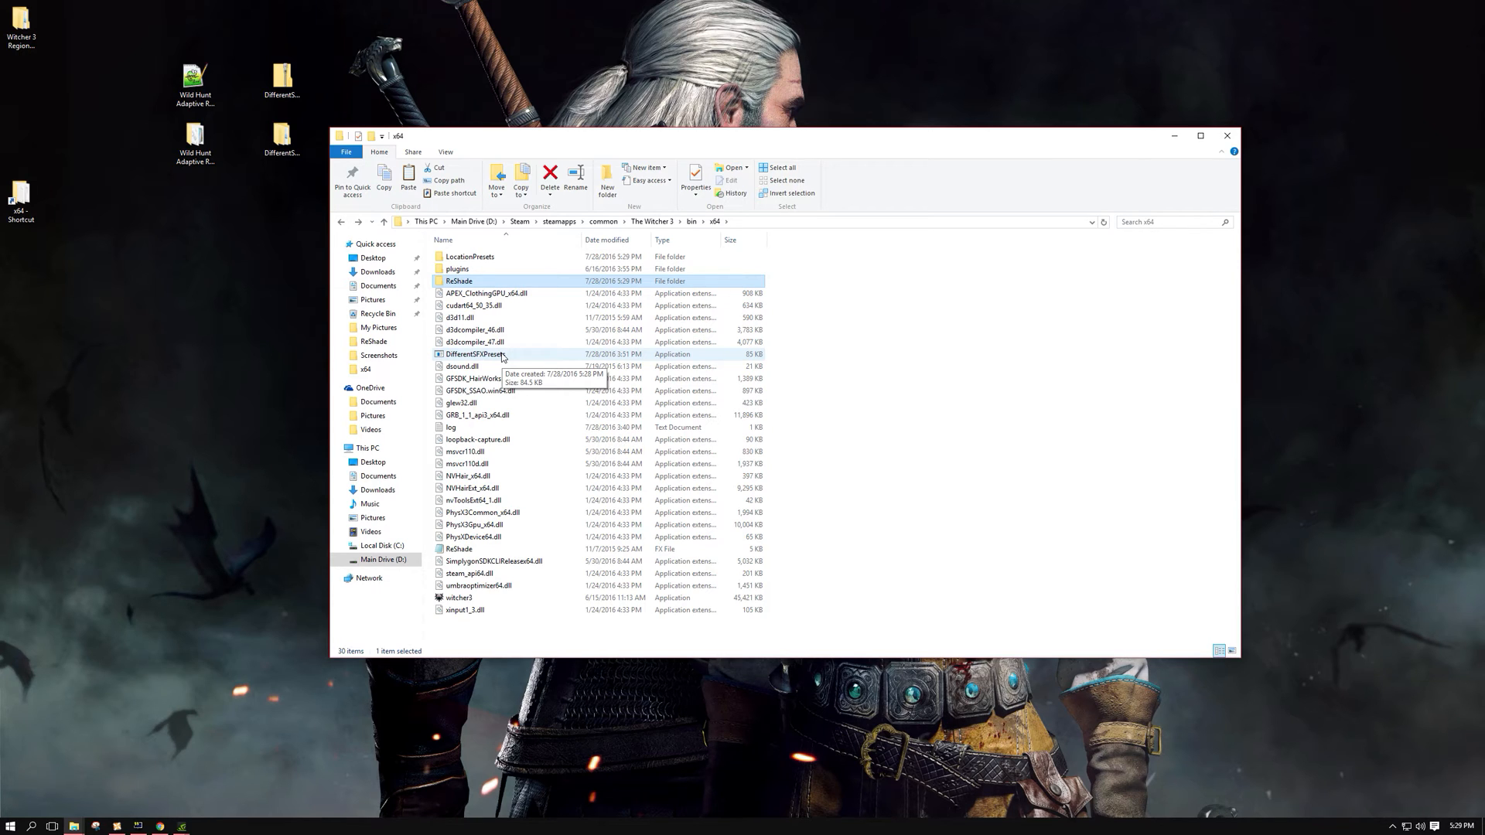
Step: Launch DifferentSFXPresets.exe, browse the LocationPresets > ReShade preset folders, then return to x64
double_click(475, 353)
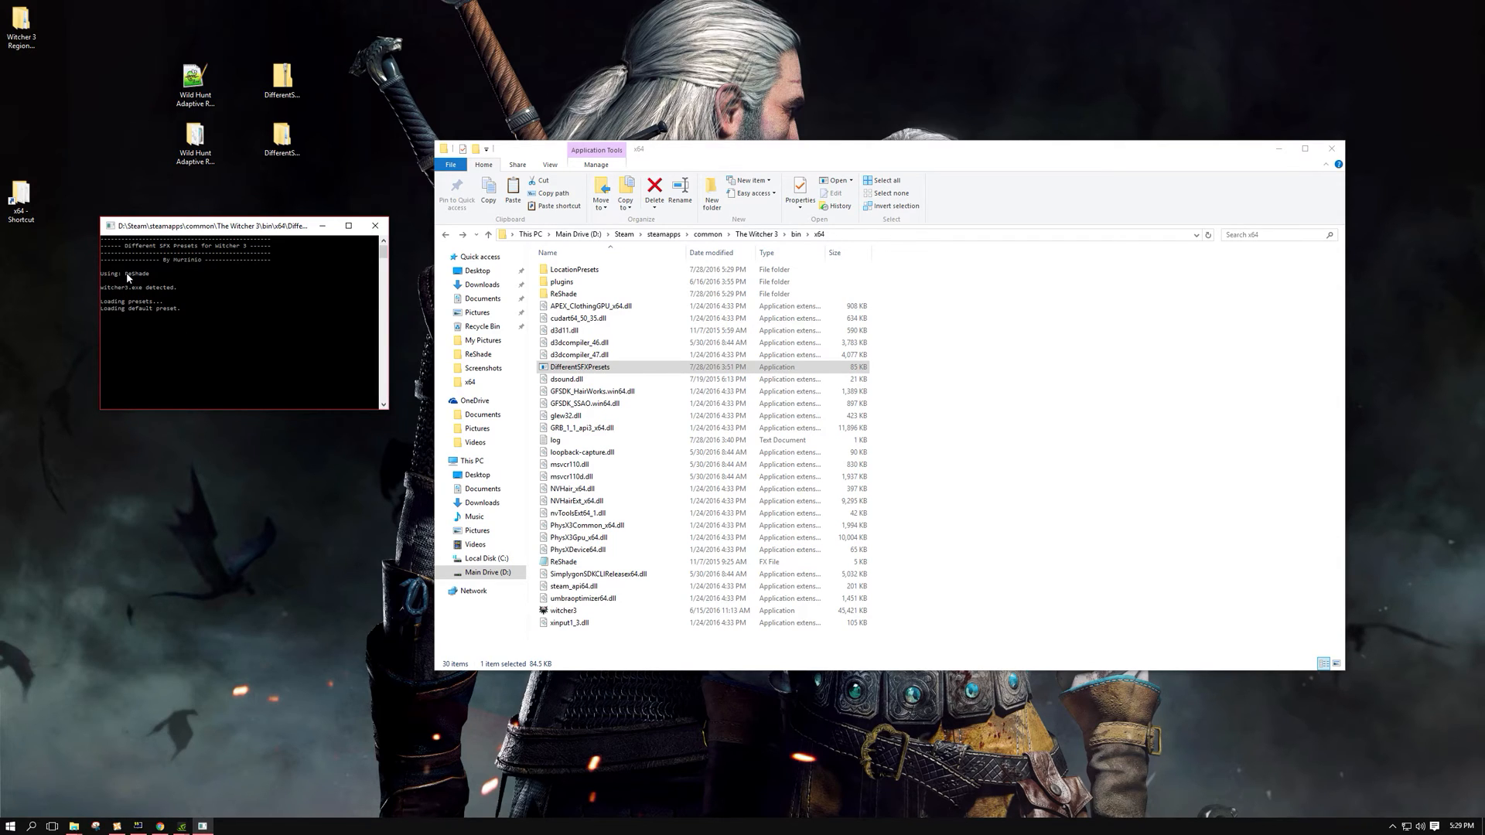
mouse_move(127, 299)
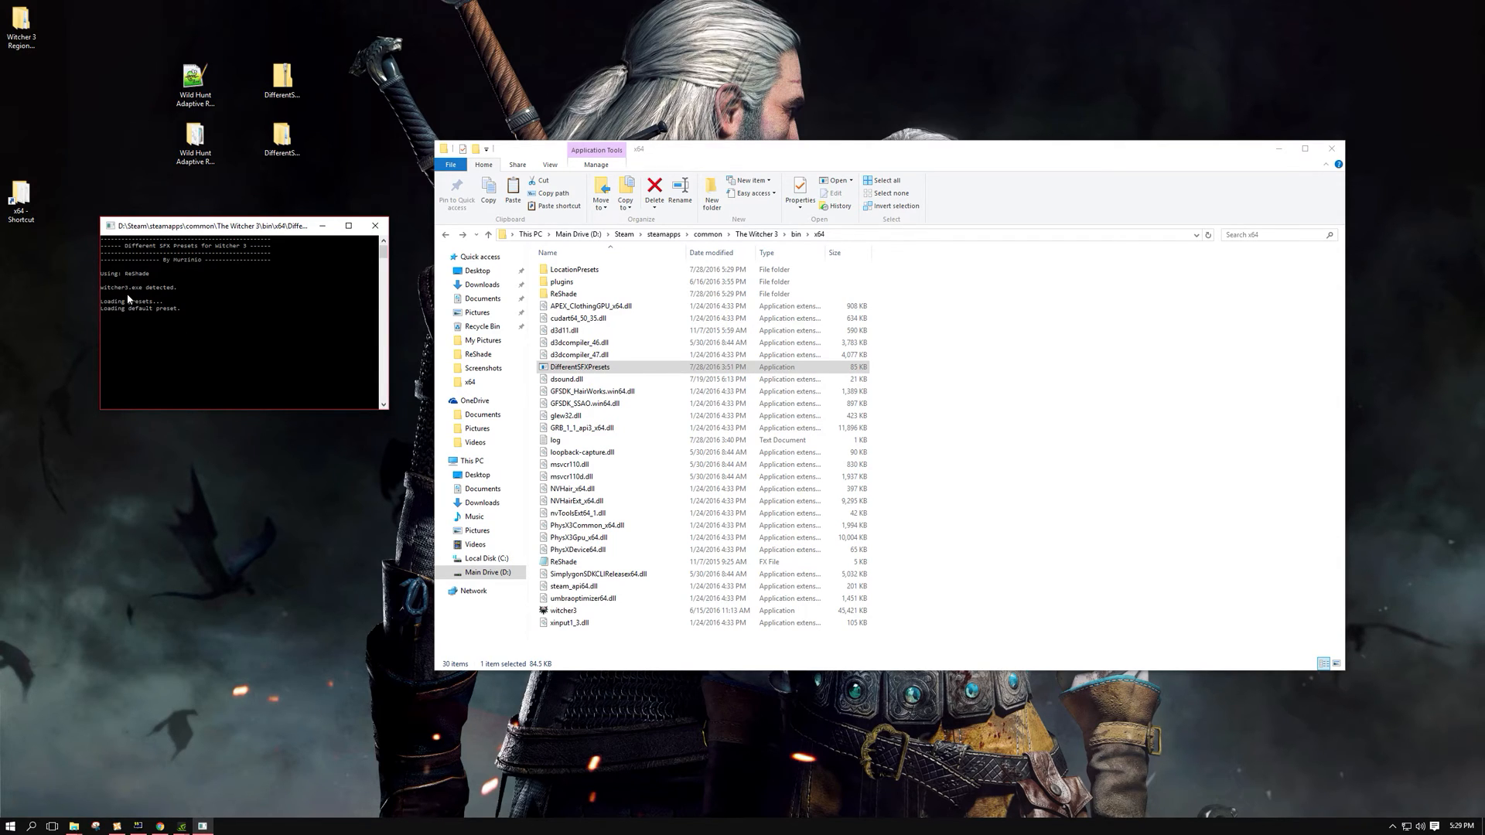
mouse_move(130, 296)
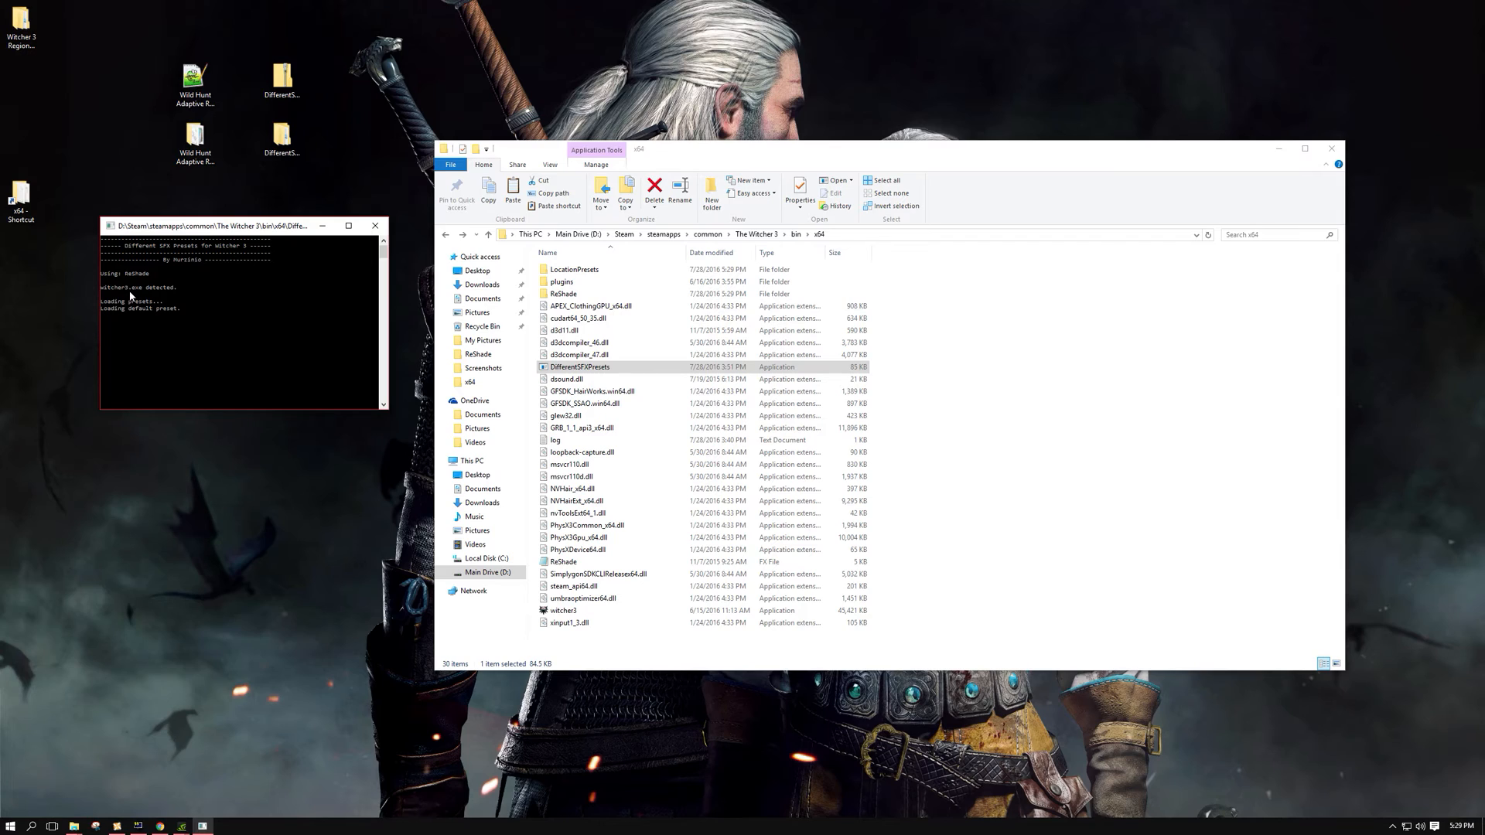
mouse_move(280, 332)
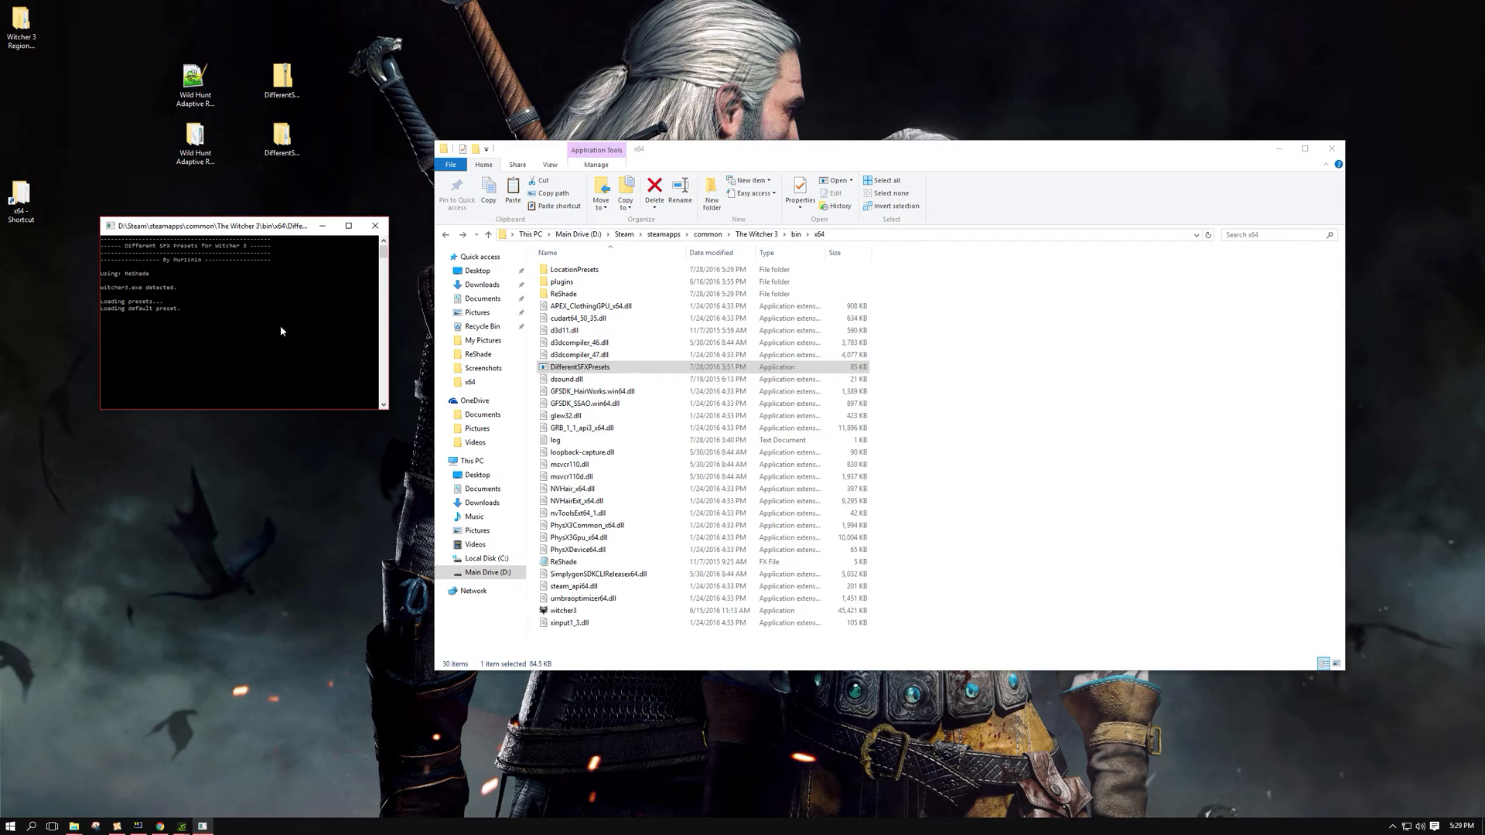
mouse_move(144, 310)
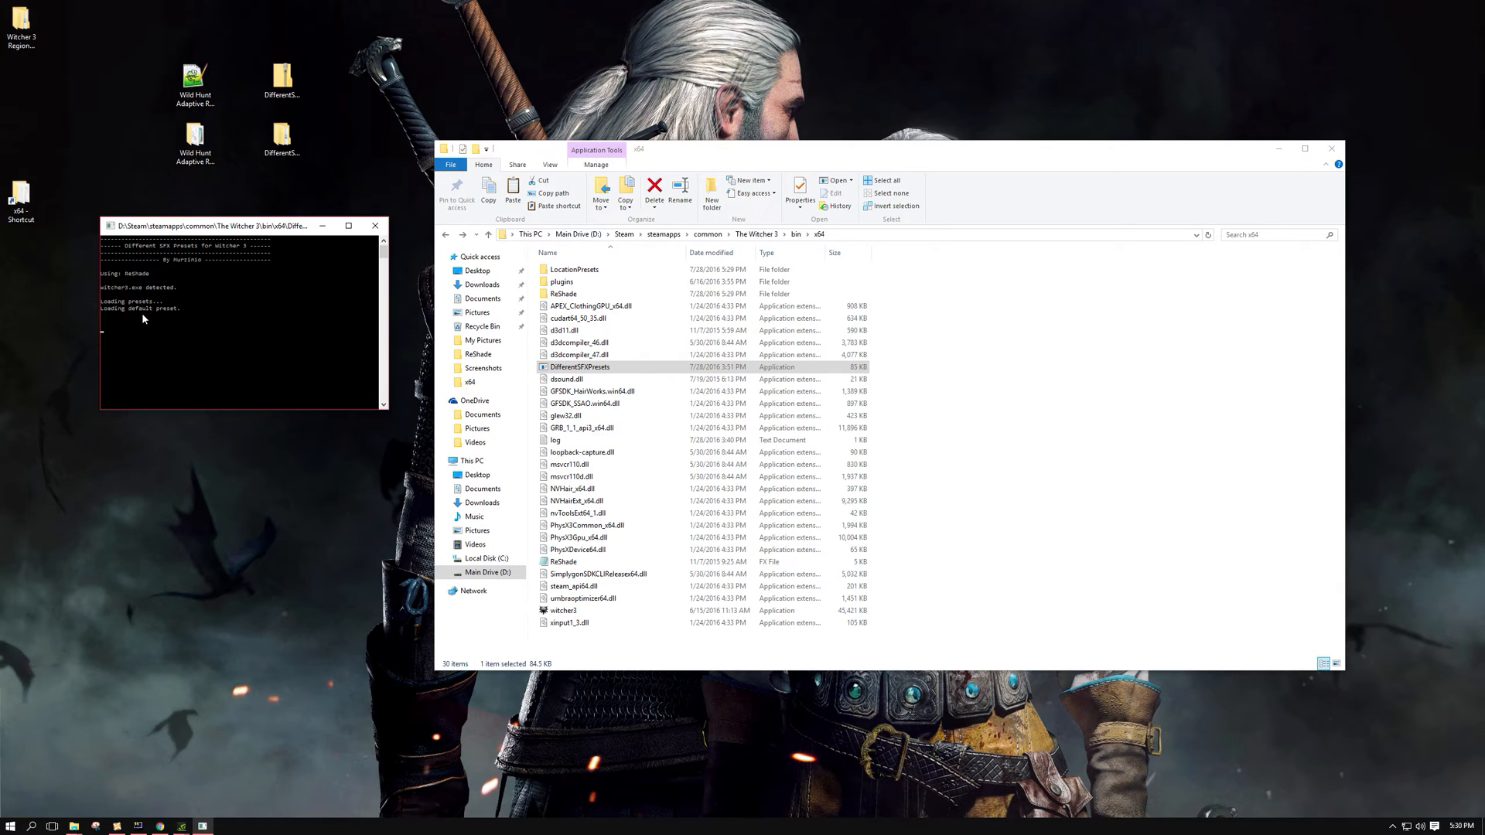
mouse_move(177, 321)
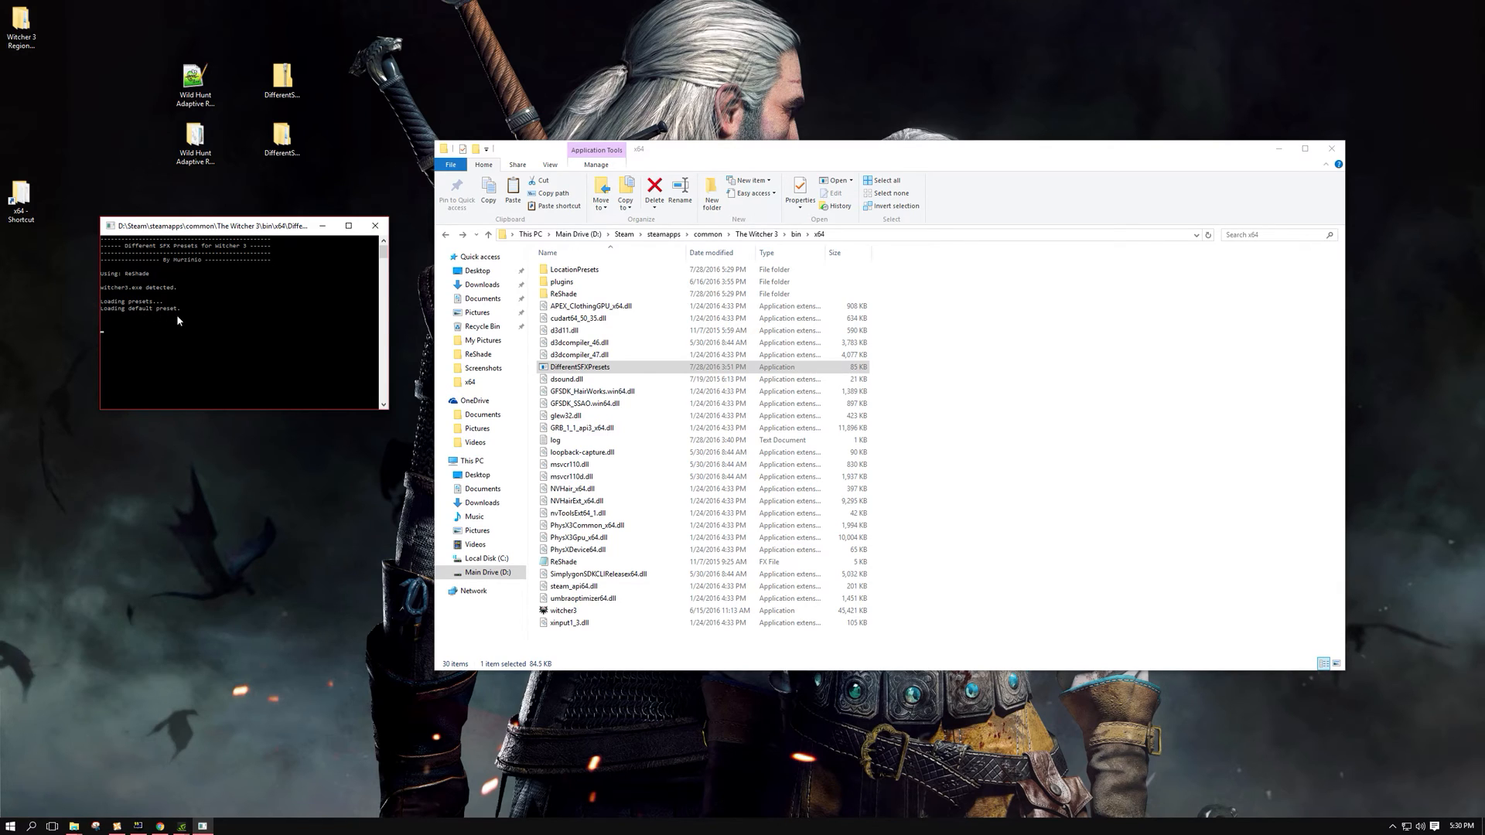
double_click(574, 269)
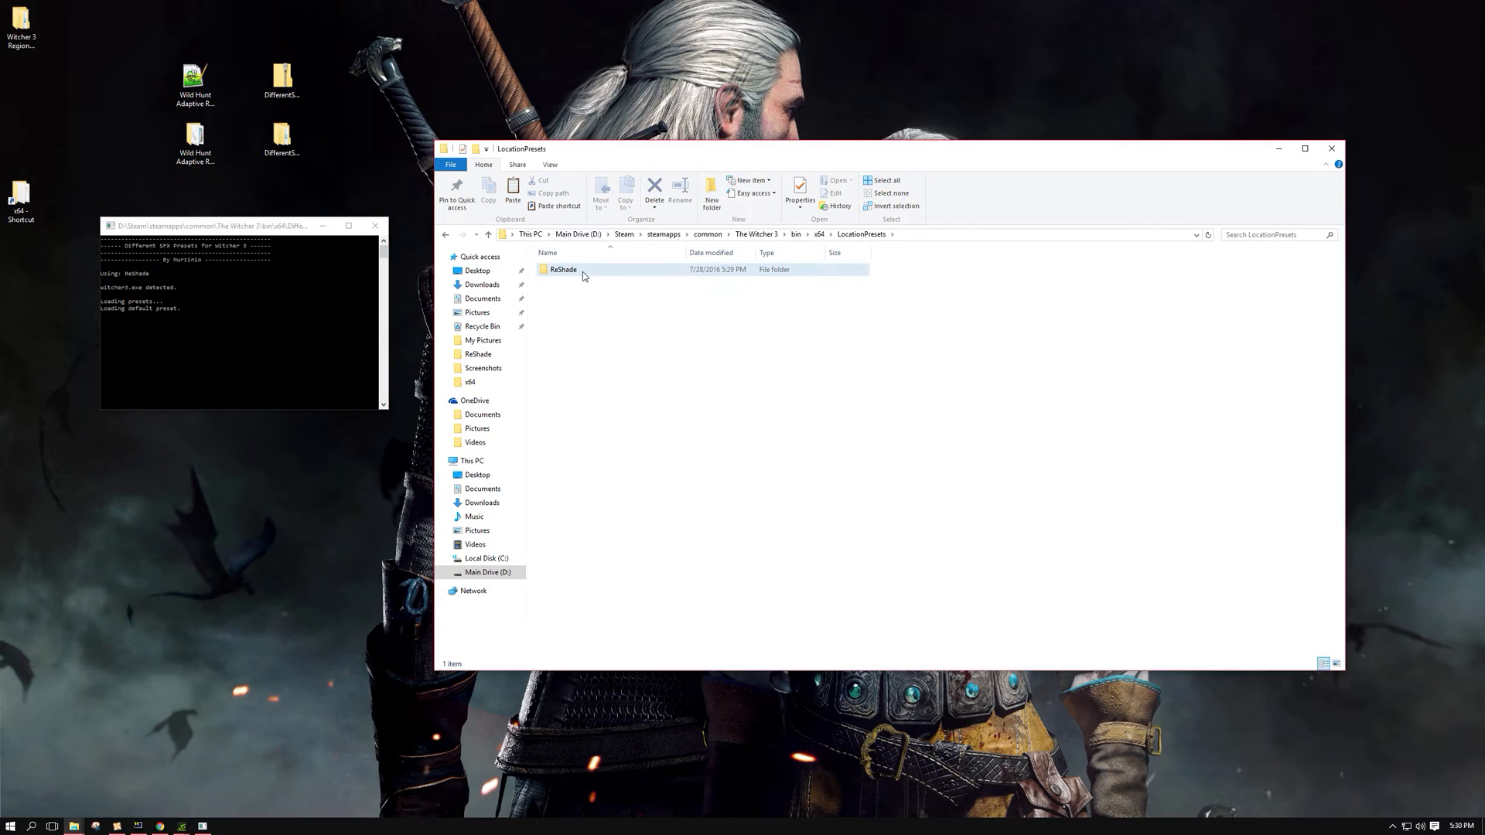
double_click(562, 269)
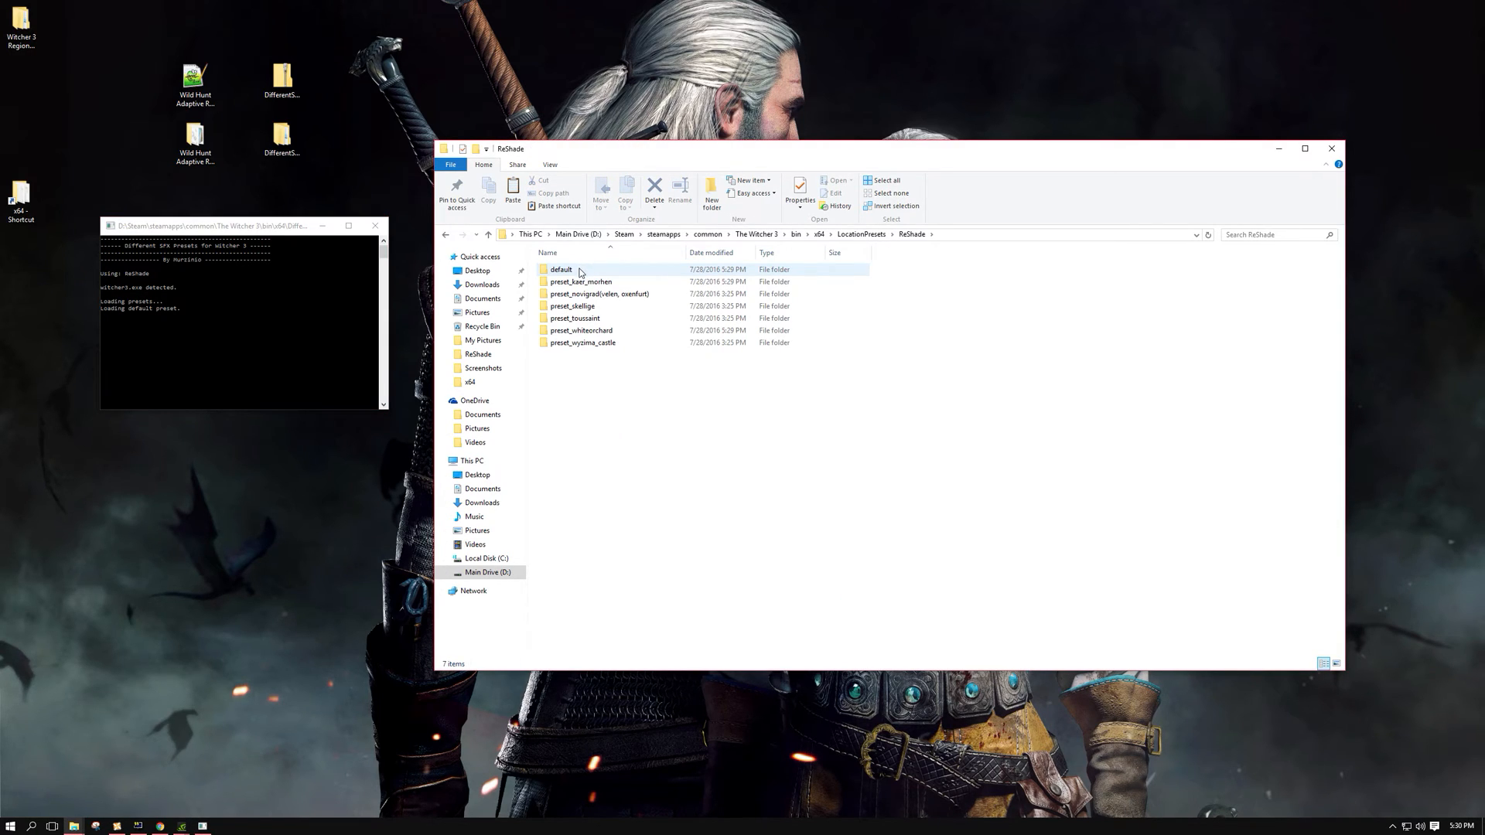
mouse_move(599, 294)
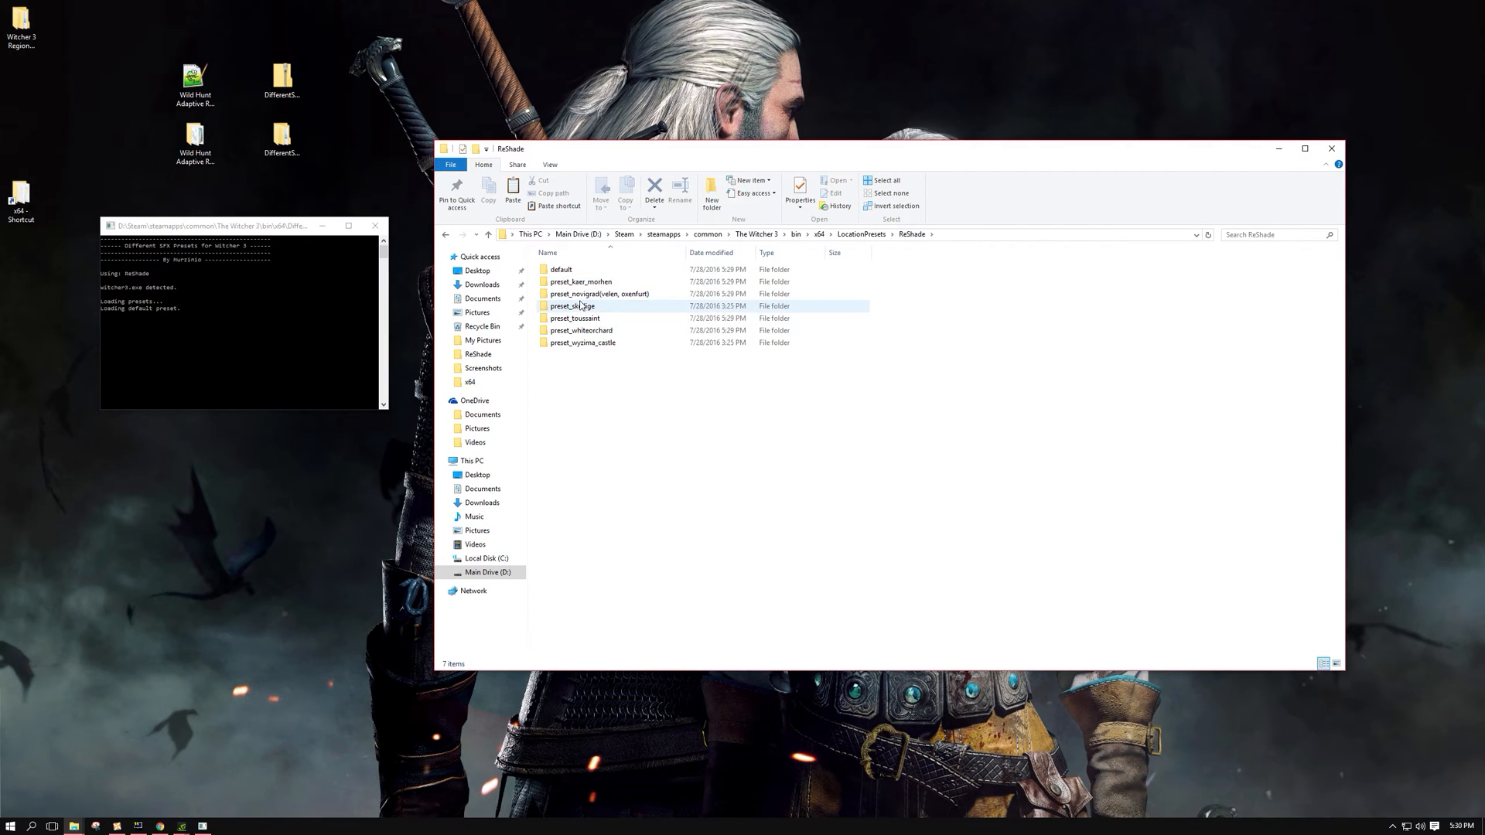
mouse_move(597, 293)
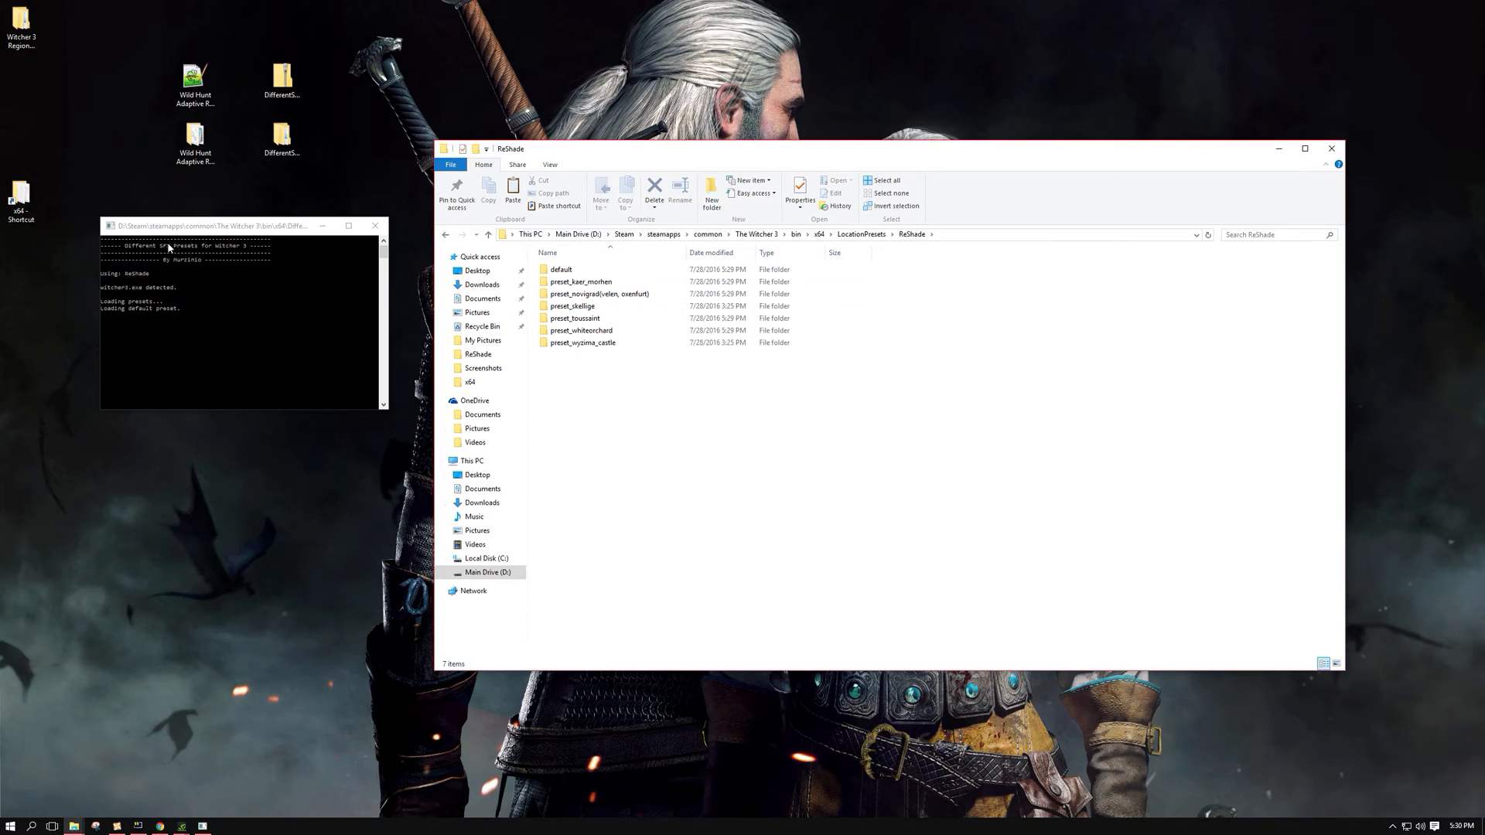
left_click(446, 234)
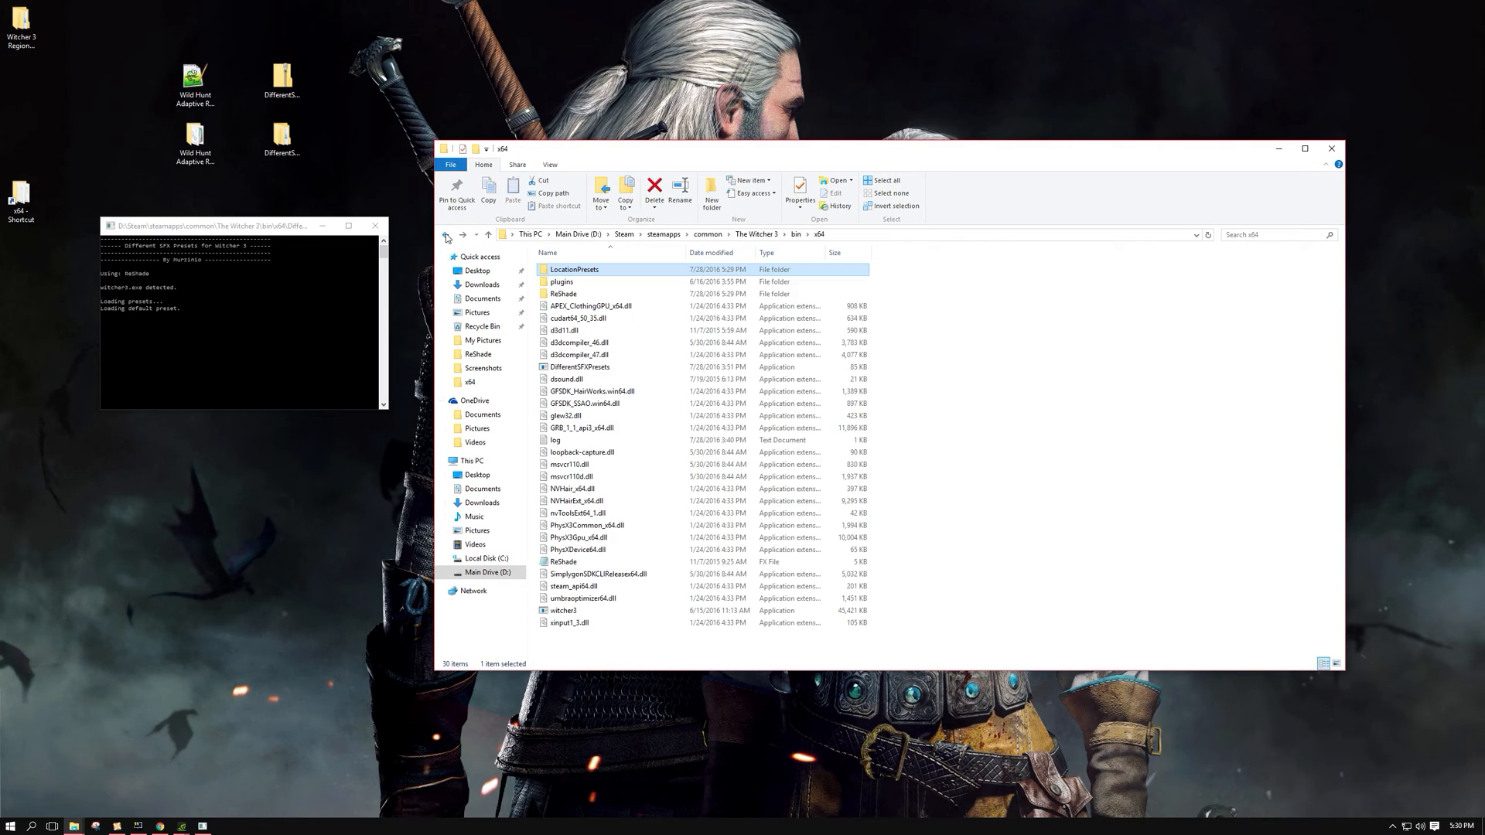
left_click(1332, 149)
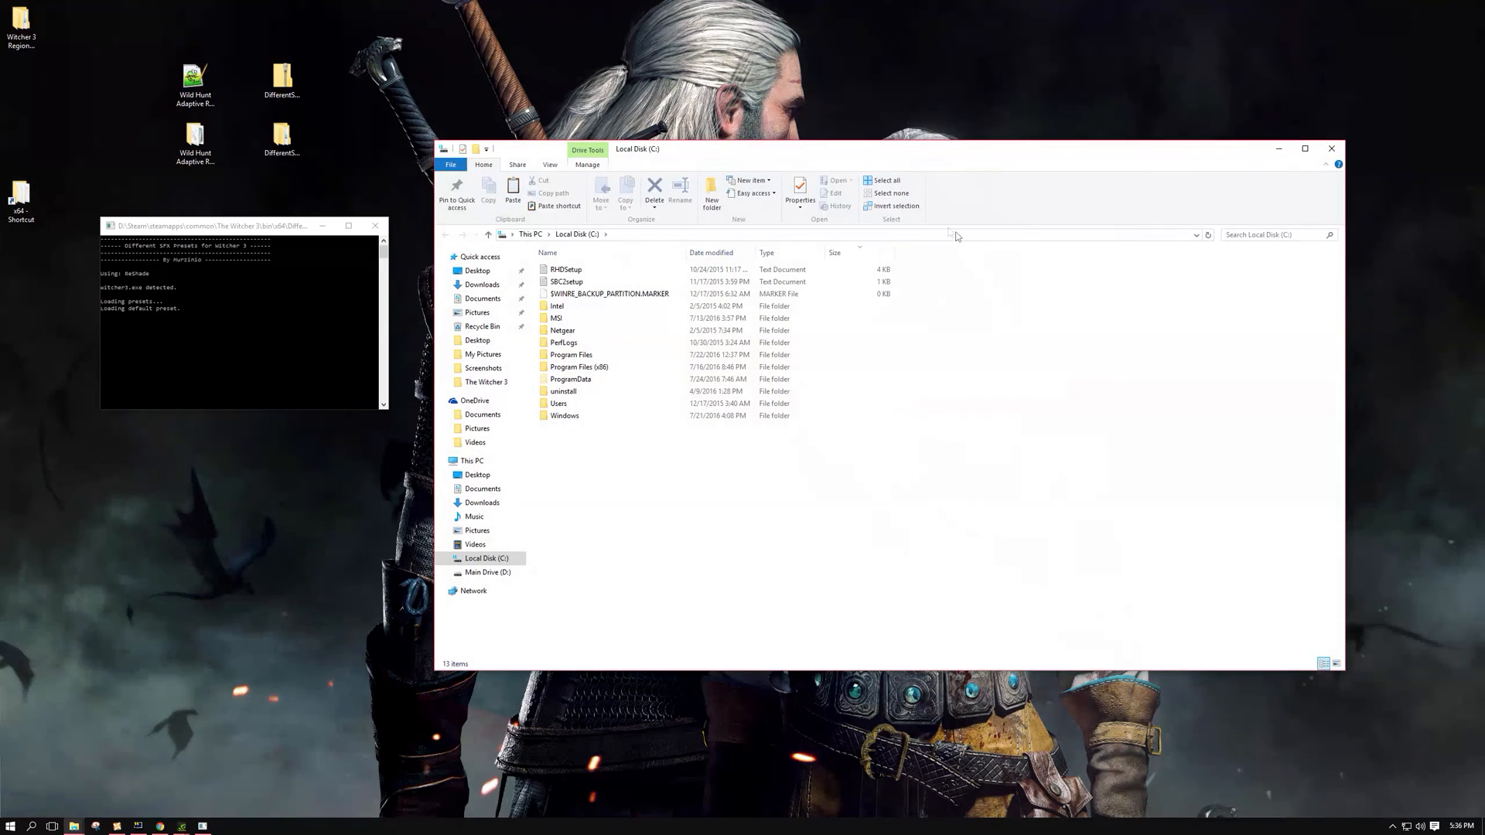
Step: In Documents\The Witcher 3, view user.settings and confirm Read-only is unticked in Properties
left_click(482, 298)
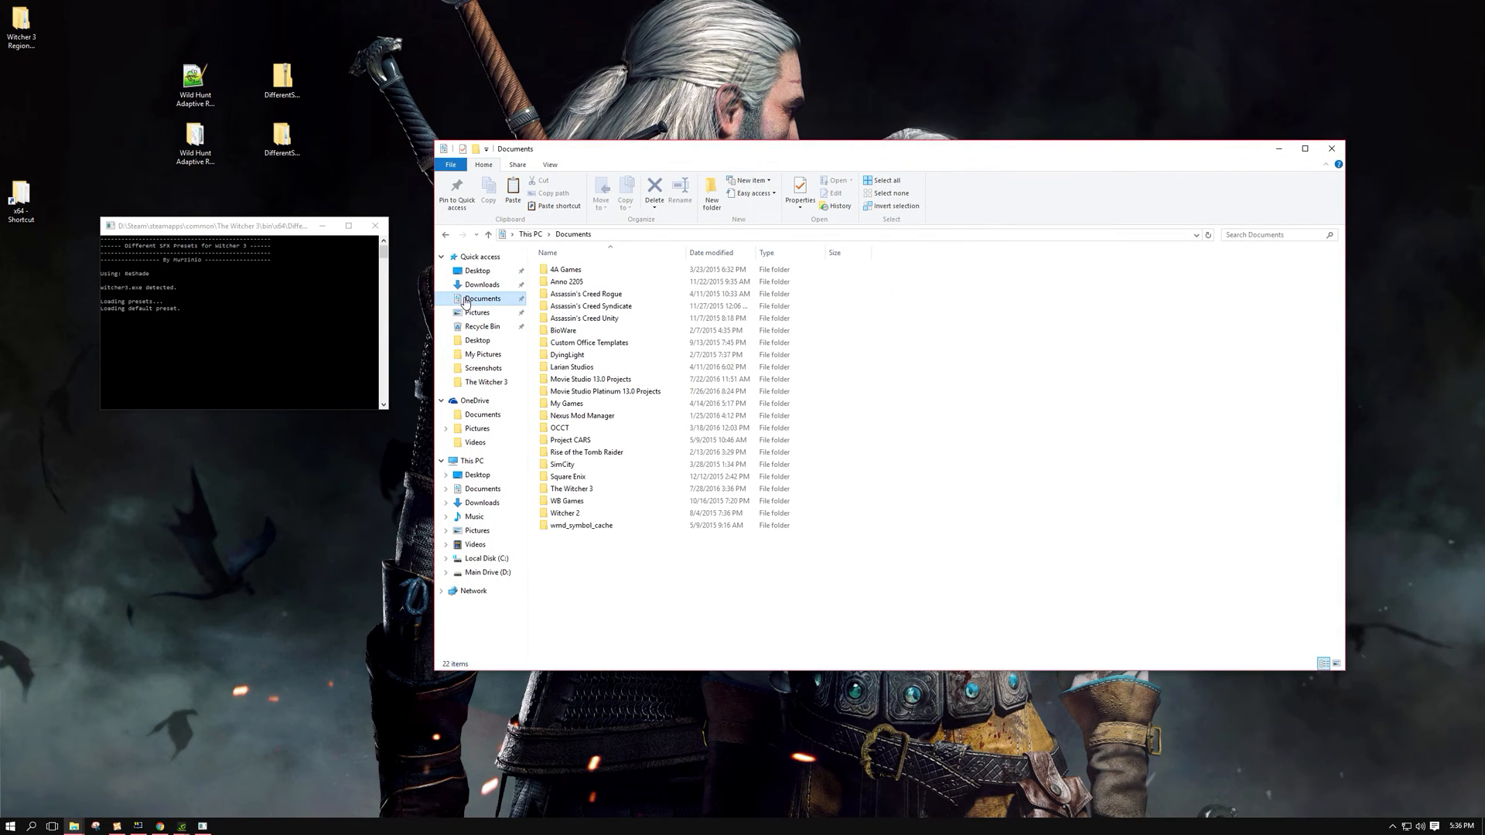
double_click(571, 489)
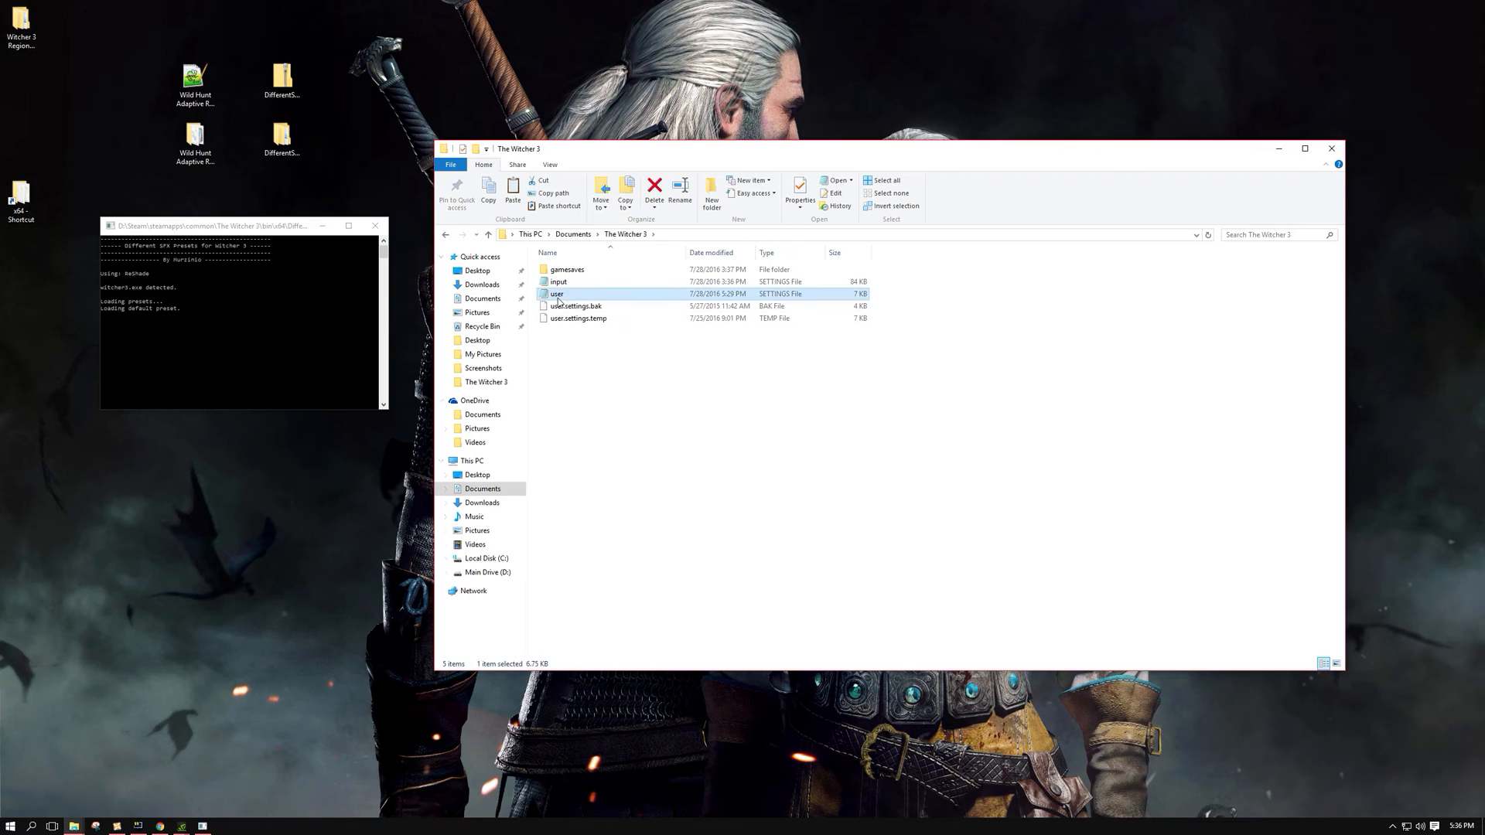
double_click(558, 294)
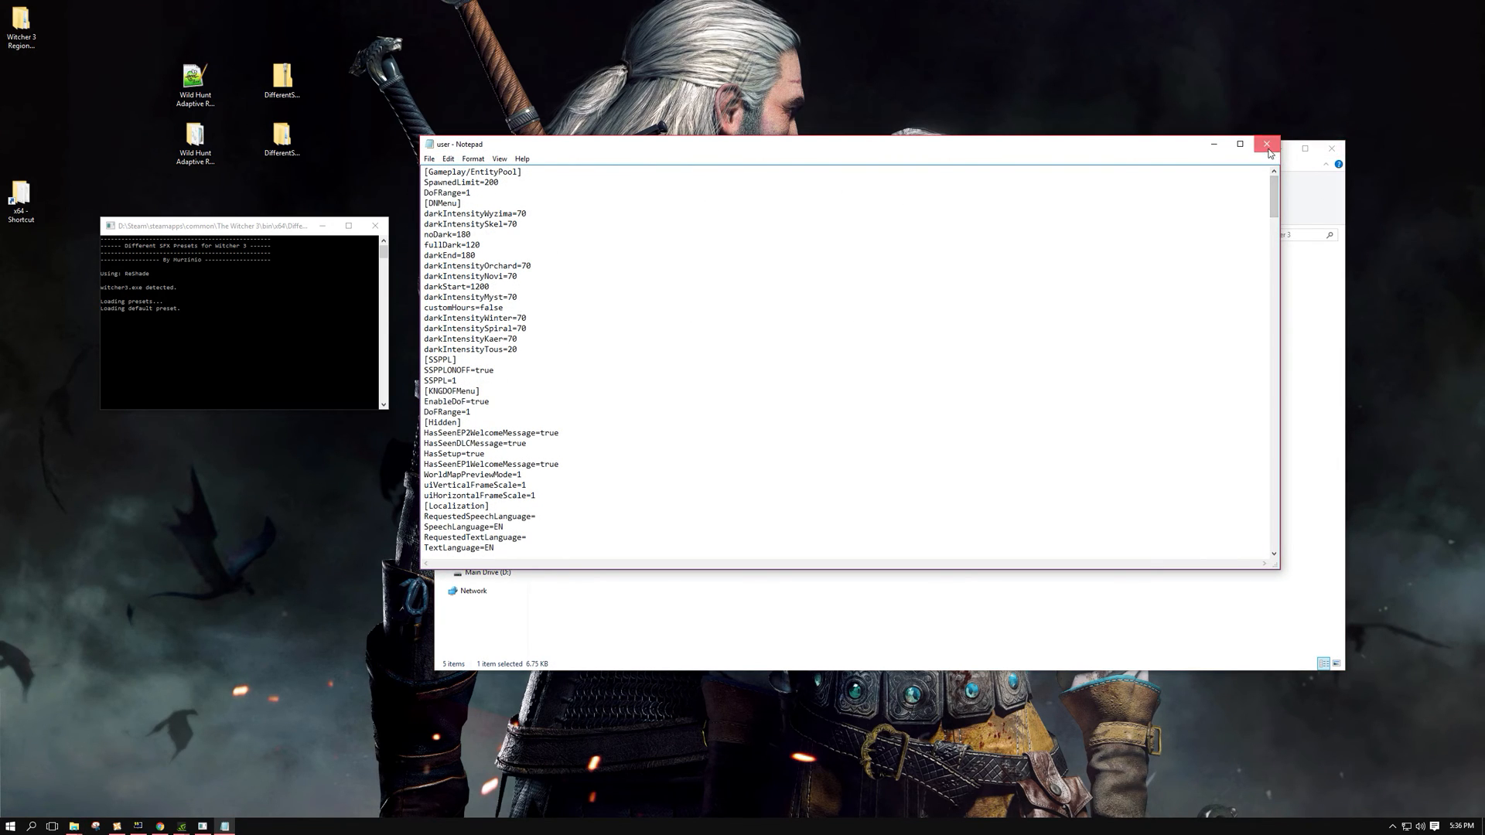
right_click(557, 294)
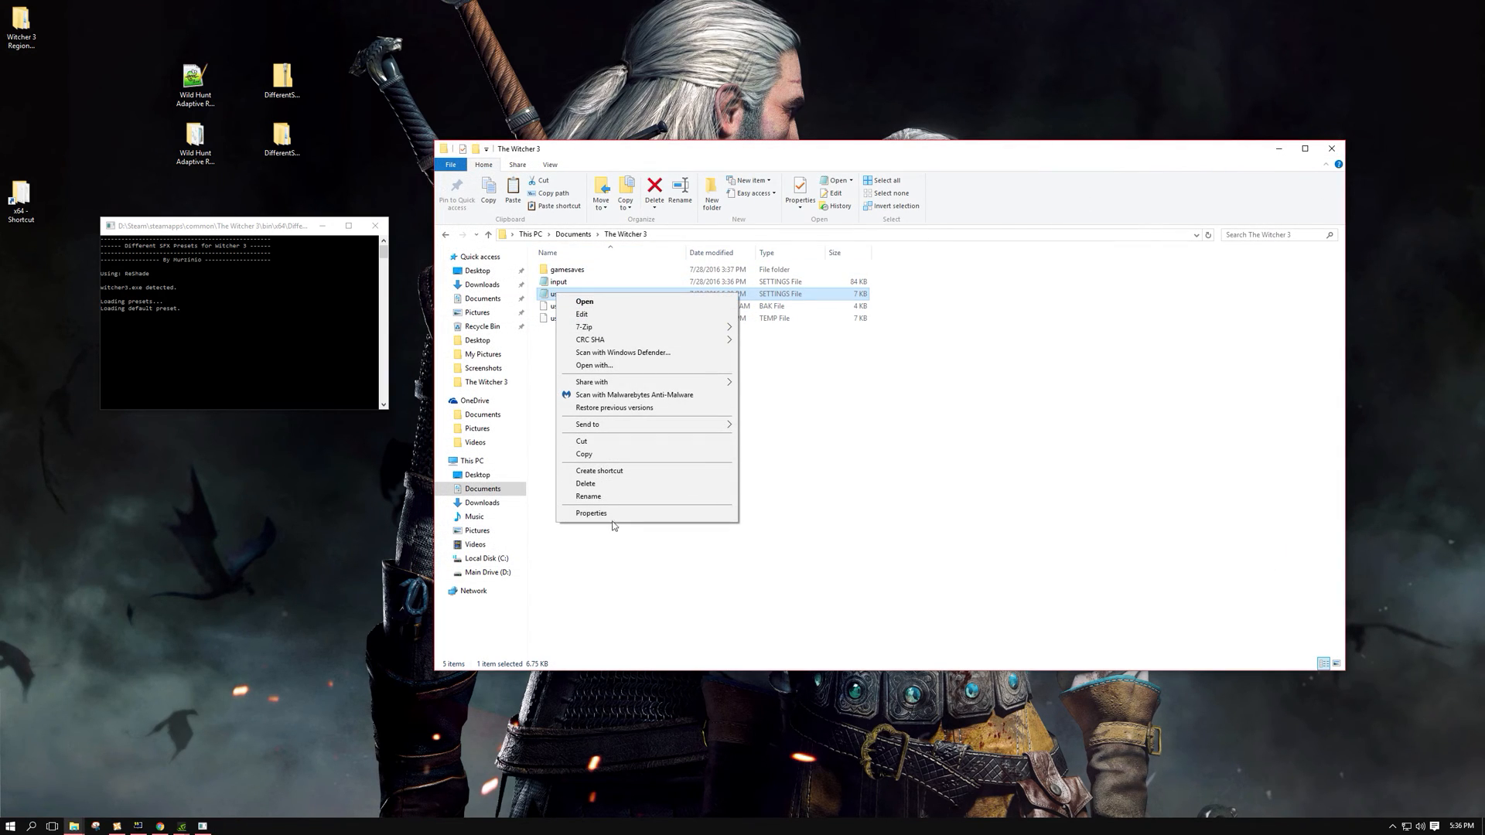
left_click(591, 512)
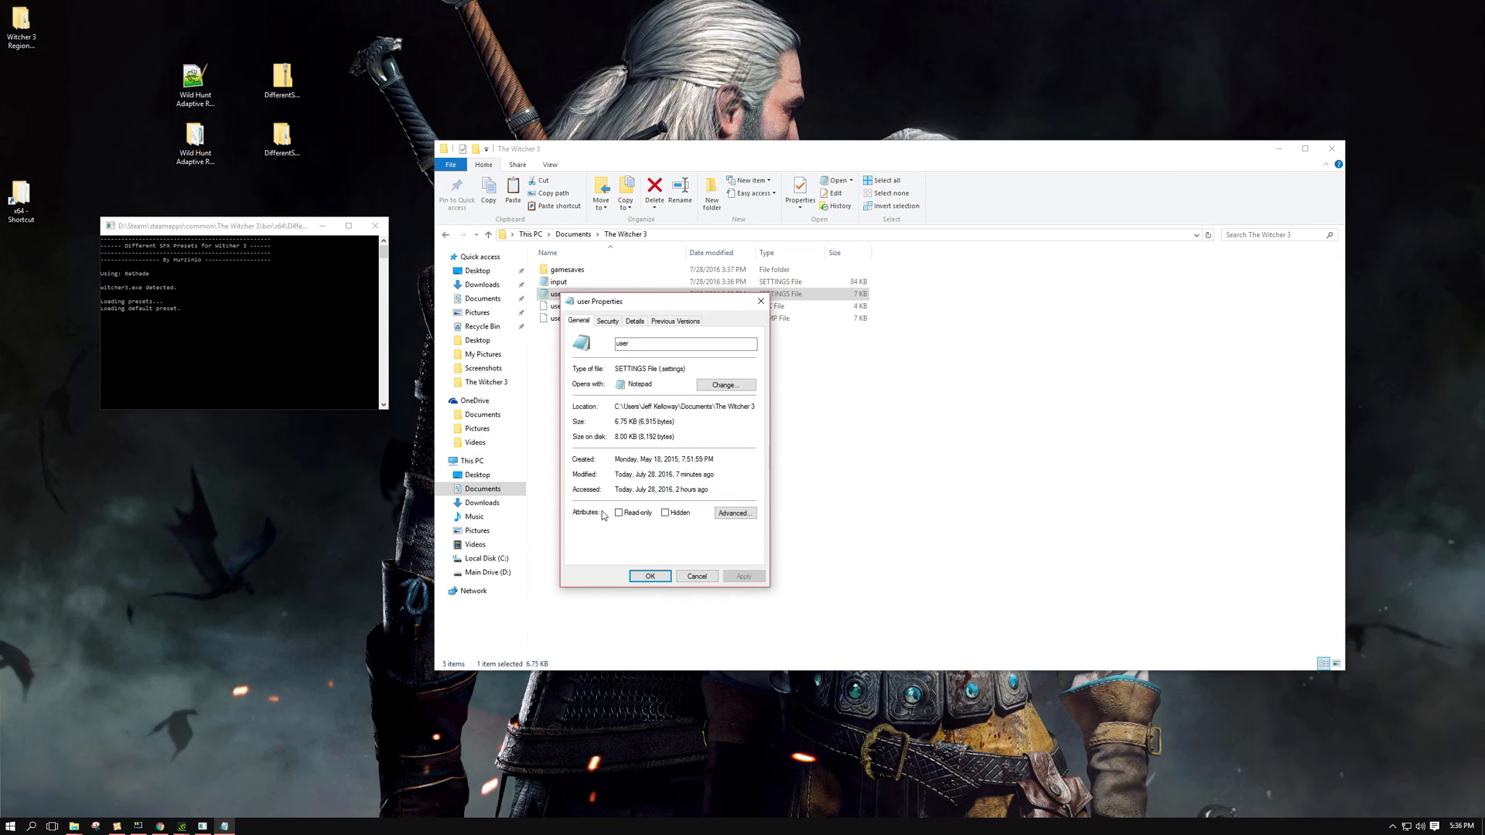
left_click(696, 575)
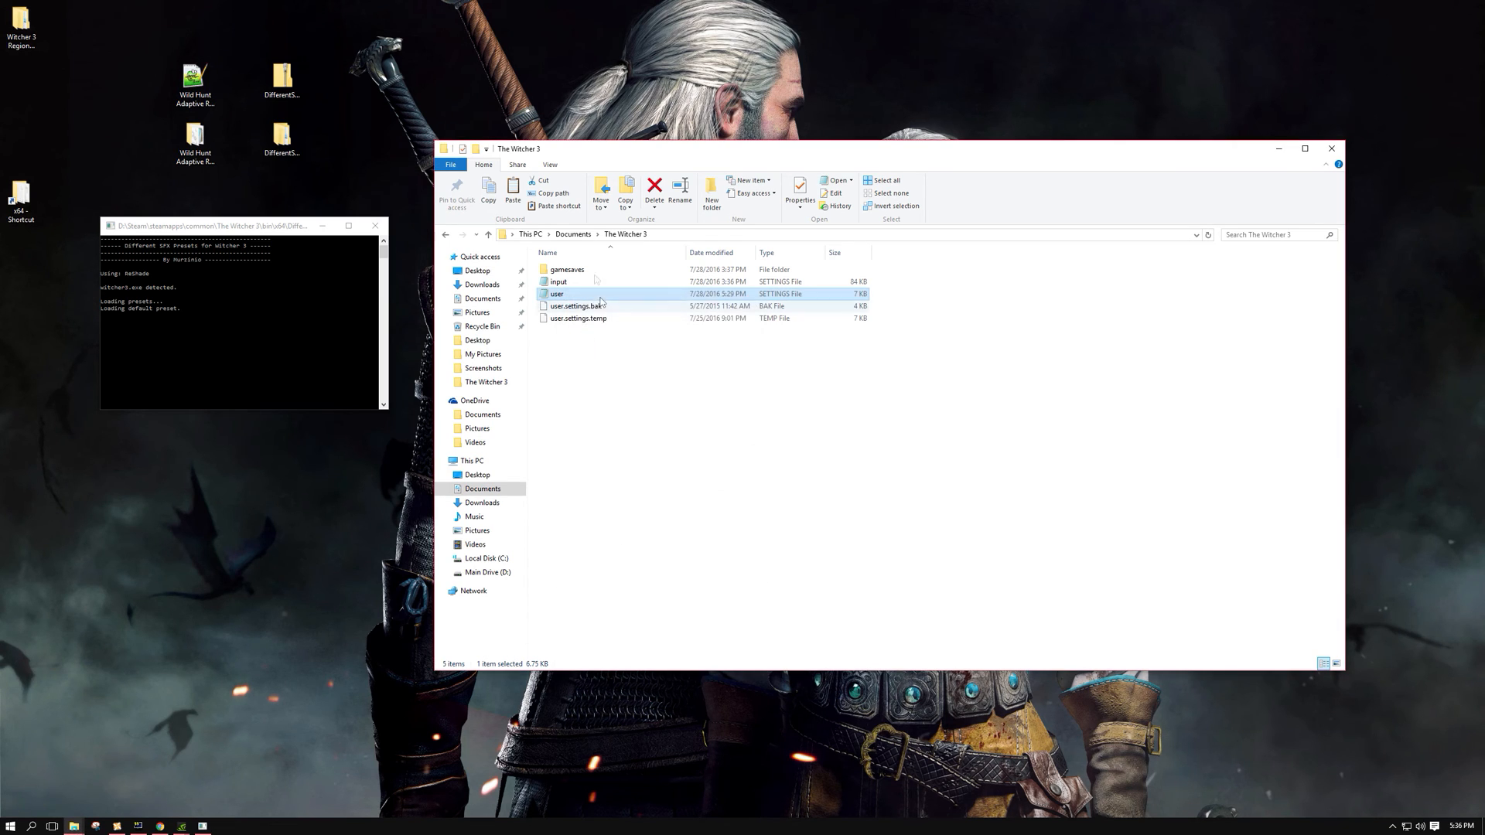
Step: Reopen user.settings in Notepad and scroll down to the [SFXPresetsHidden] Location entries
double_click(557, 294)
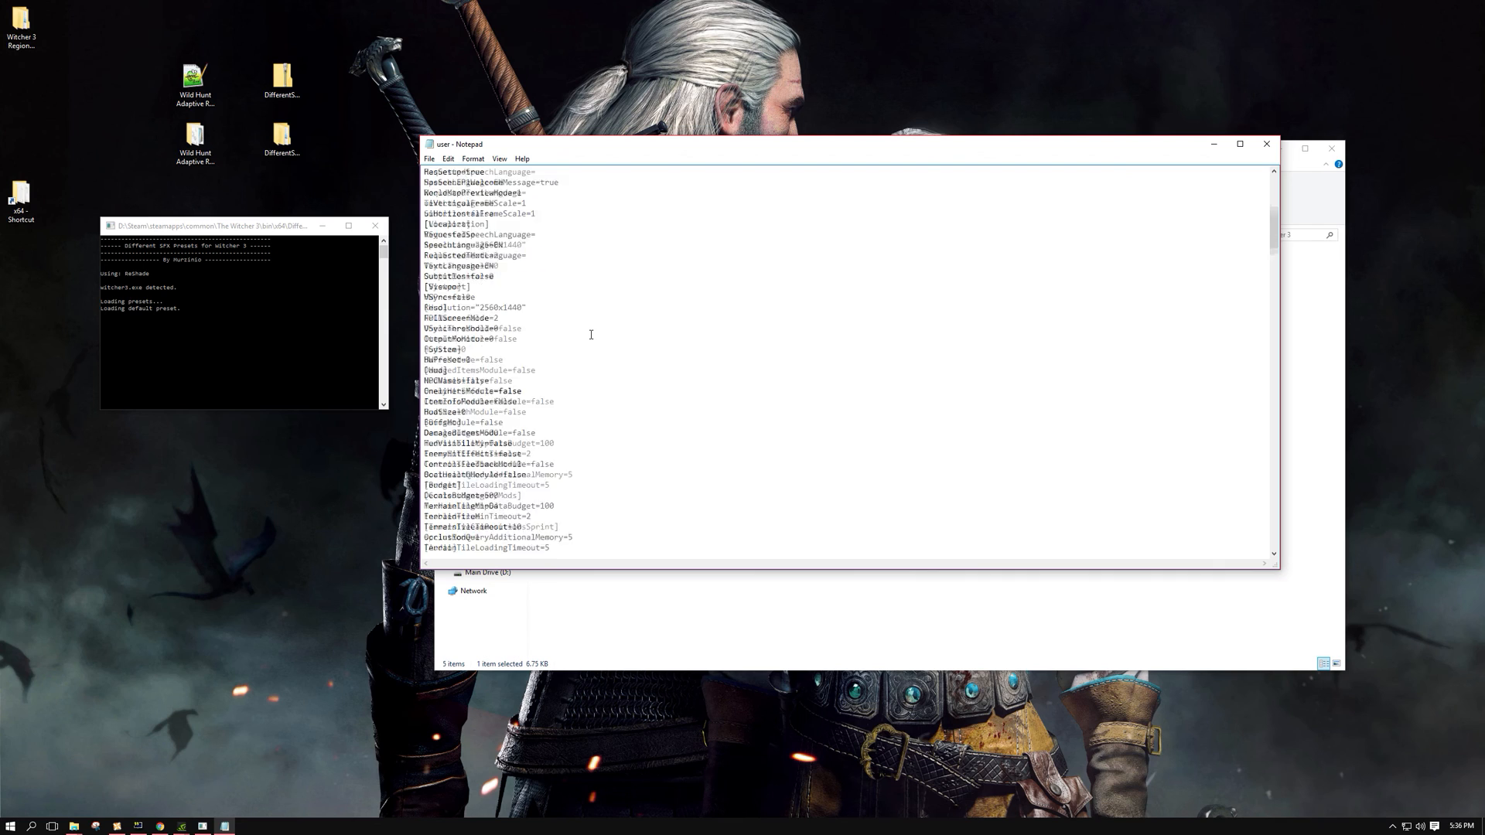
scroll("down", 3)
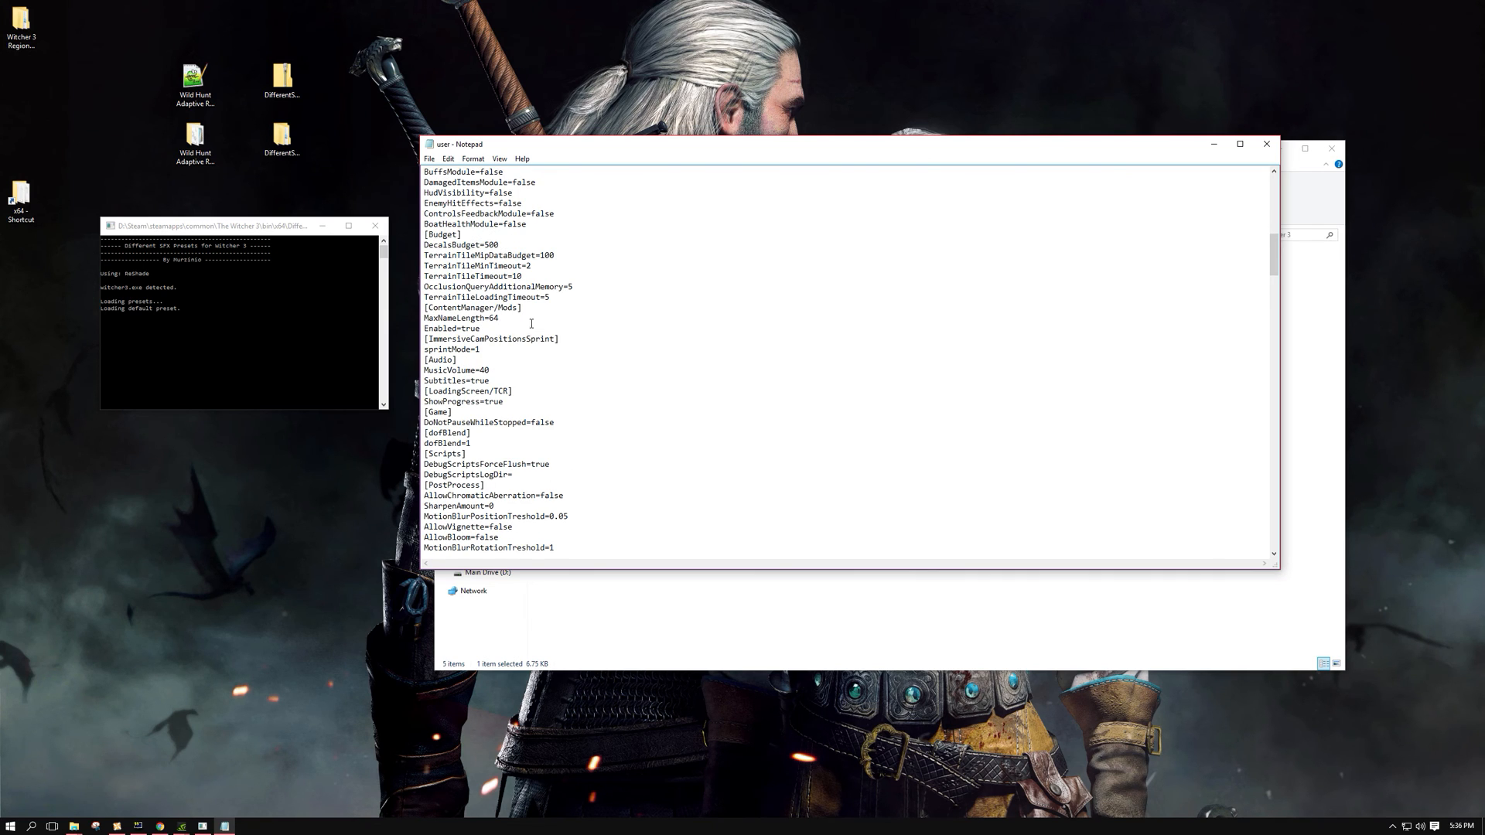
scroll("down", 3)
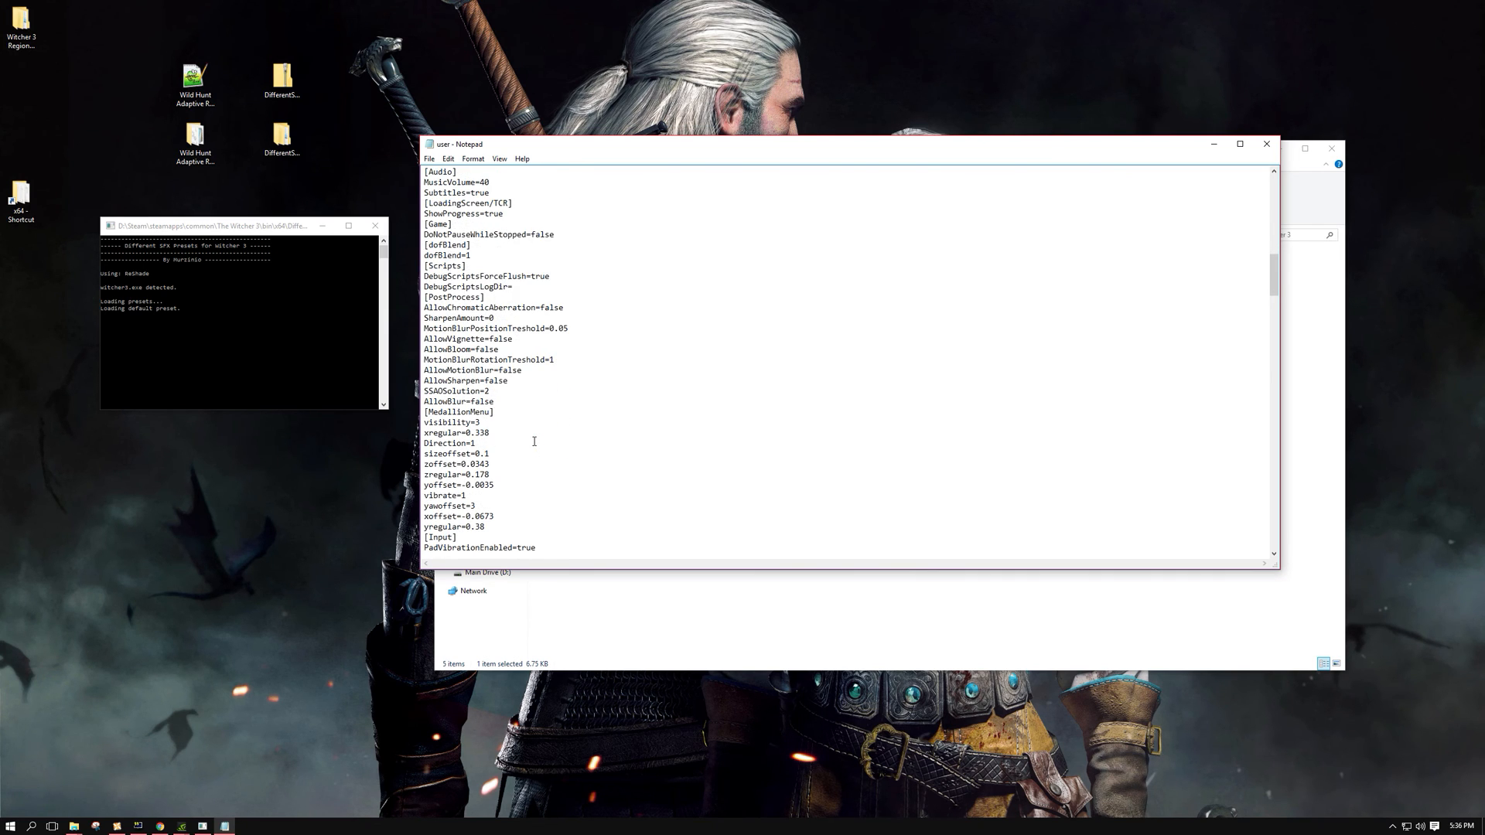
scroll("down", 3)
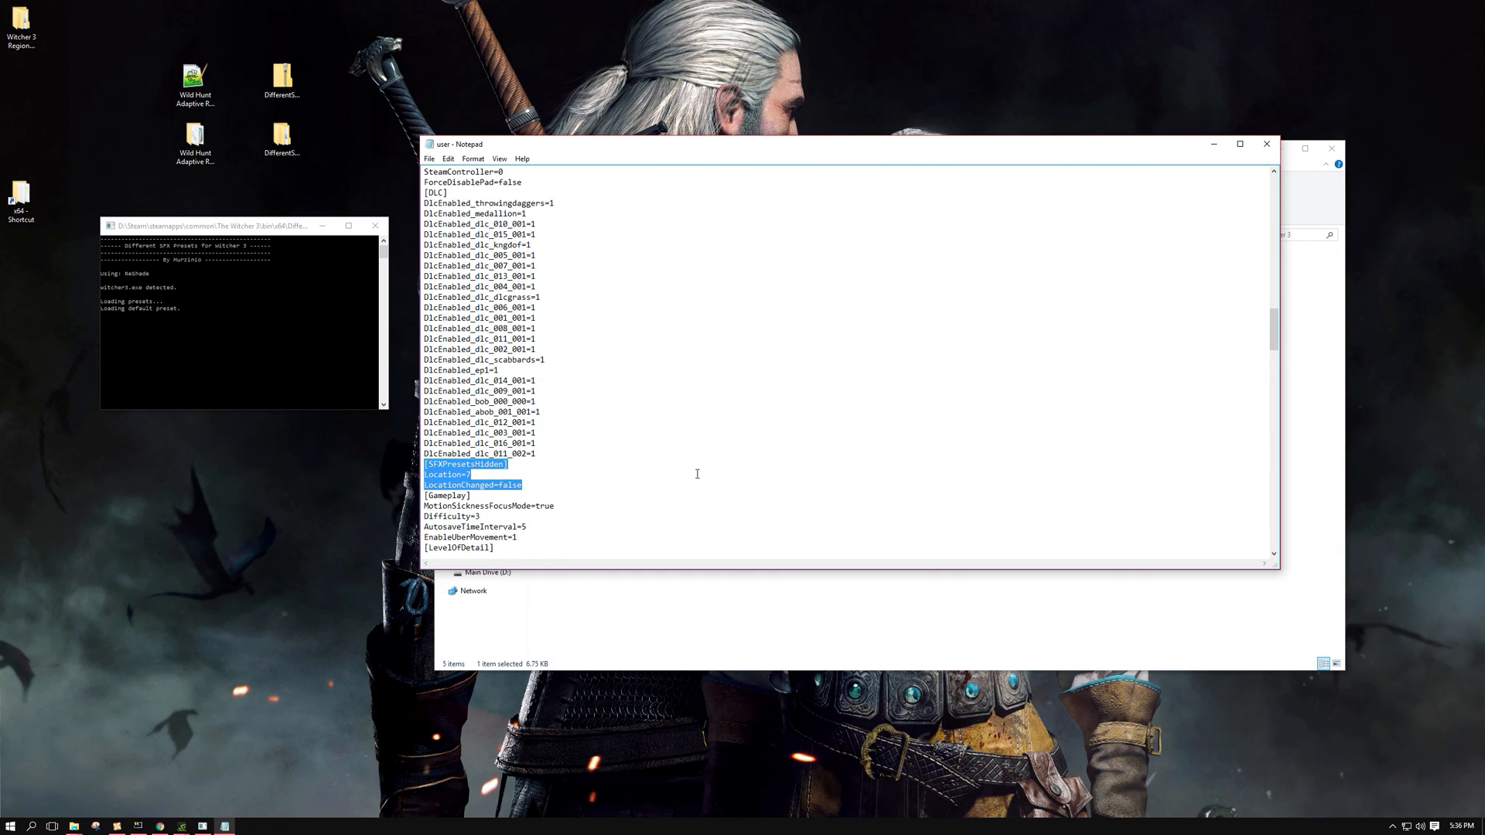
mouse_move(705, 453)
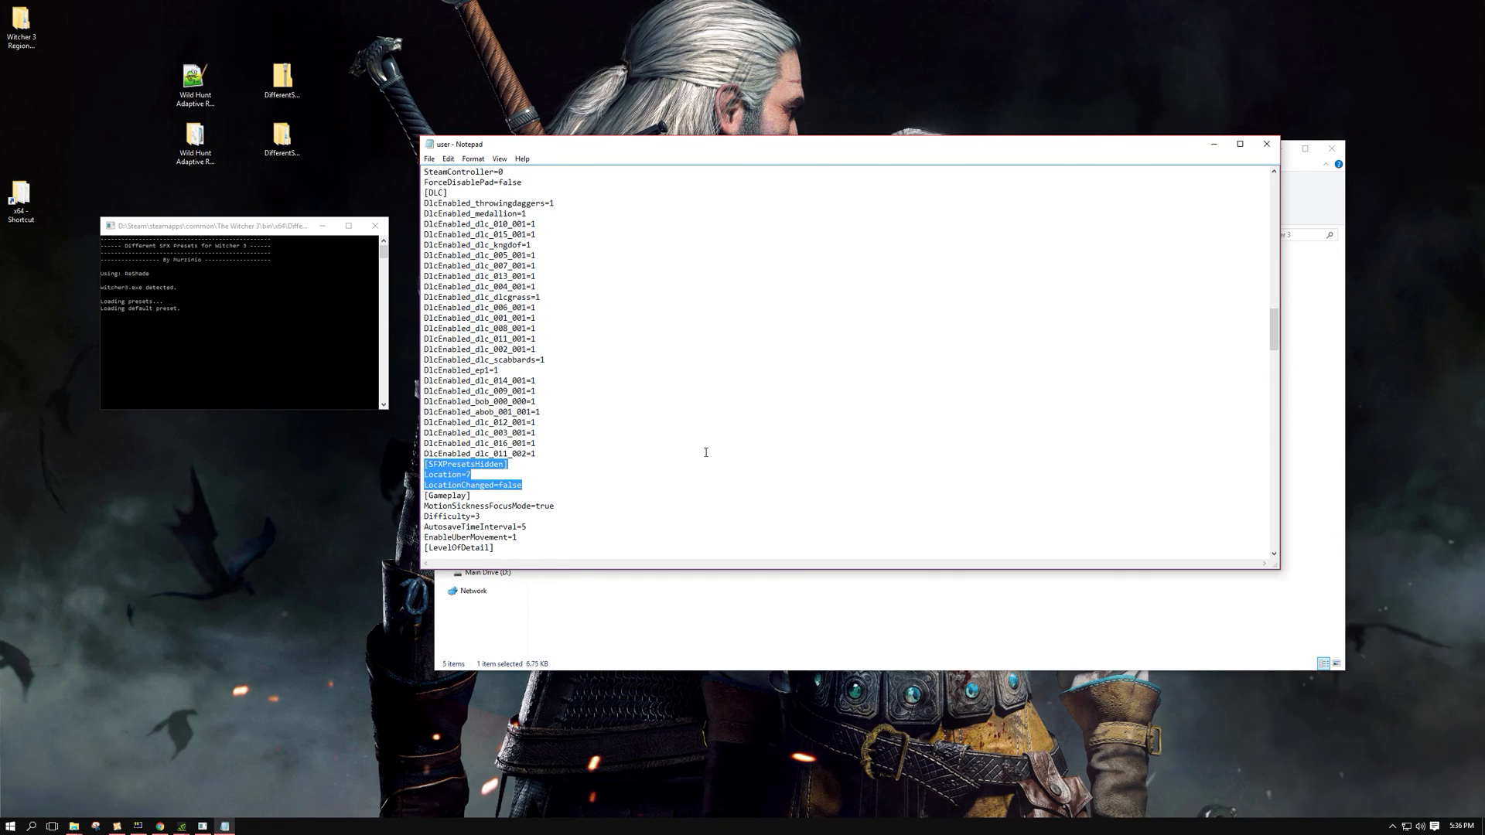
mouse_move(837, 347)
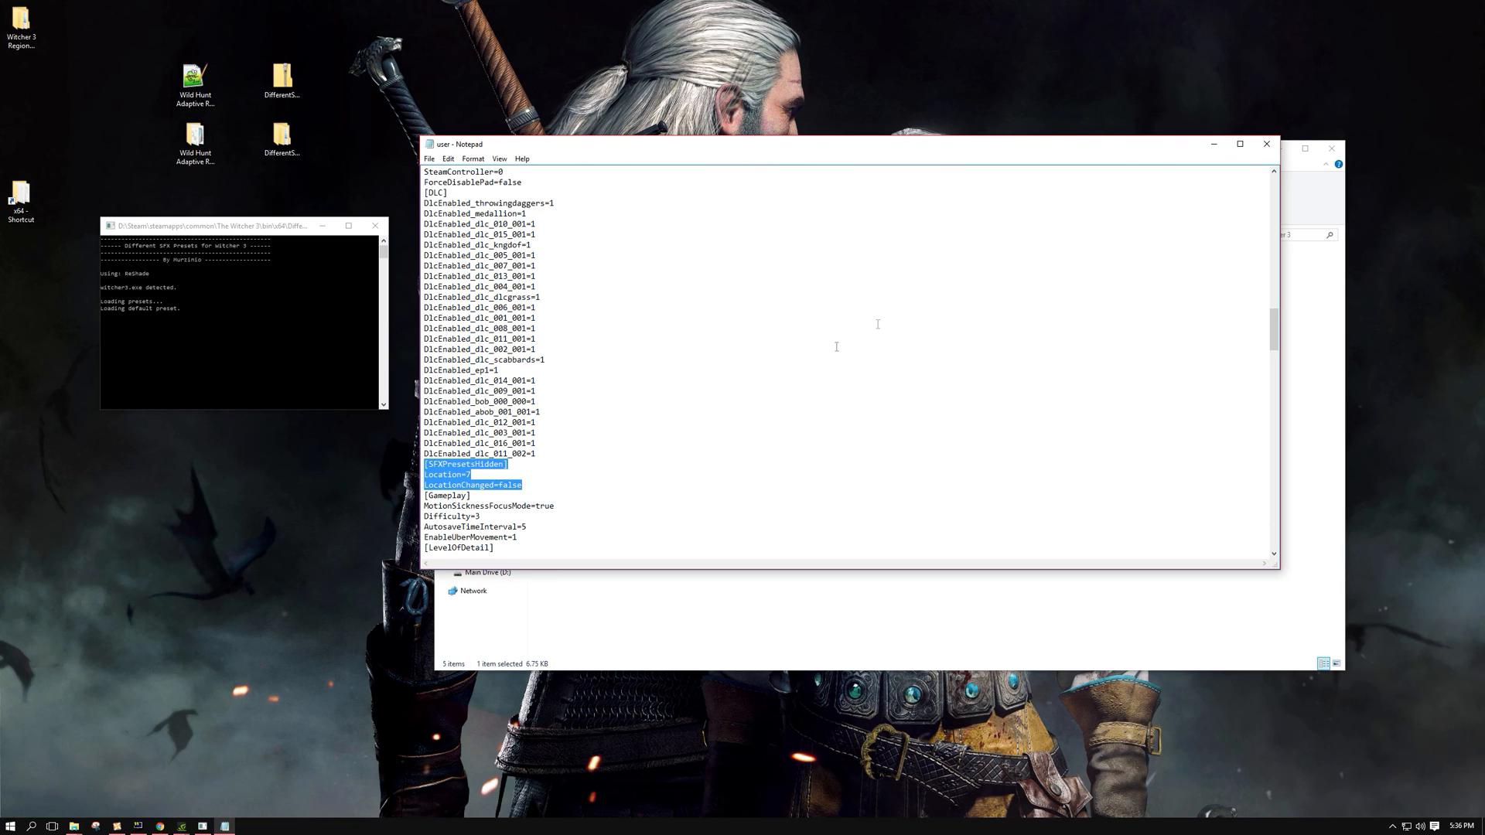